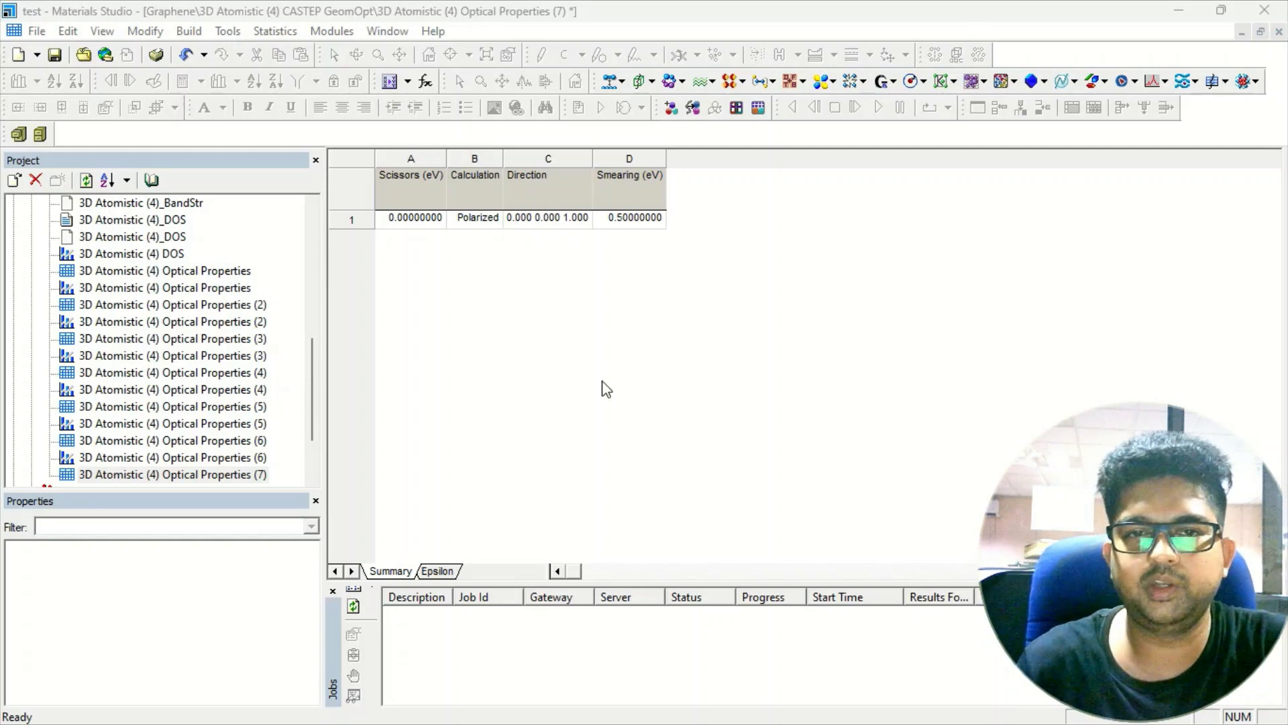
mouse_move(1055, 365)
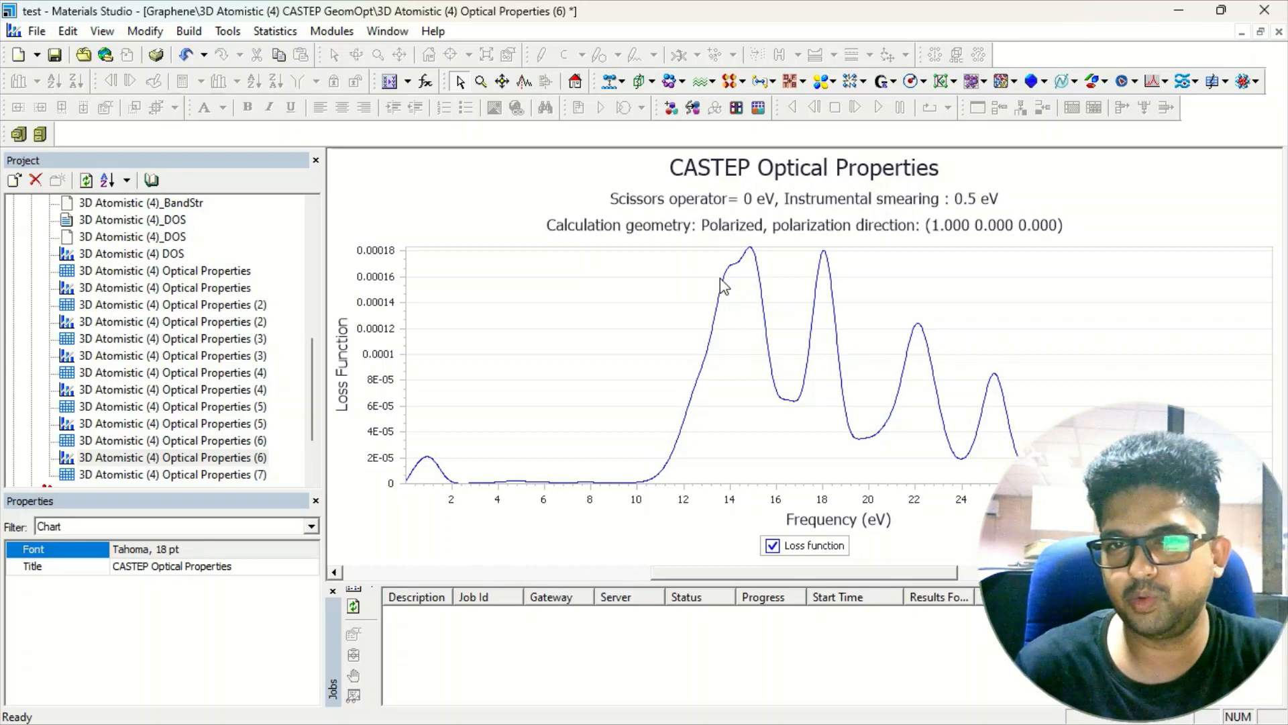
mouse_move(866, 245)
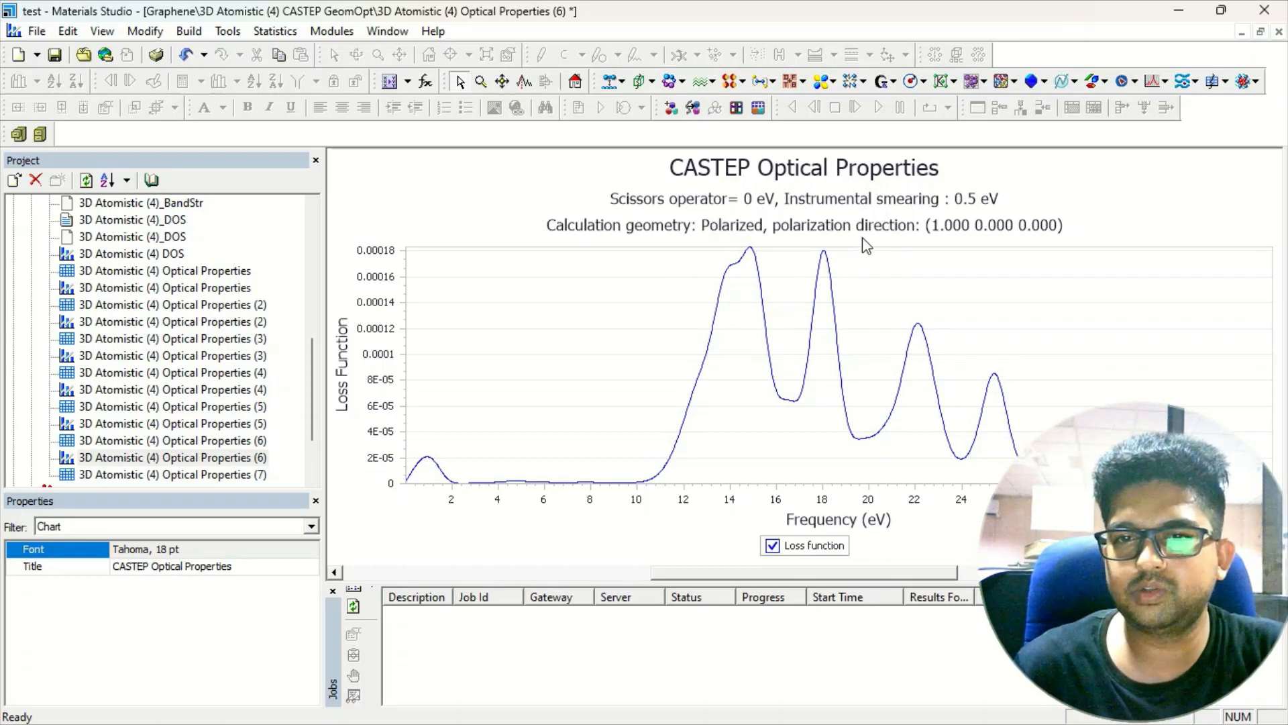
- Show the Summary table of Optical Properties (6), confirming polarization along (1 0 0)
click(1278, 31)
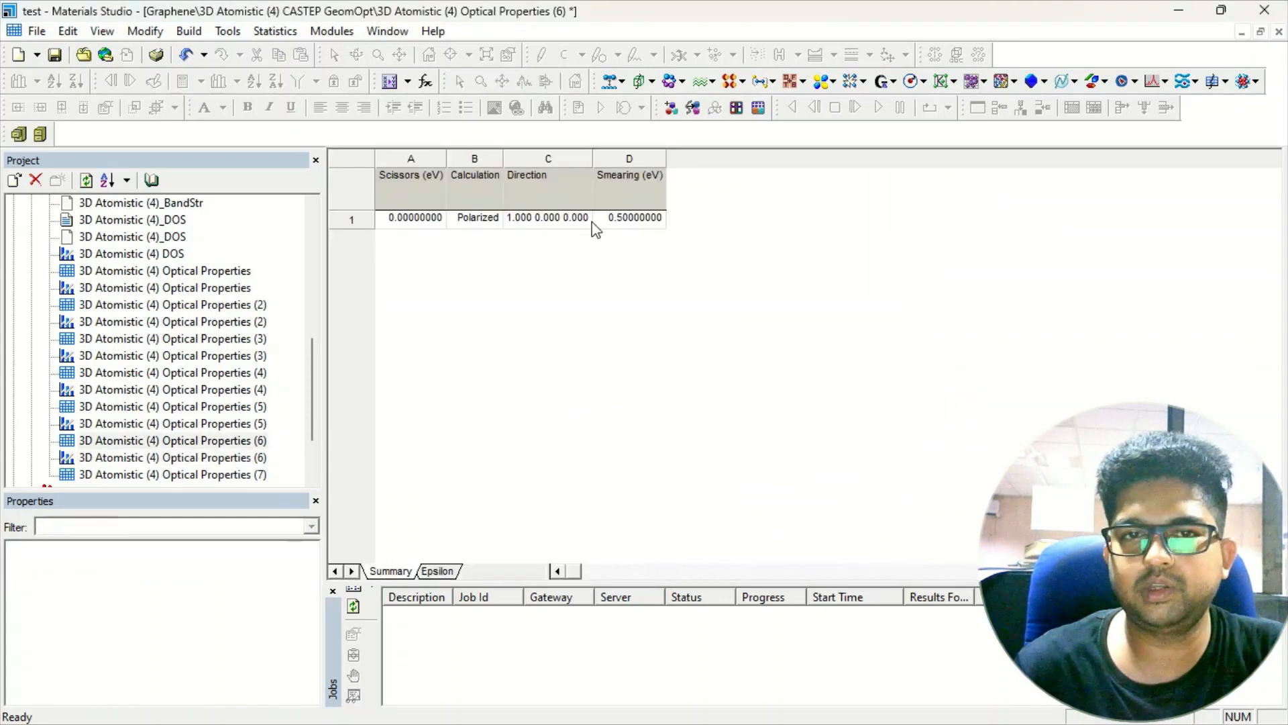
- Close all documents, keeping the results documents in the project and saving every change
click(387, 30)
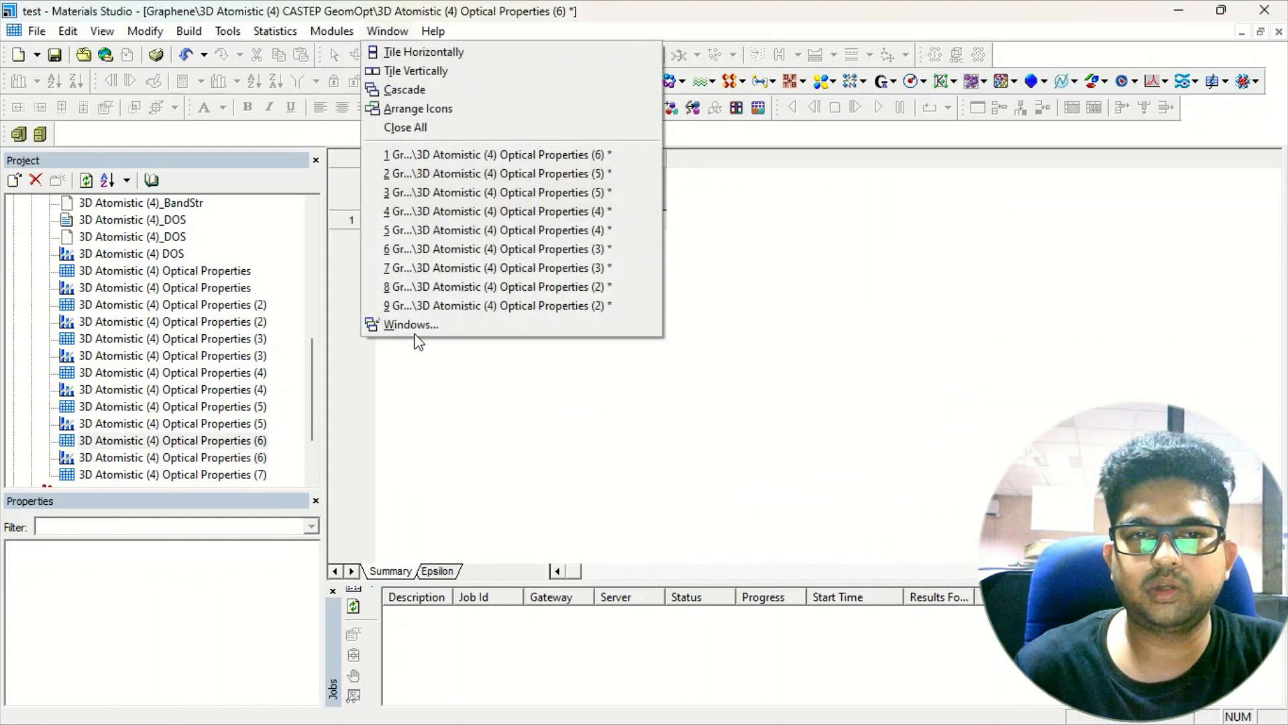
mouse_move(410, 325)
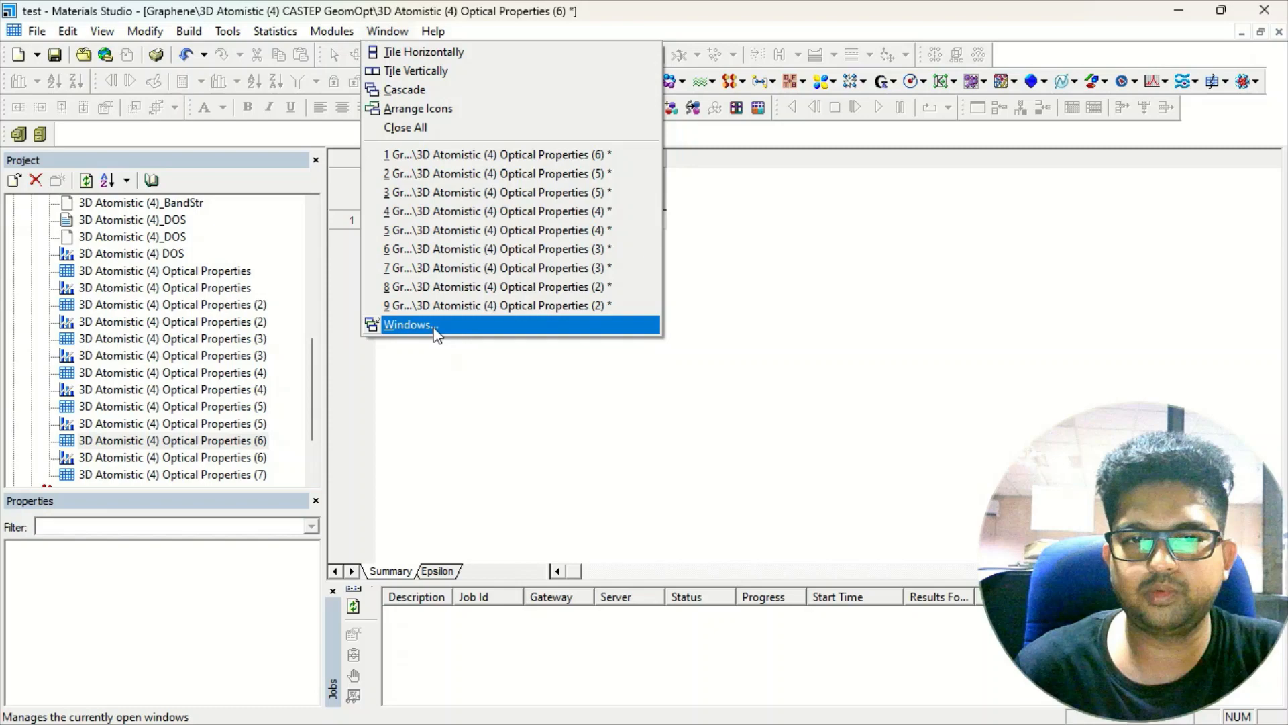
click(407, 324)
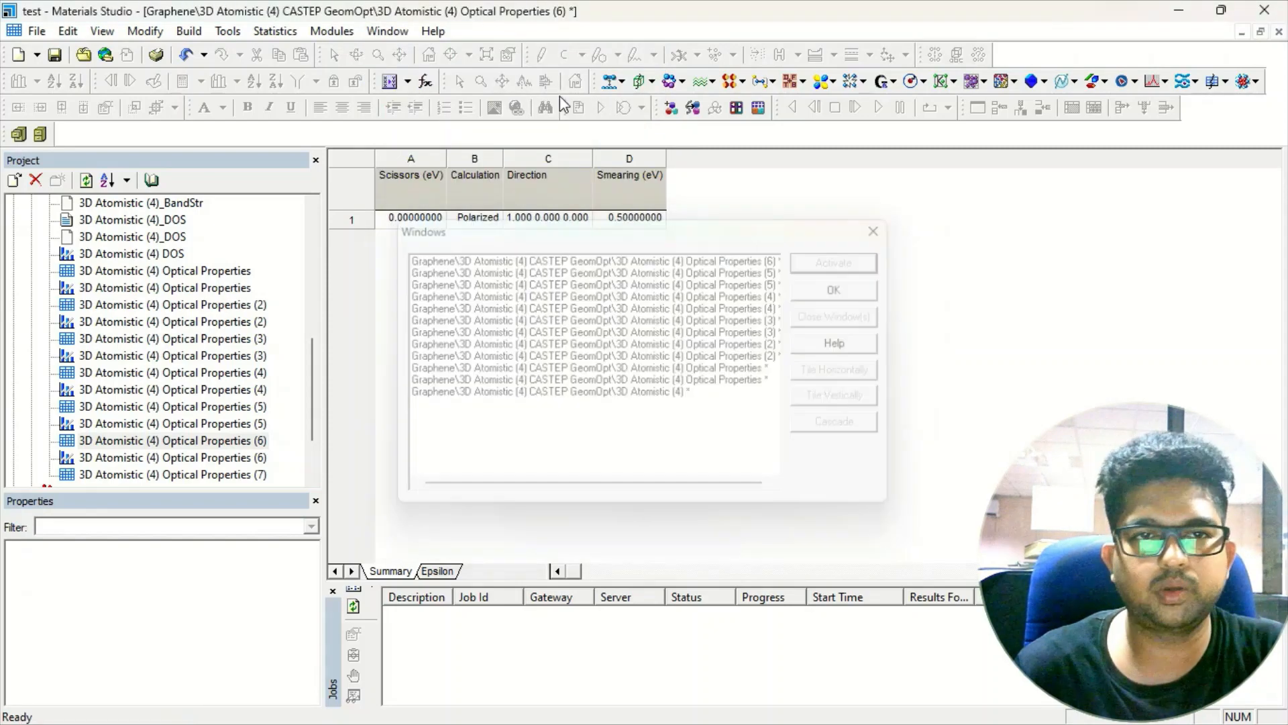
click(387, 30)
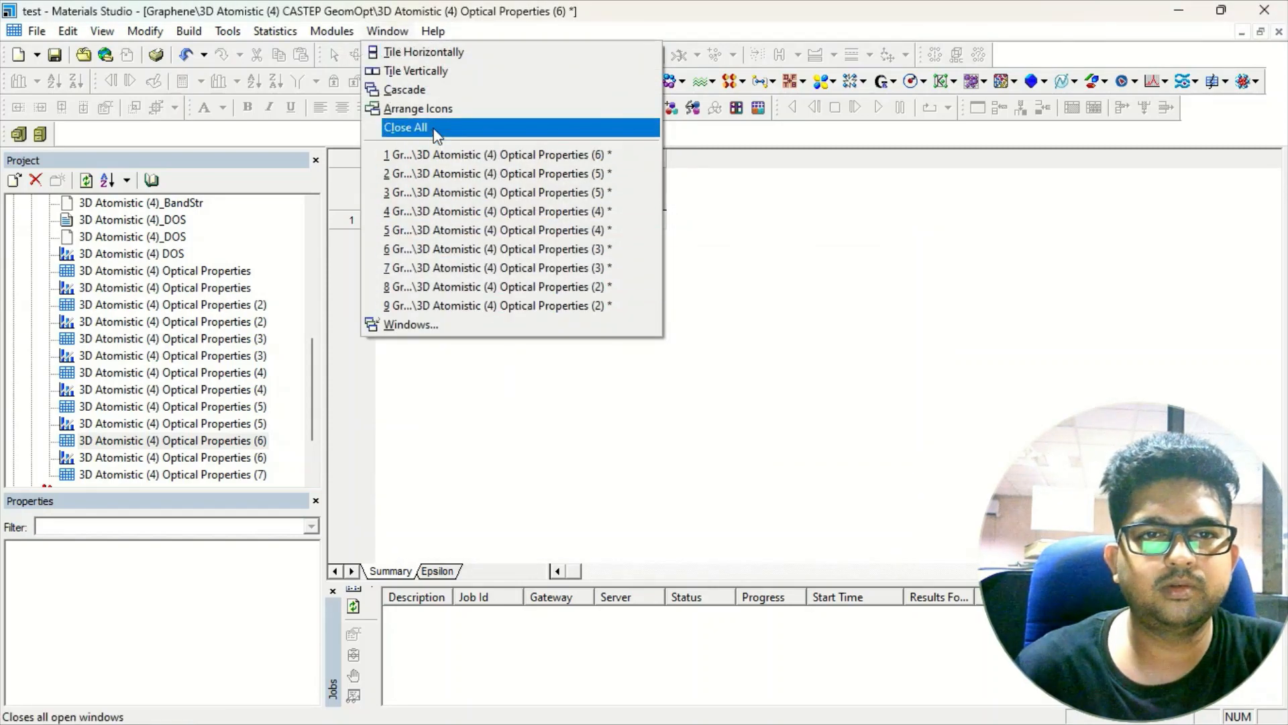
click(405, 127)
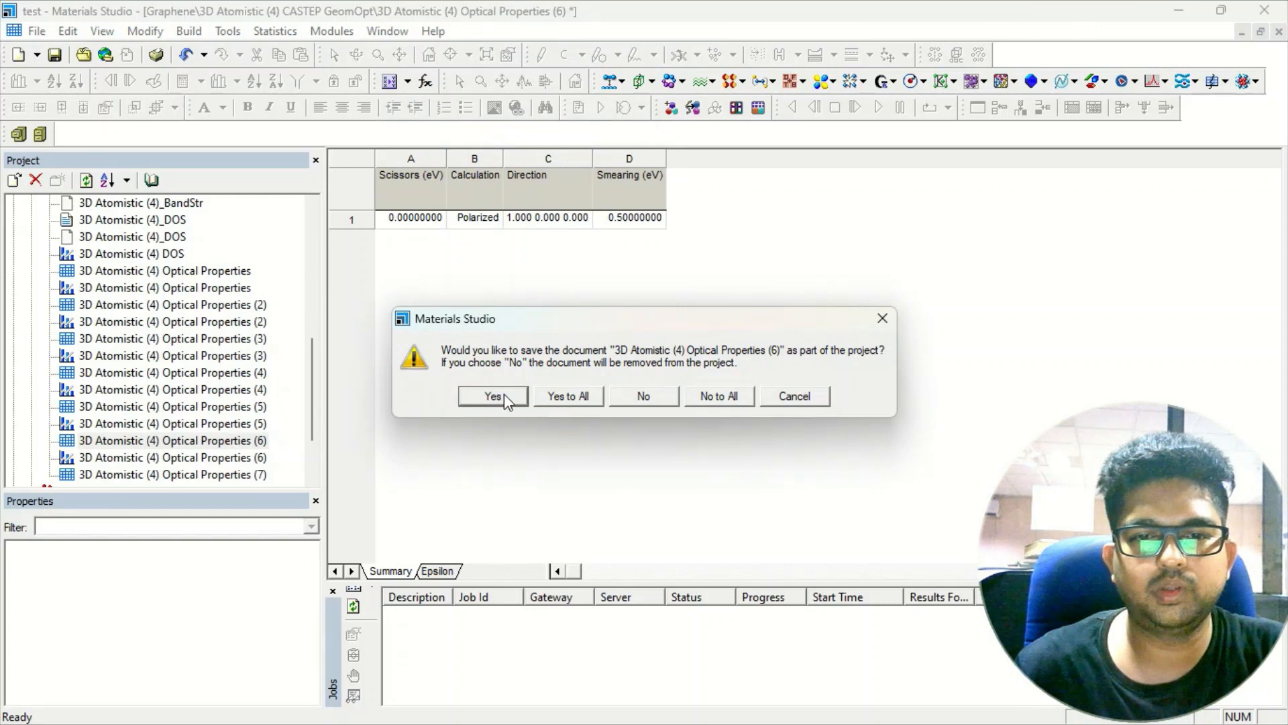
click(492, 395)
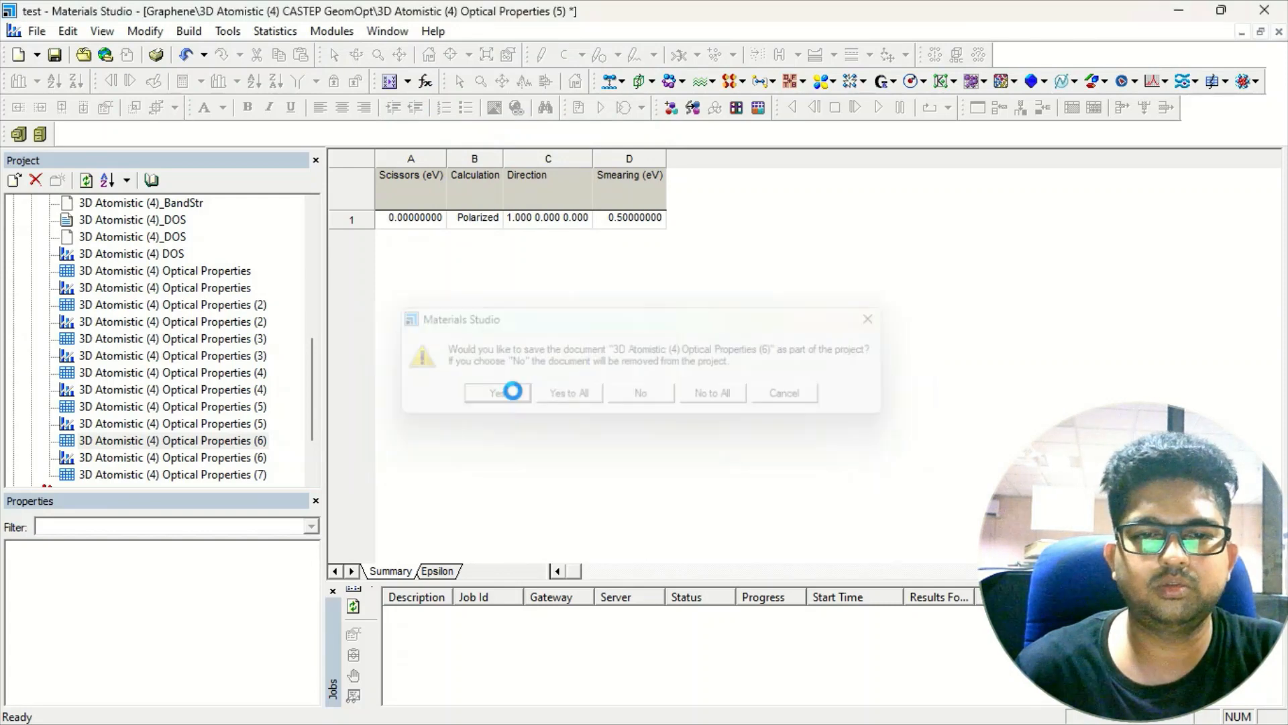
click(497, 392)
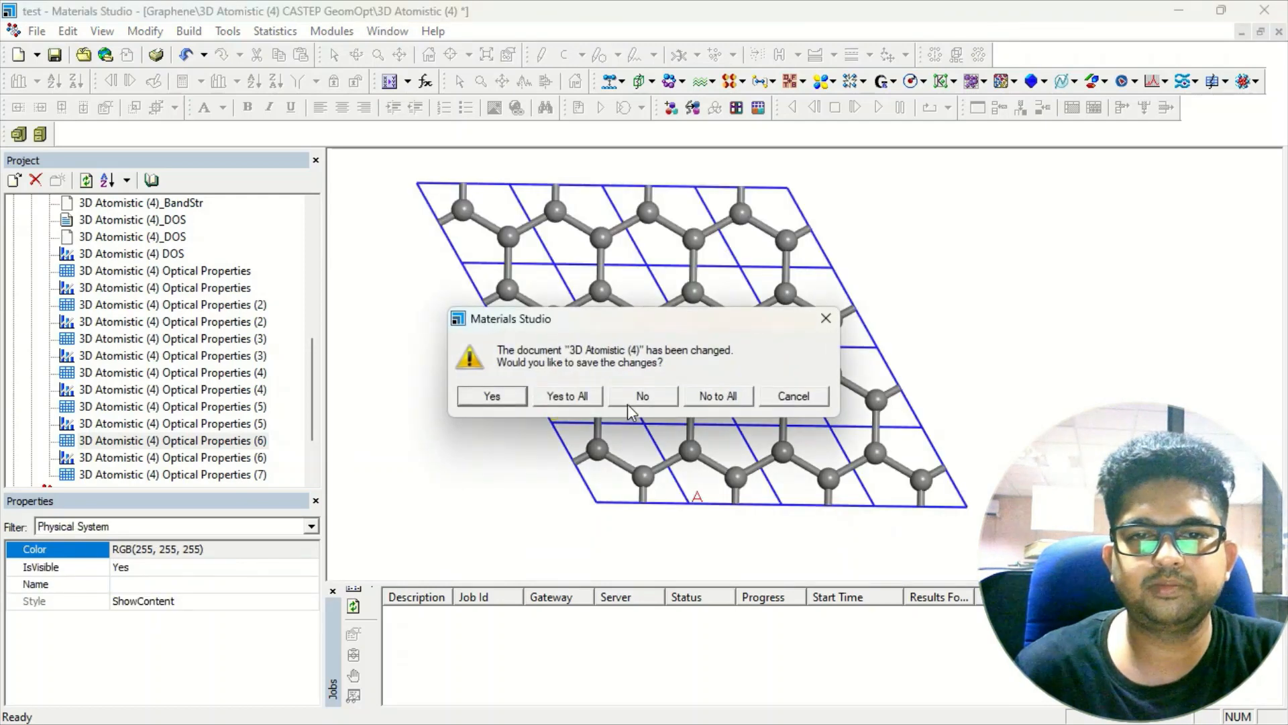
mouse_move(579, 409)
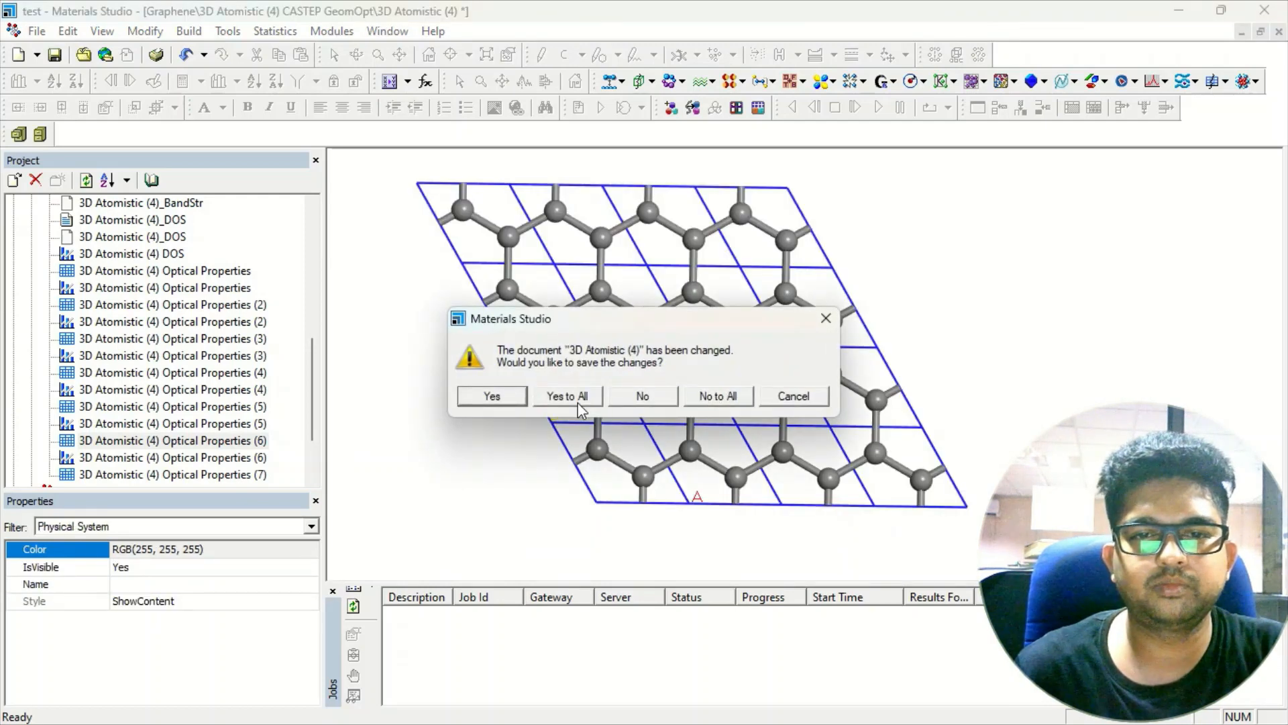
click(642, 396)
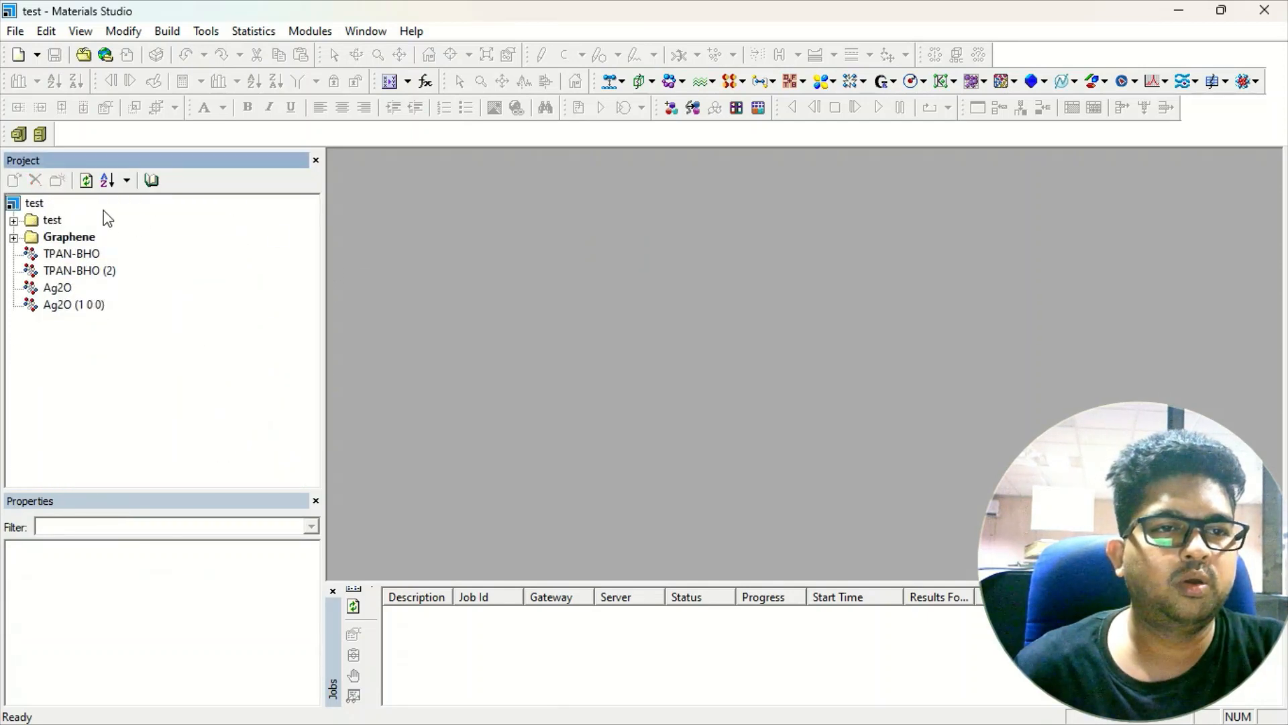
mouse_move(168, 213)
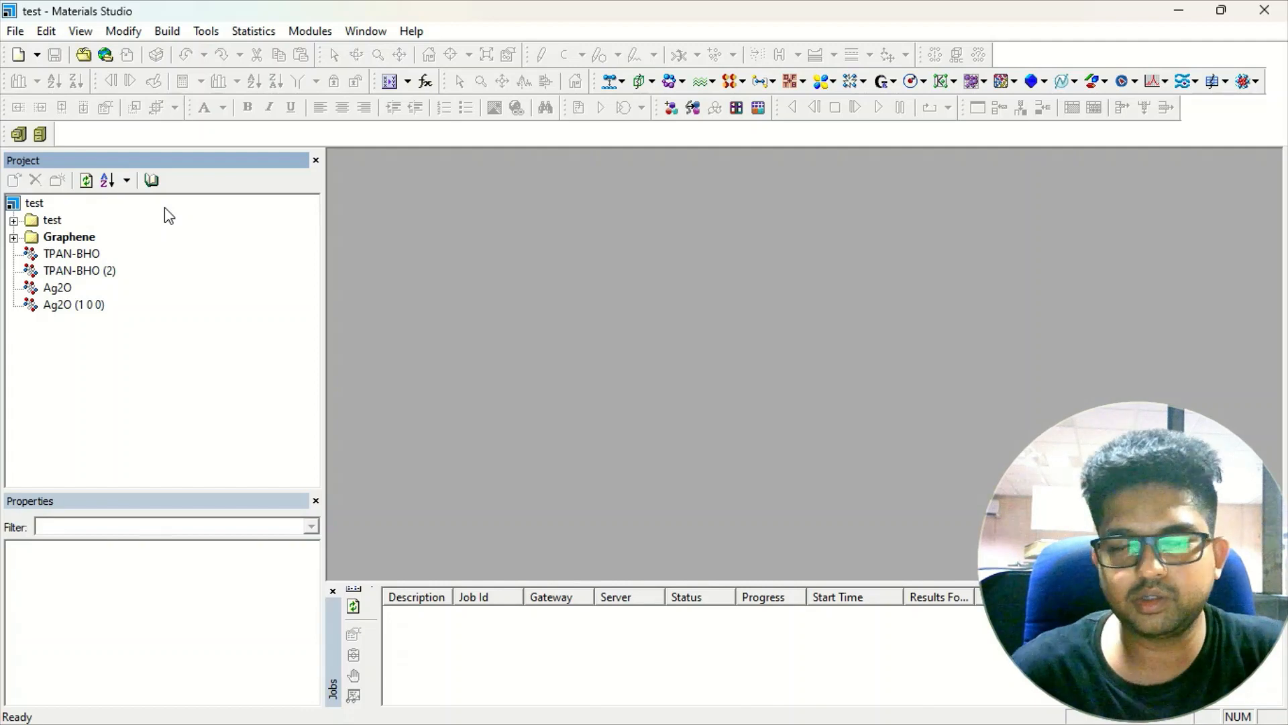
mouse_move(41, 212)
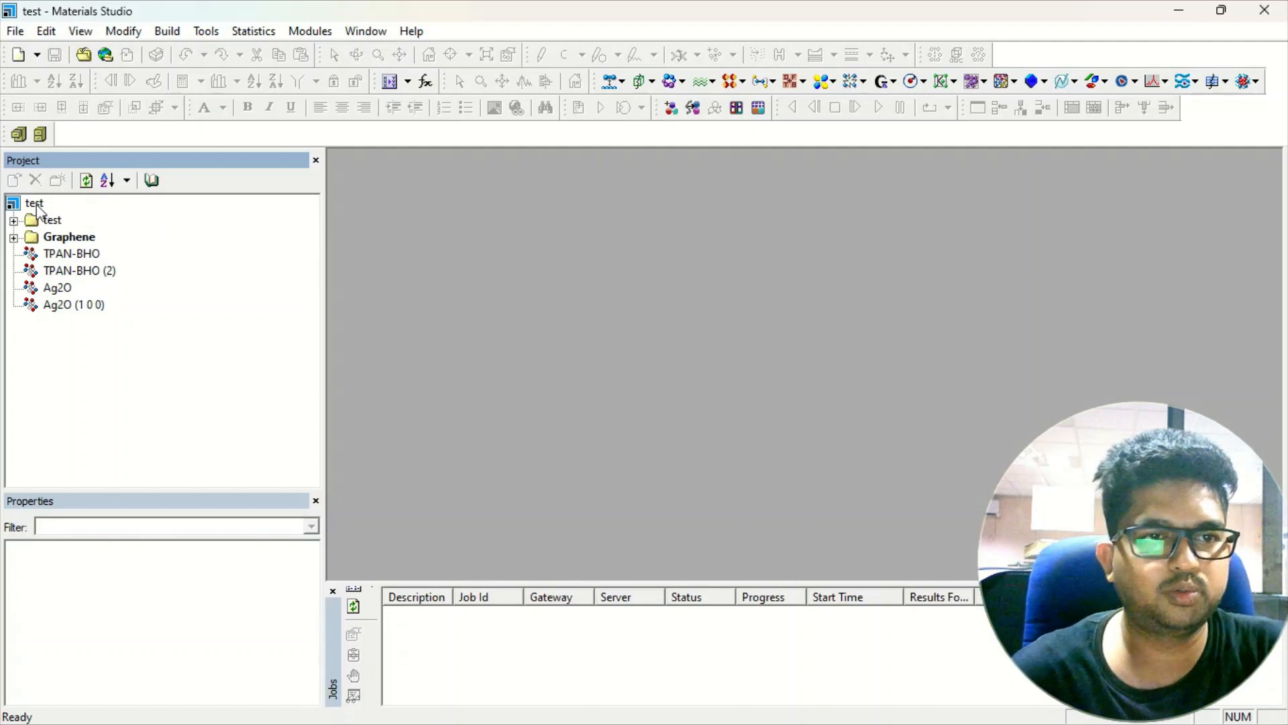
- Create a new top-level project folder named 'Str'
right_click(33, 203)
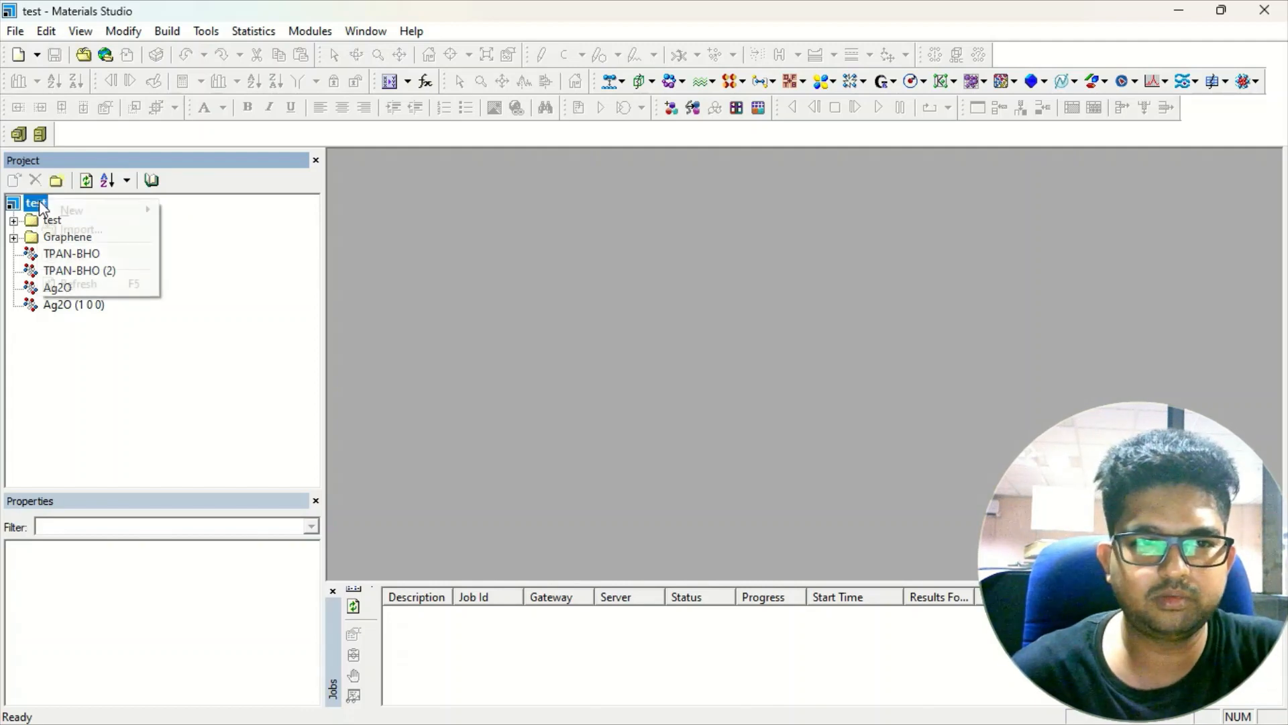
click(71, 210)
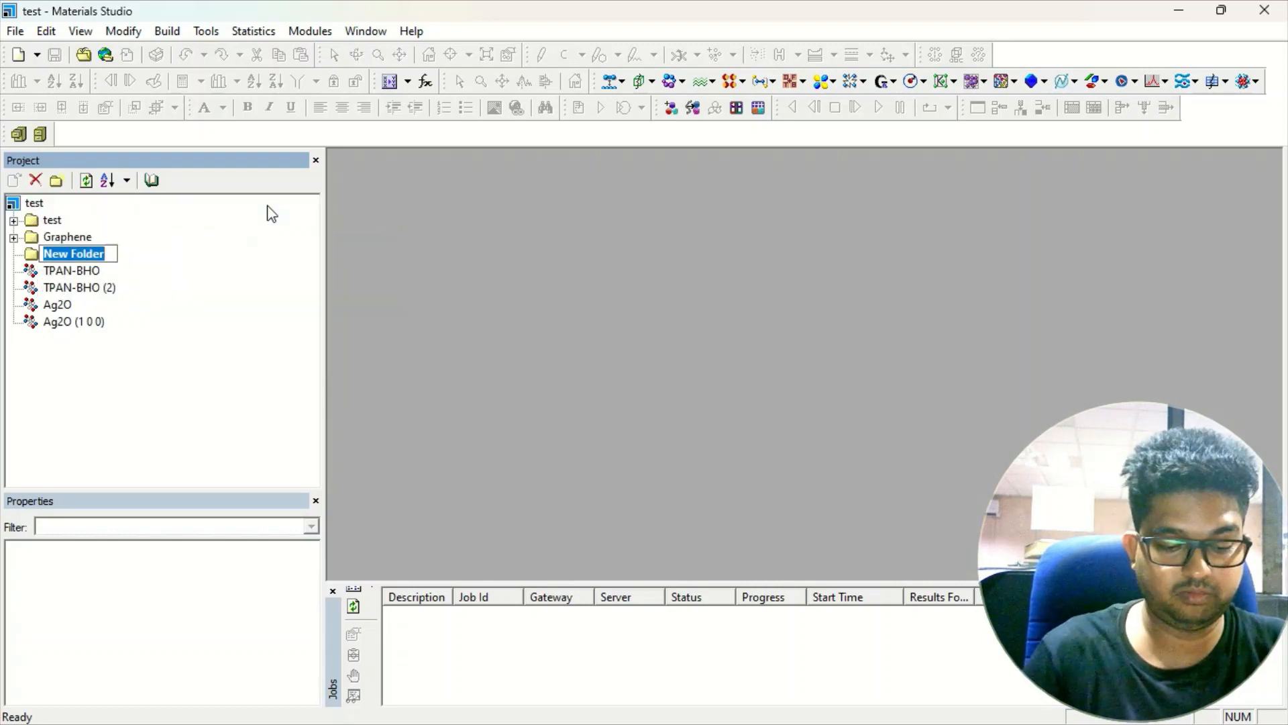
text(Str)
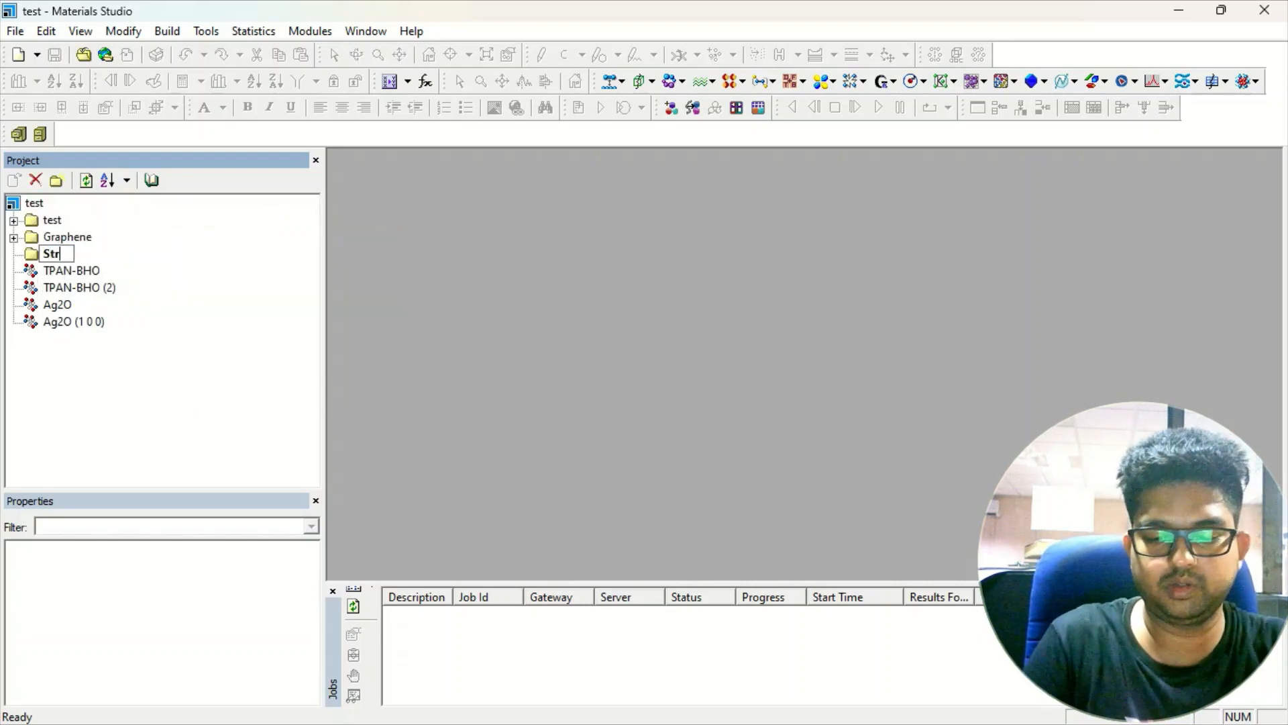
key(Return)
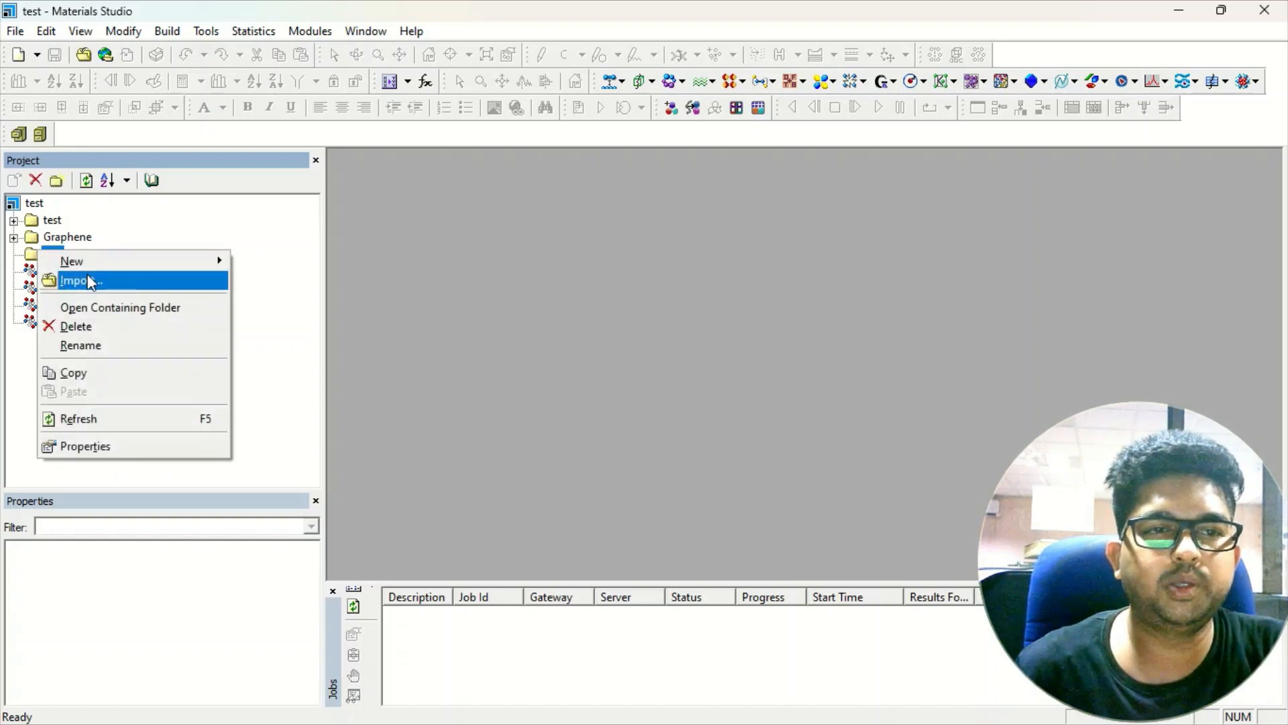
- Start an import into Str and browse the sample structures to the ceramics folder
click(80, 281)
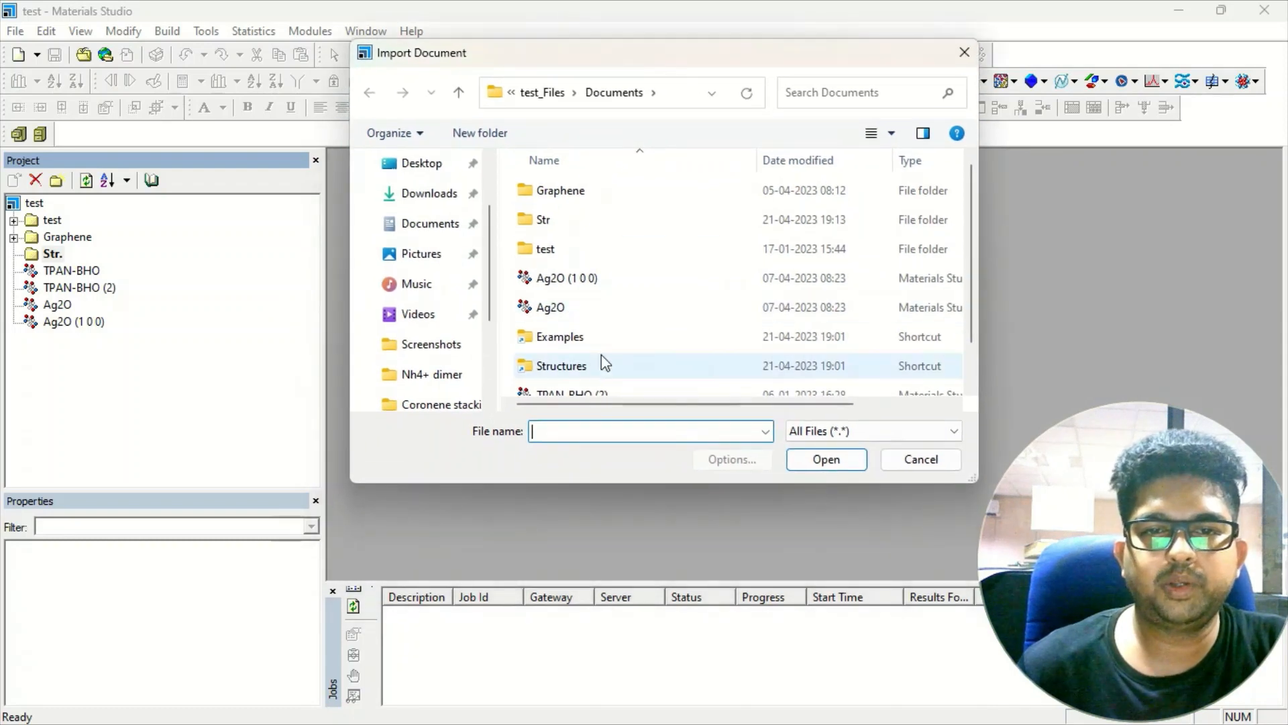
mouse_move(595, 371)
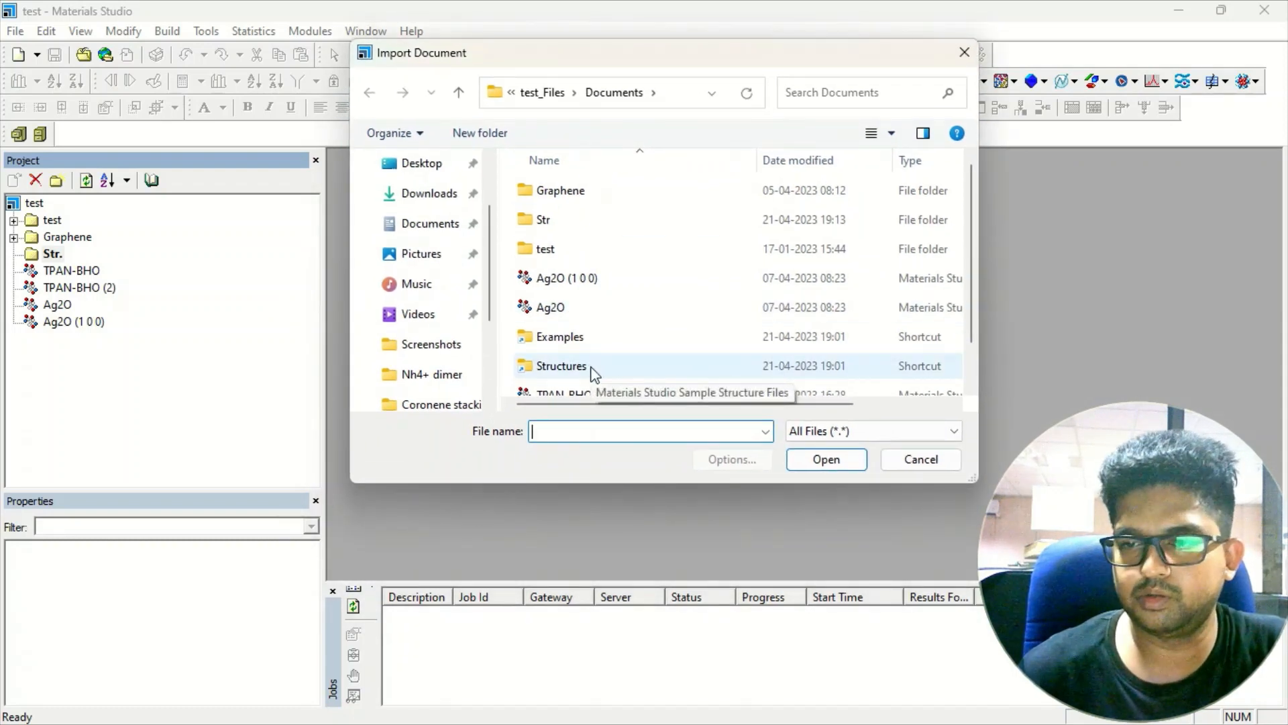
double_click(564, 365)
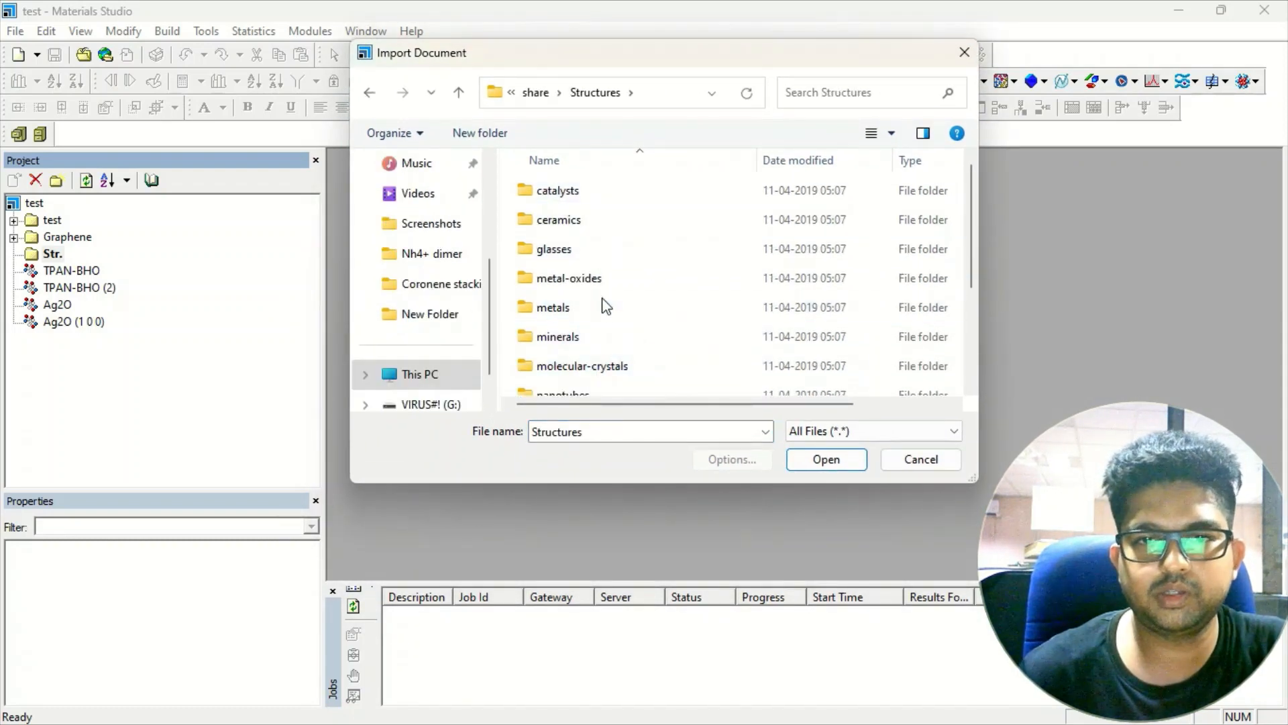
click(581, 366)
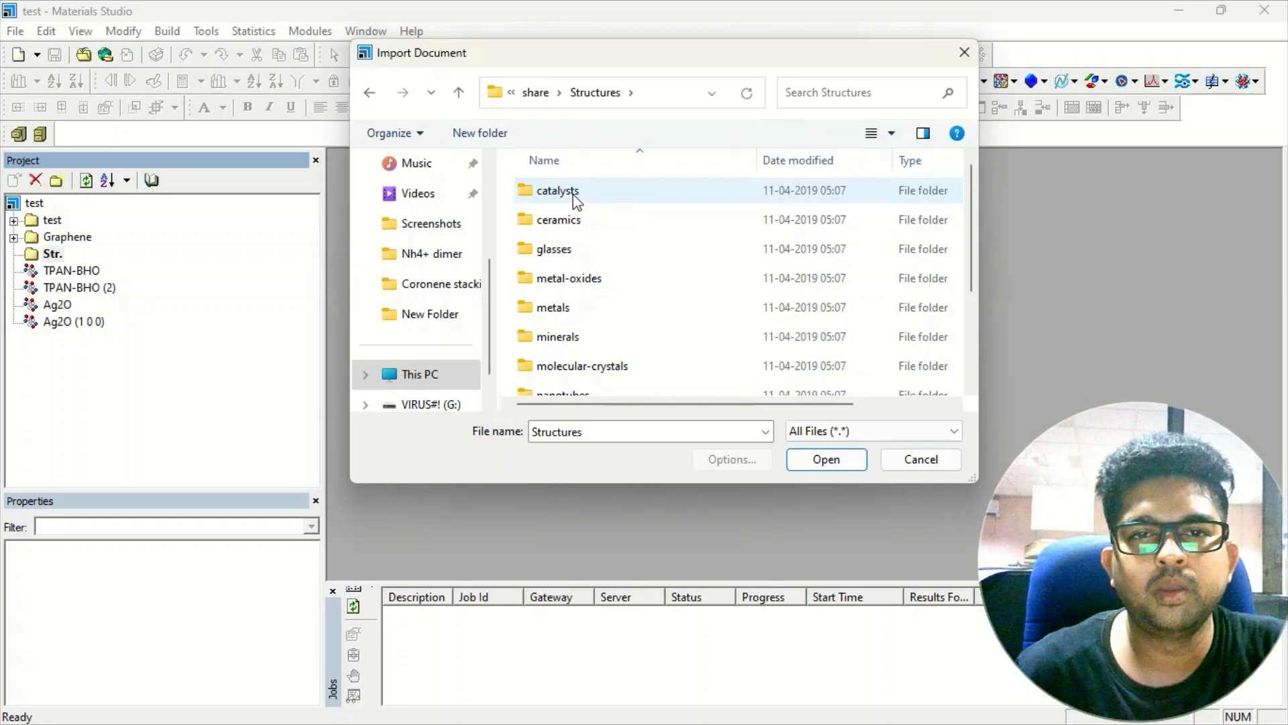
double_click(555, 190)
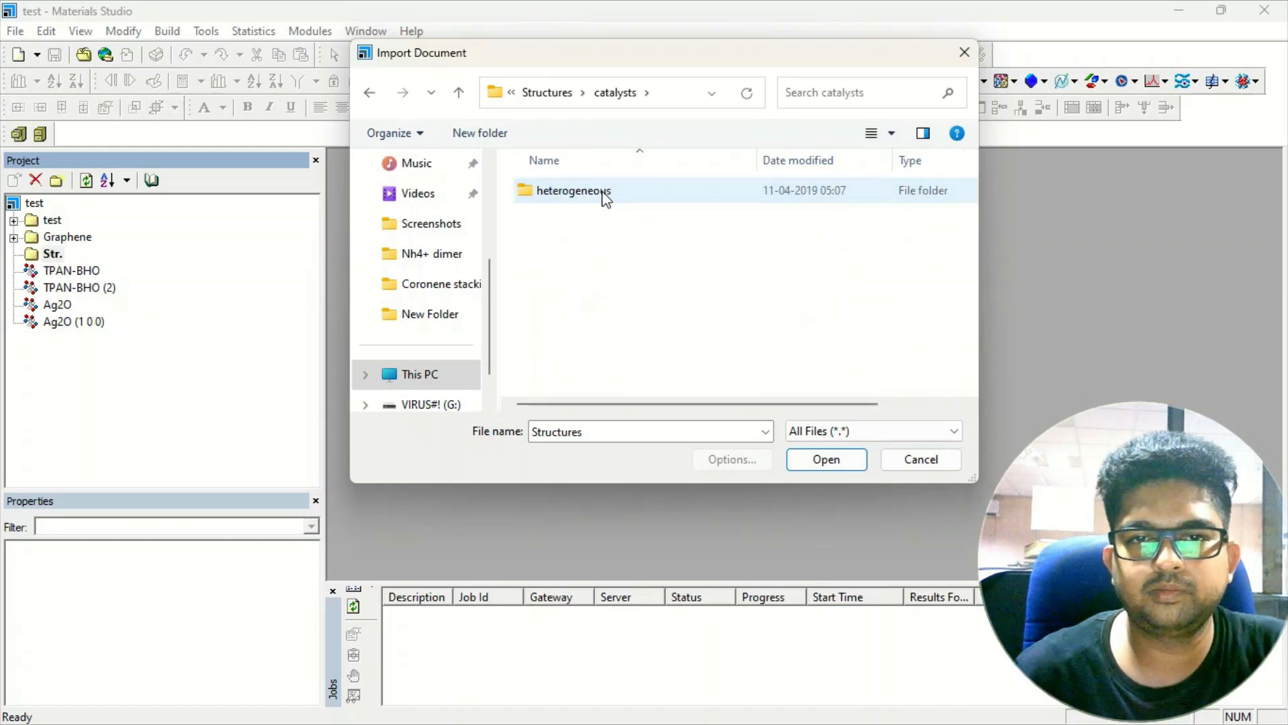
double_click(572, 190)
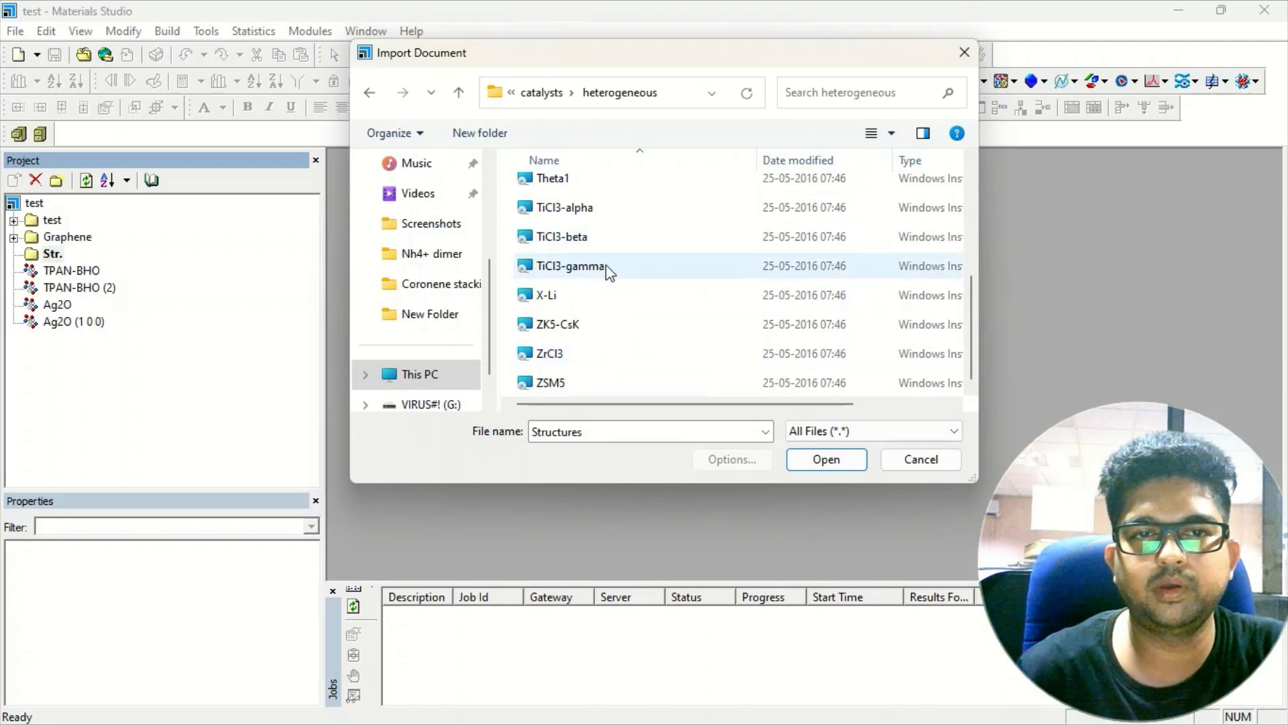
click(369, 92)
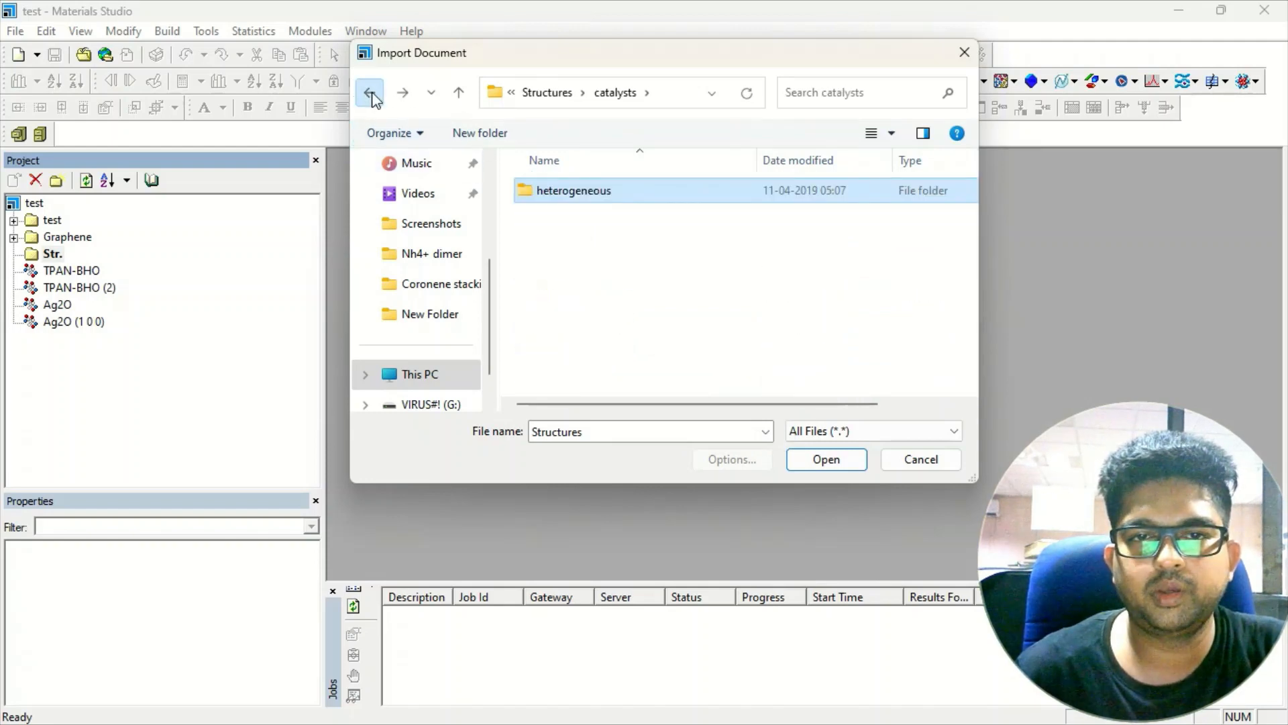
click(369, 92)
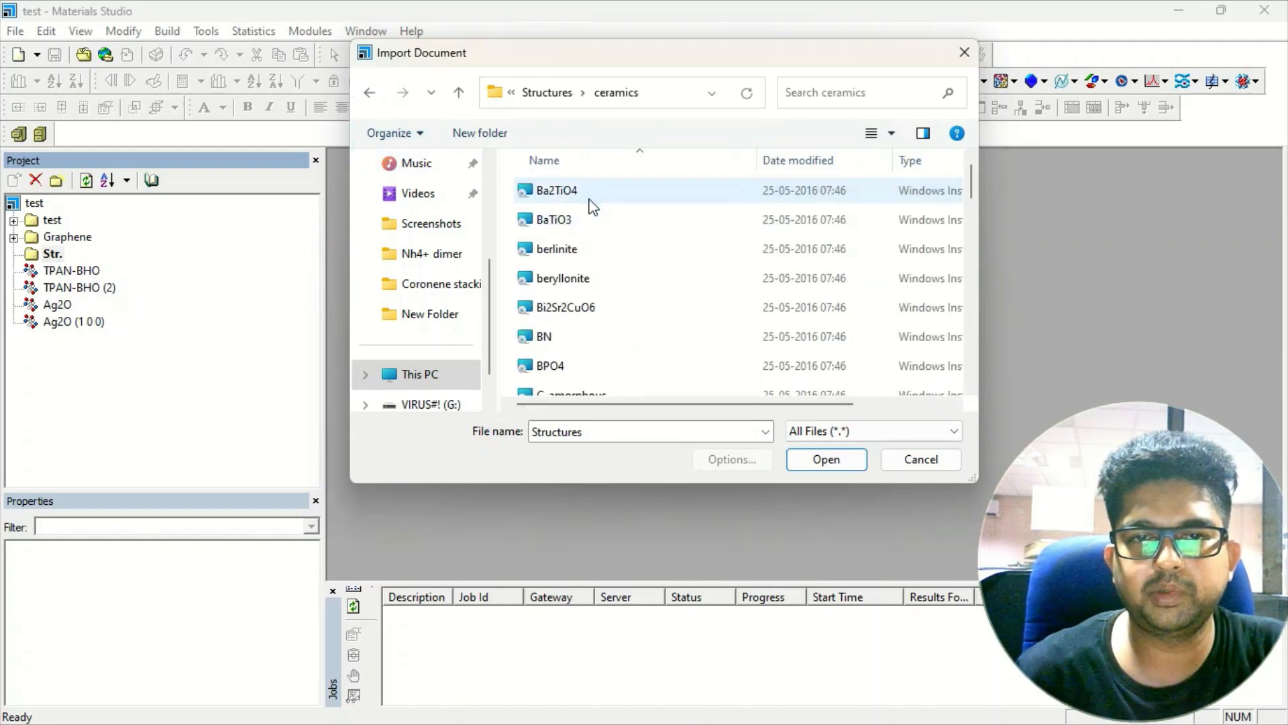
- Select the BN structure in ceramics and import it
scroll(down, 3)
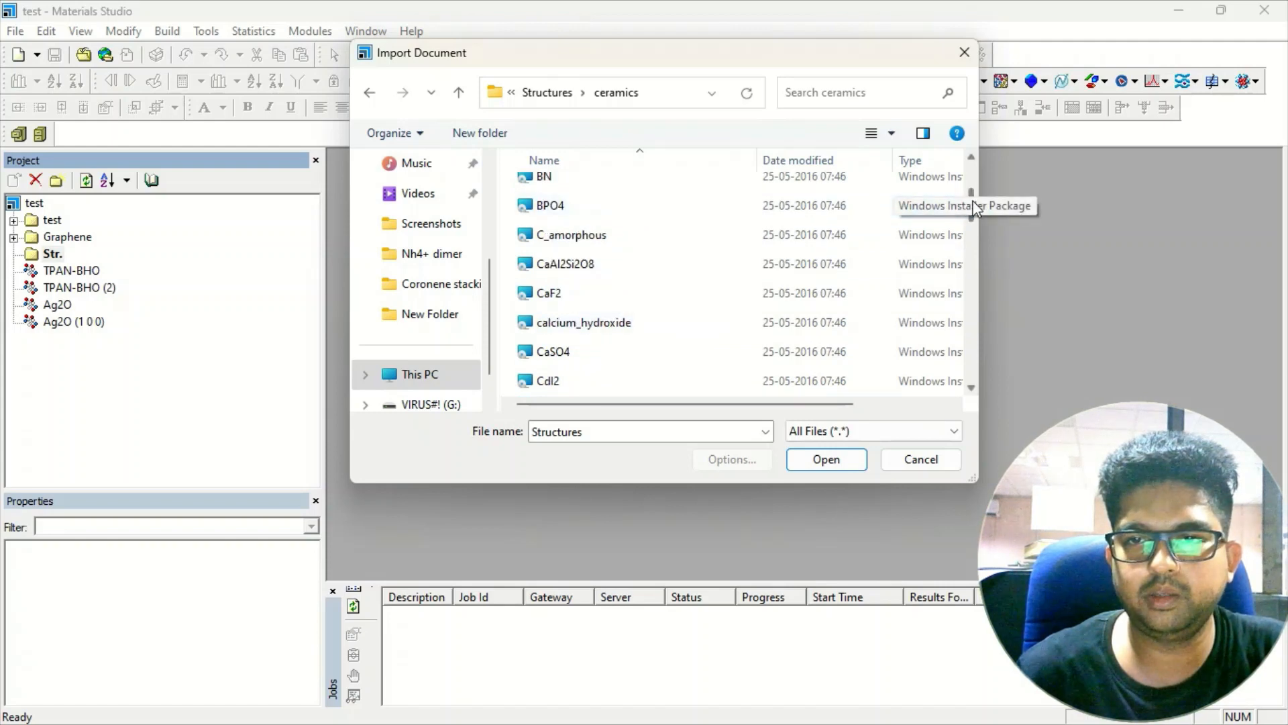
scroll(down, 3)
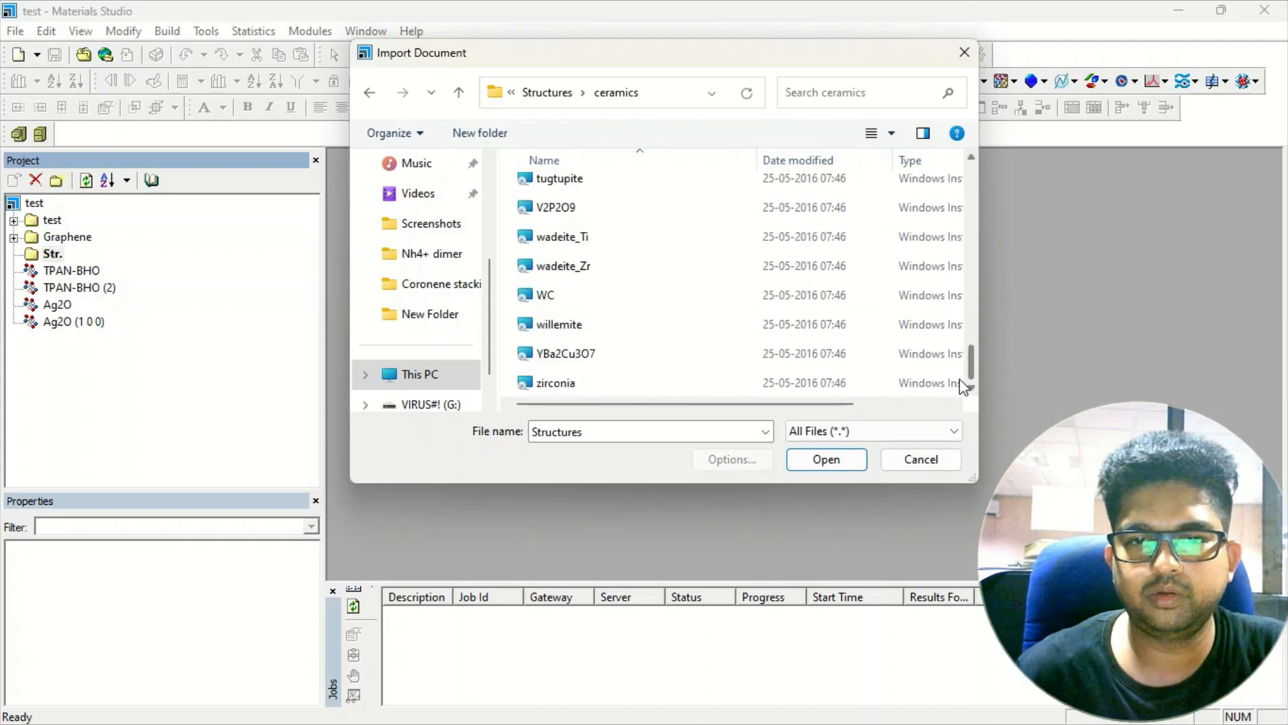
scroll(up, 3)
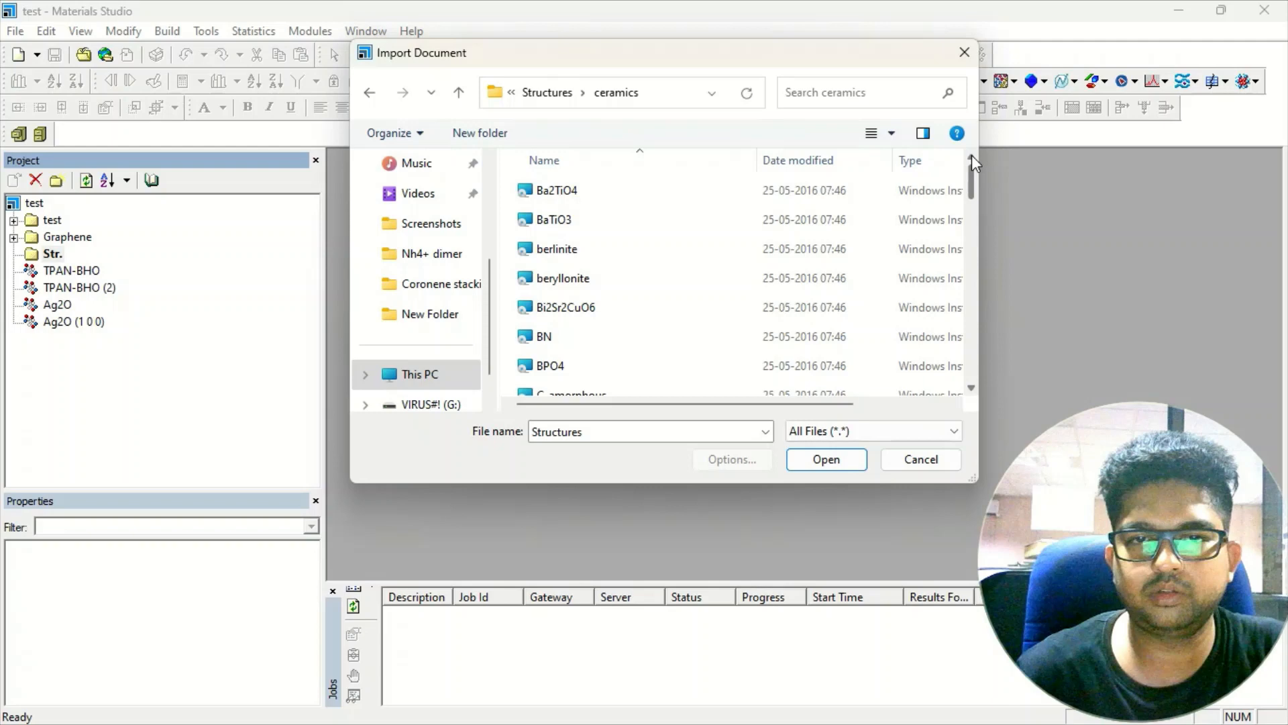
scroll(down, 3)
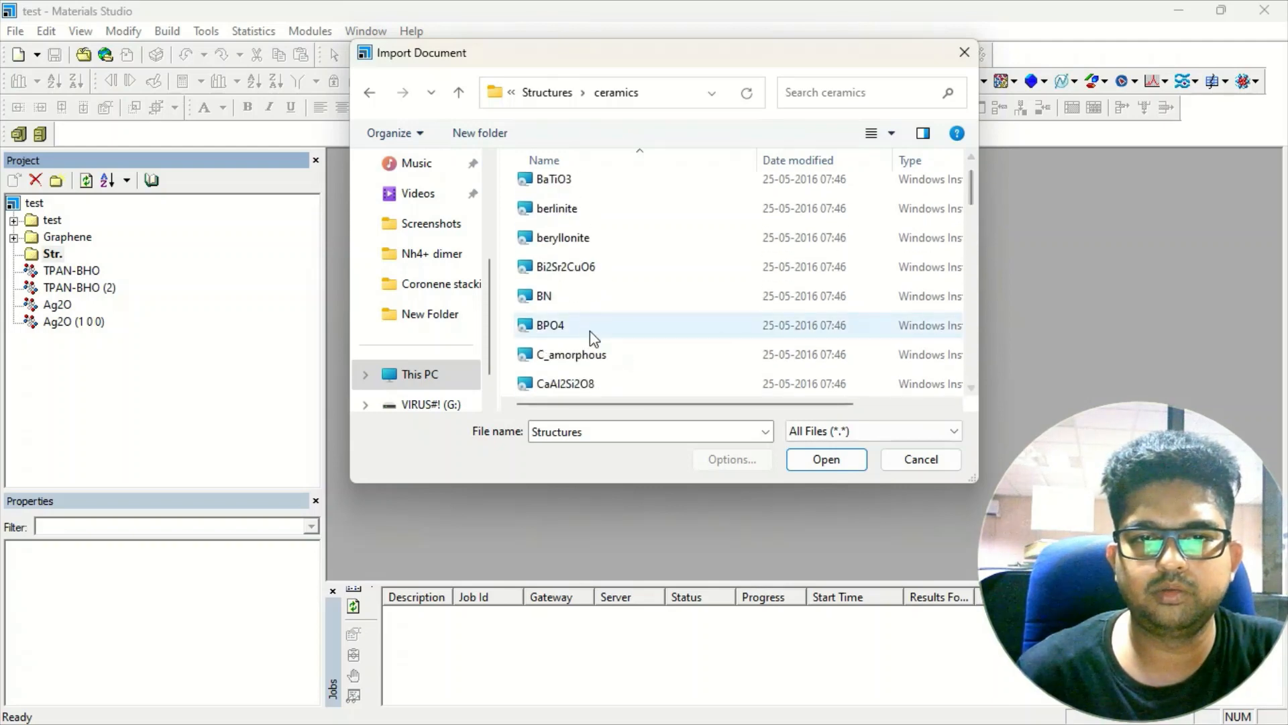
click(543, 295)
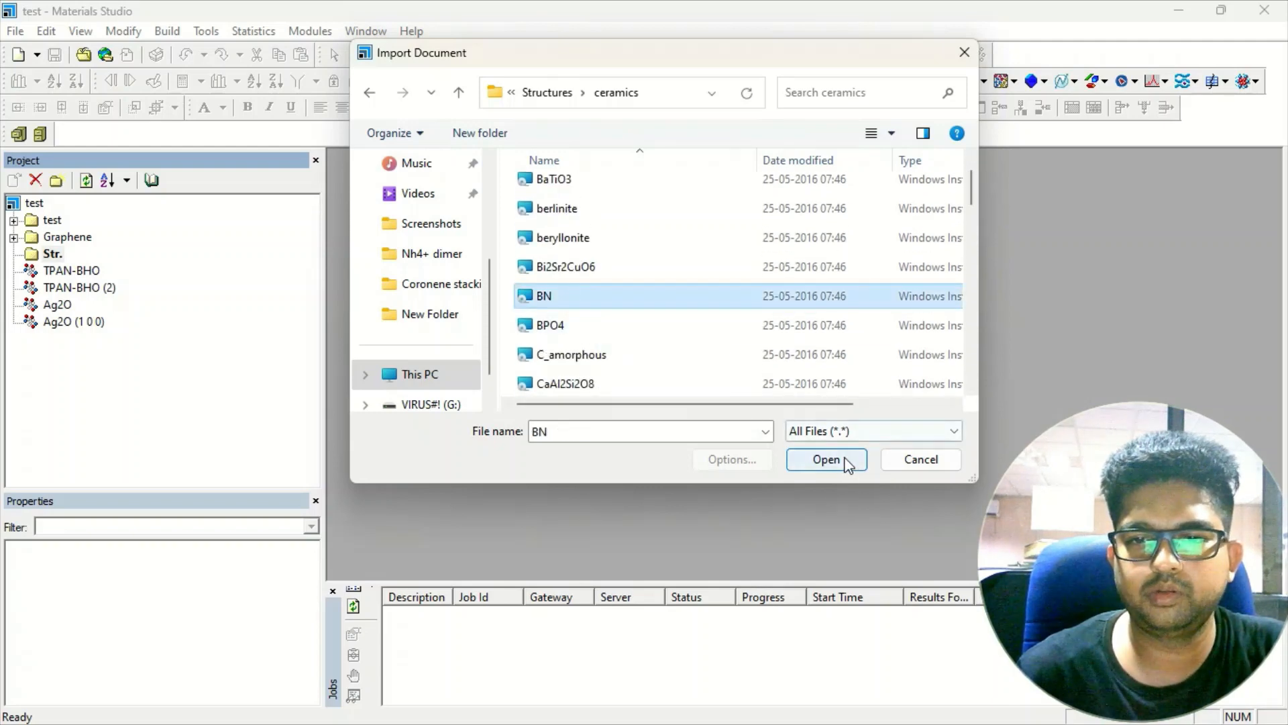
click(825, 459)
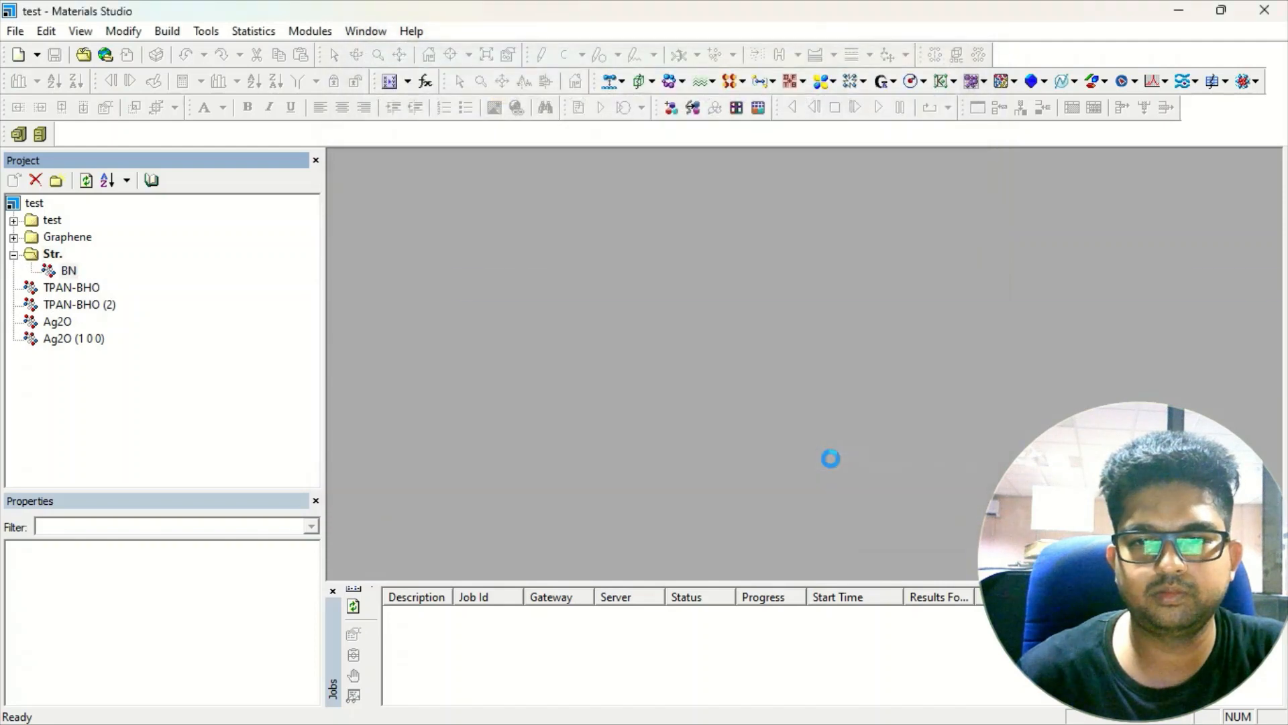
- Open the BN structure maximized and render it as ball-and-stick
double_click(68, 271)
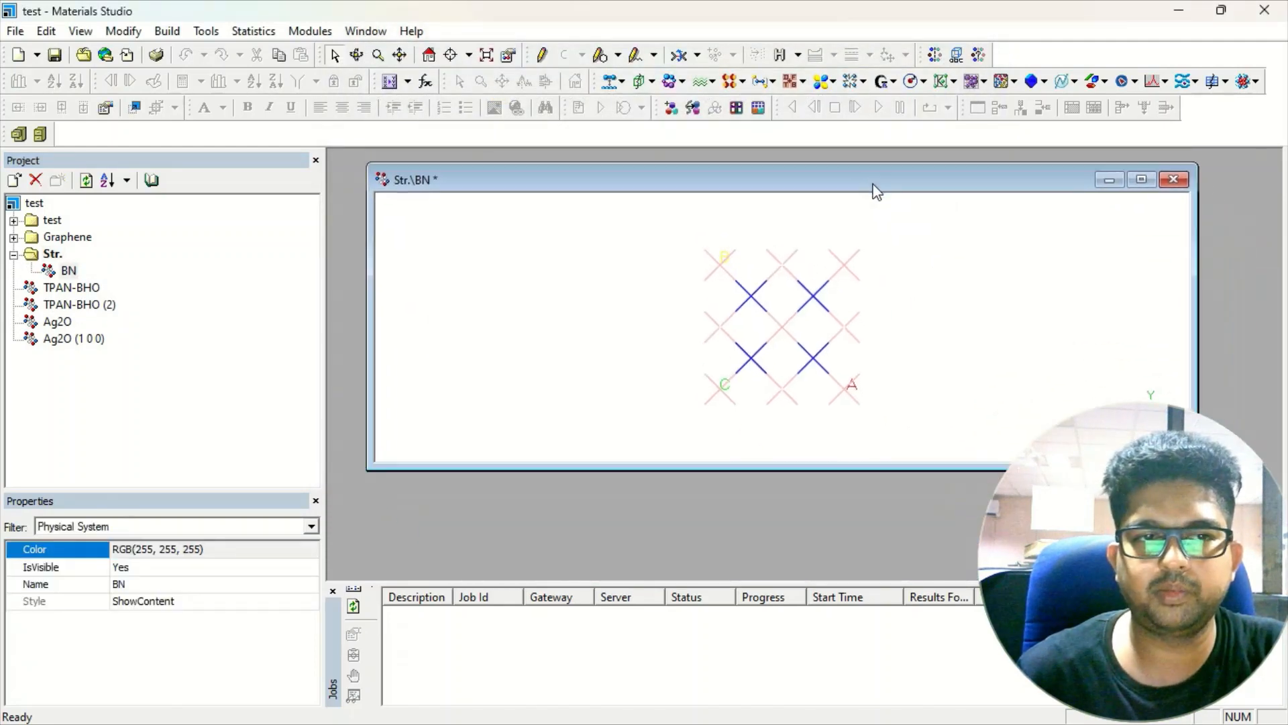
click(1141, 180)
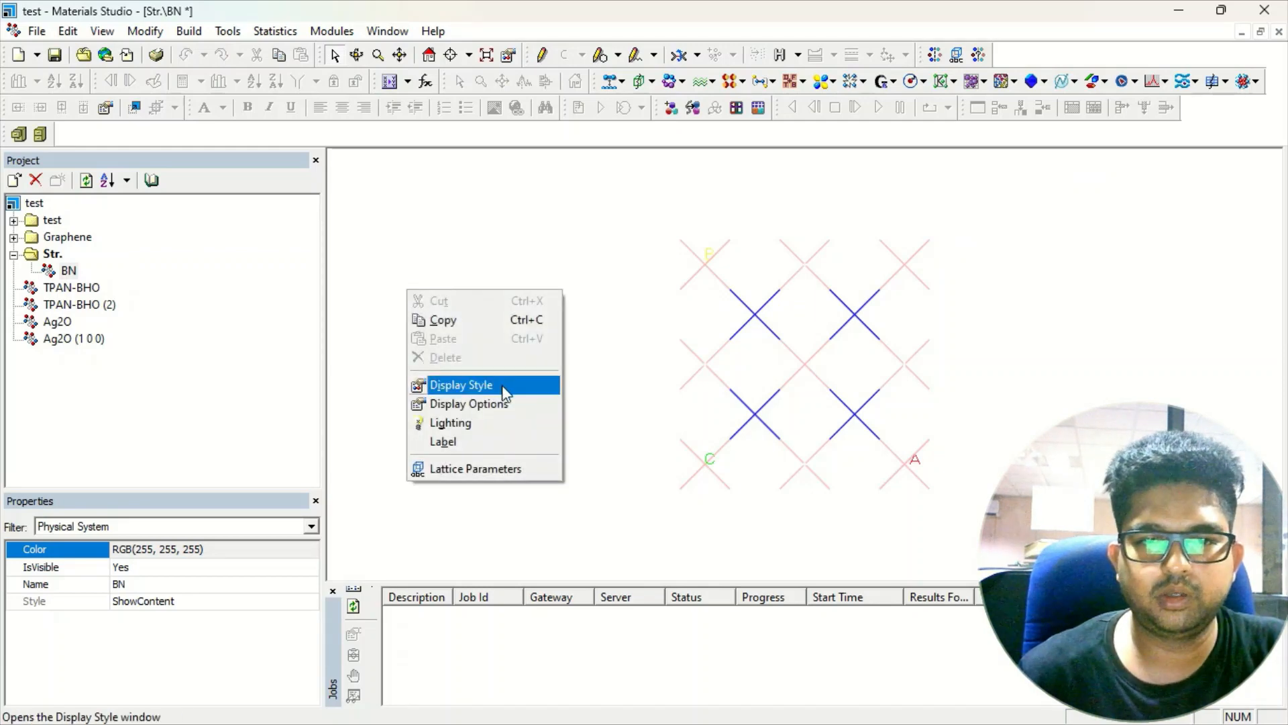
click(461, 384)
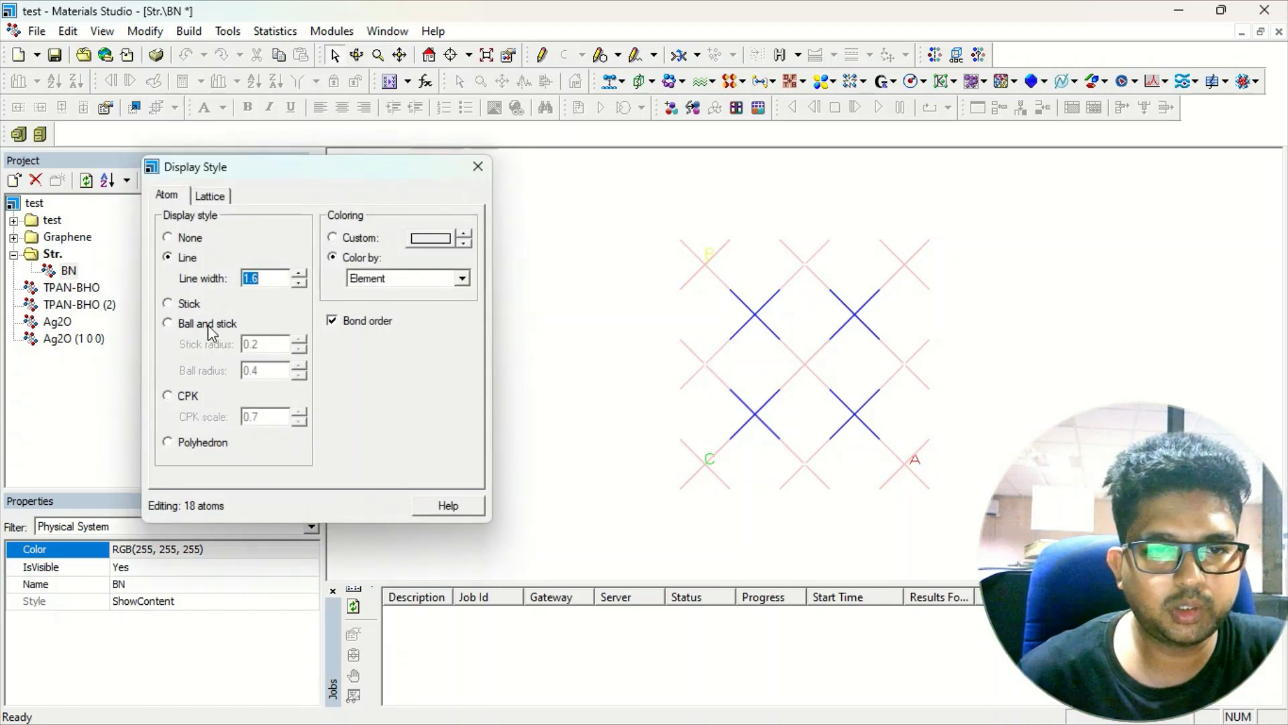
click(168, 322)
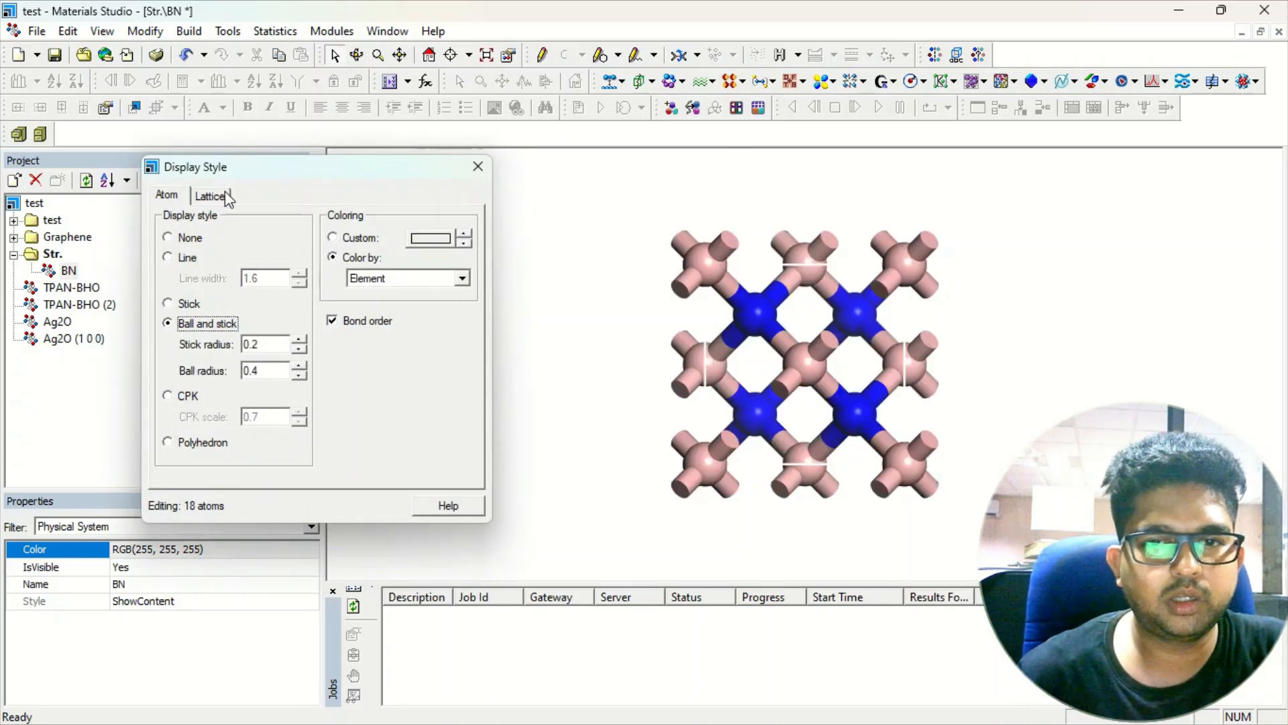
- Color the BN lattice outline blue and set the stick radius to 0.1
click(209, 195)
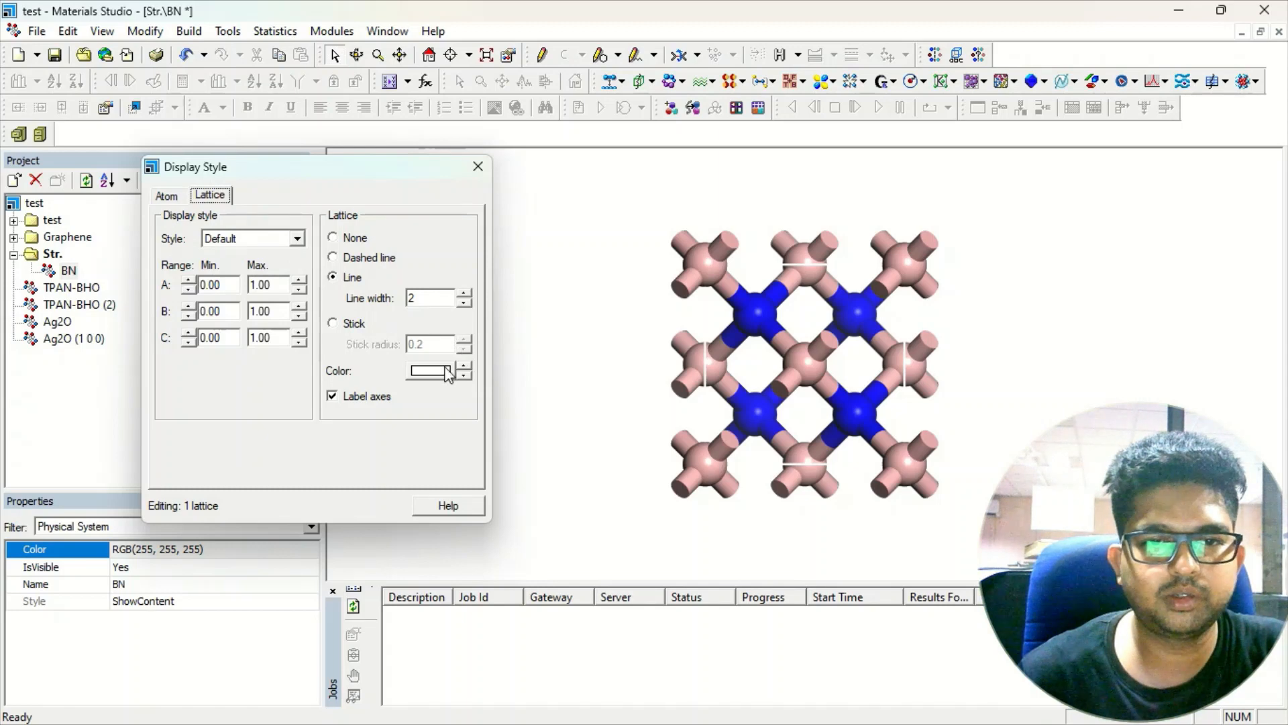
click(430, 370)
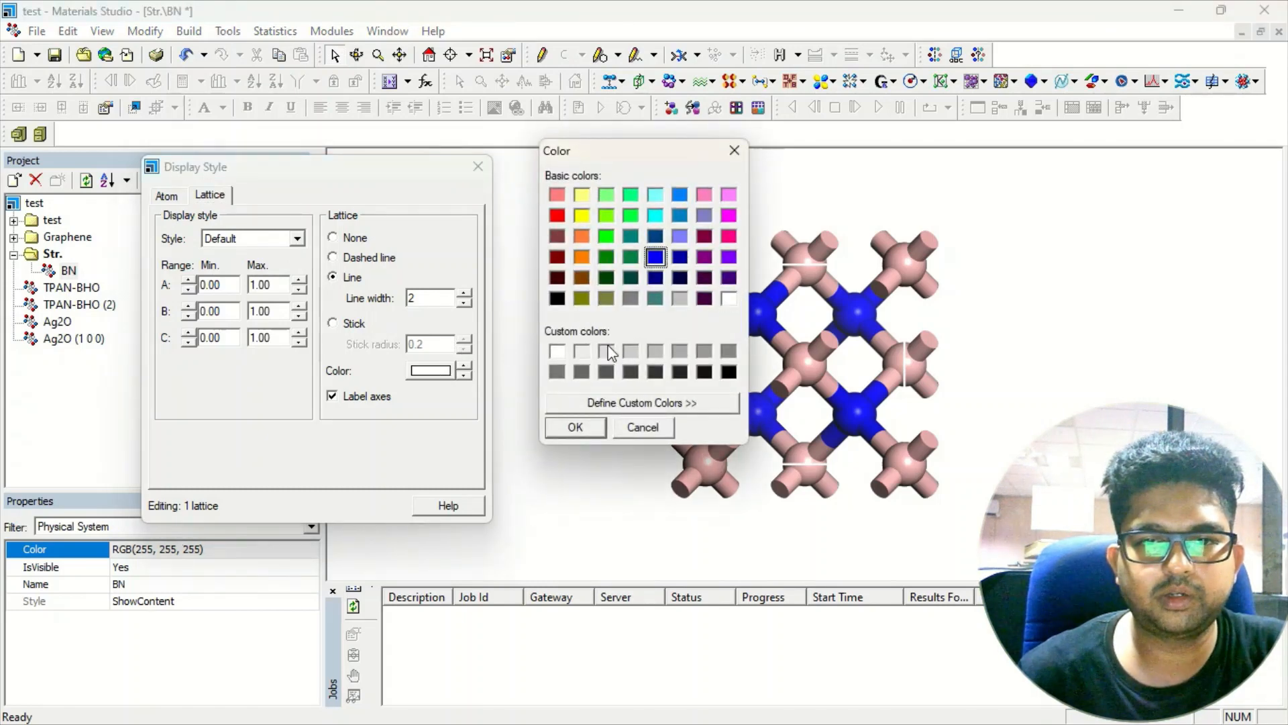
click(575, 427)
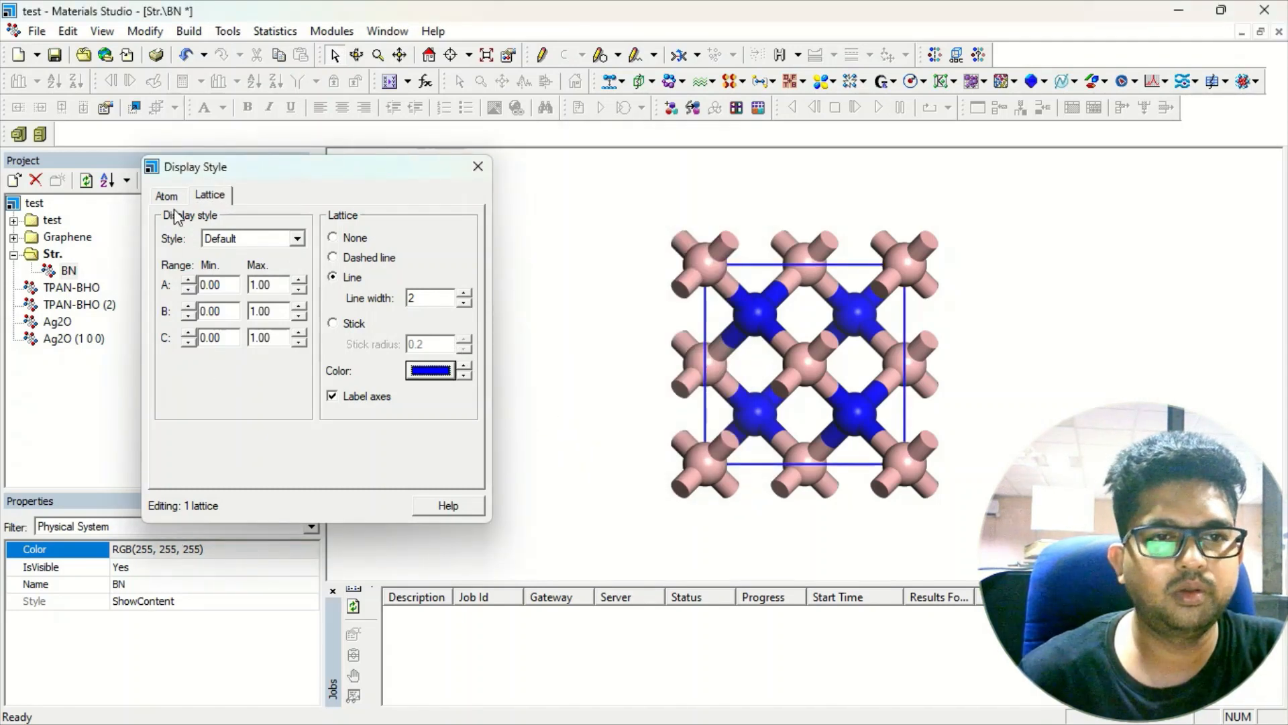
click(167, 195)
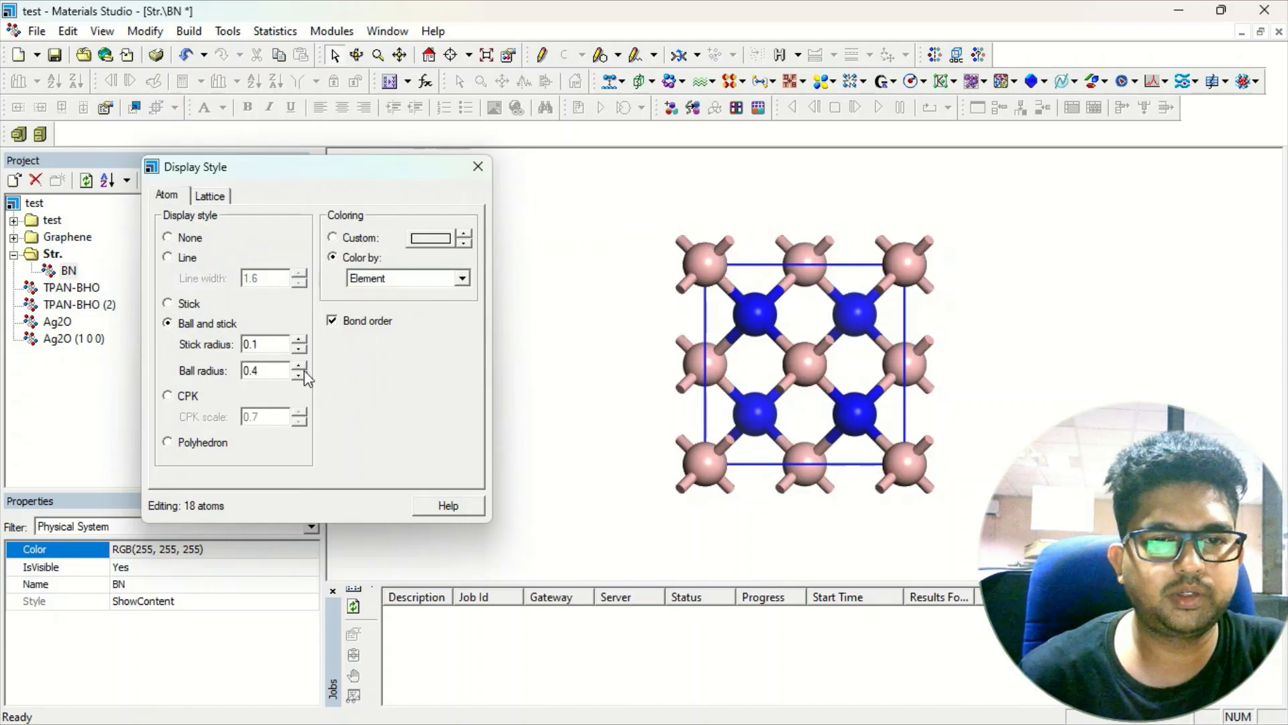
click(300, 374)
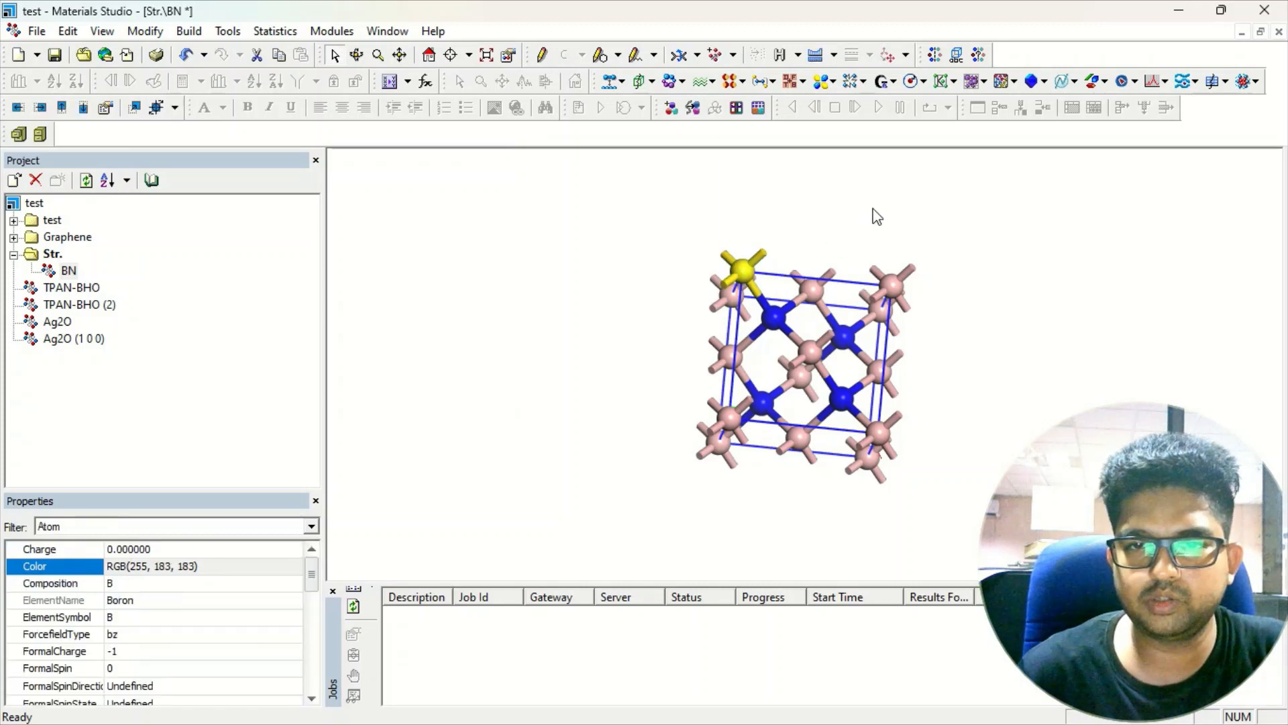
mouse_move(135, 43)
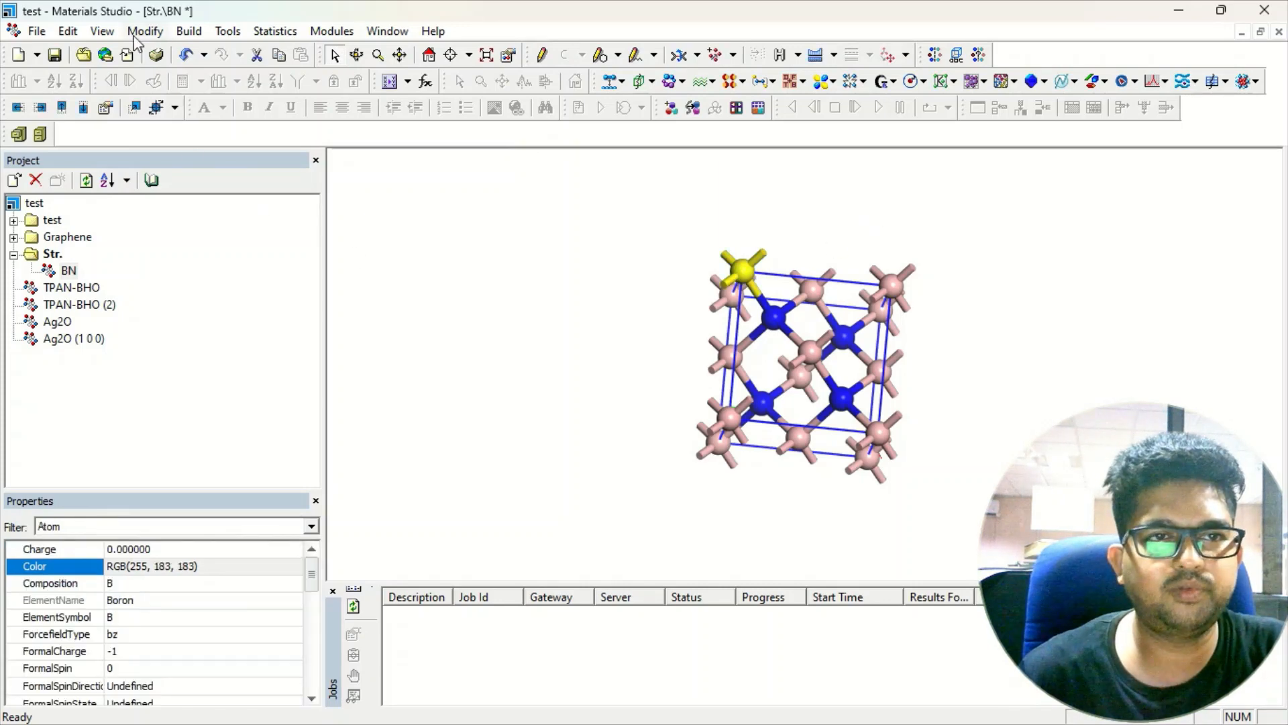
- View the Modify Element periodic table and dismiss it, leaving BN's elements unchanged
click(145, 31)
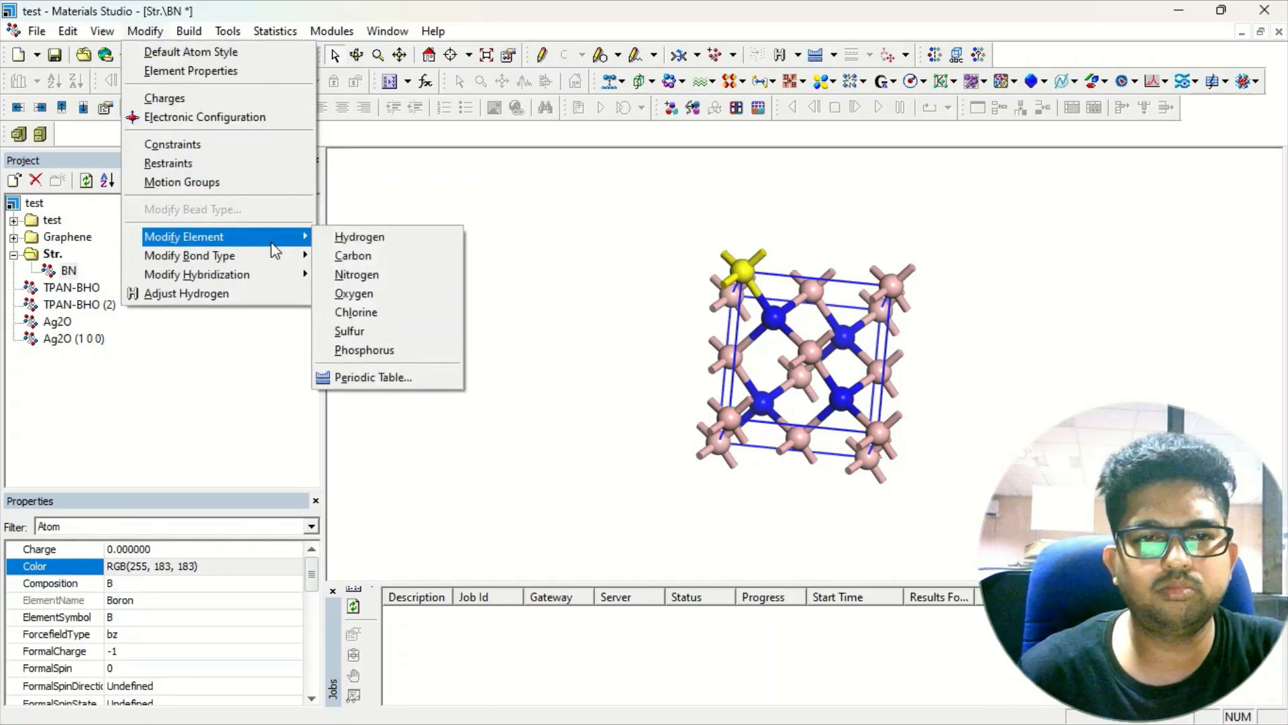
mouse_move(373, 377)
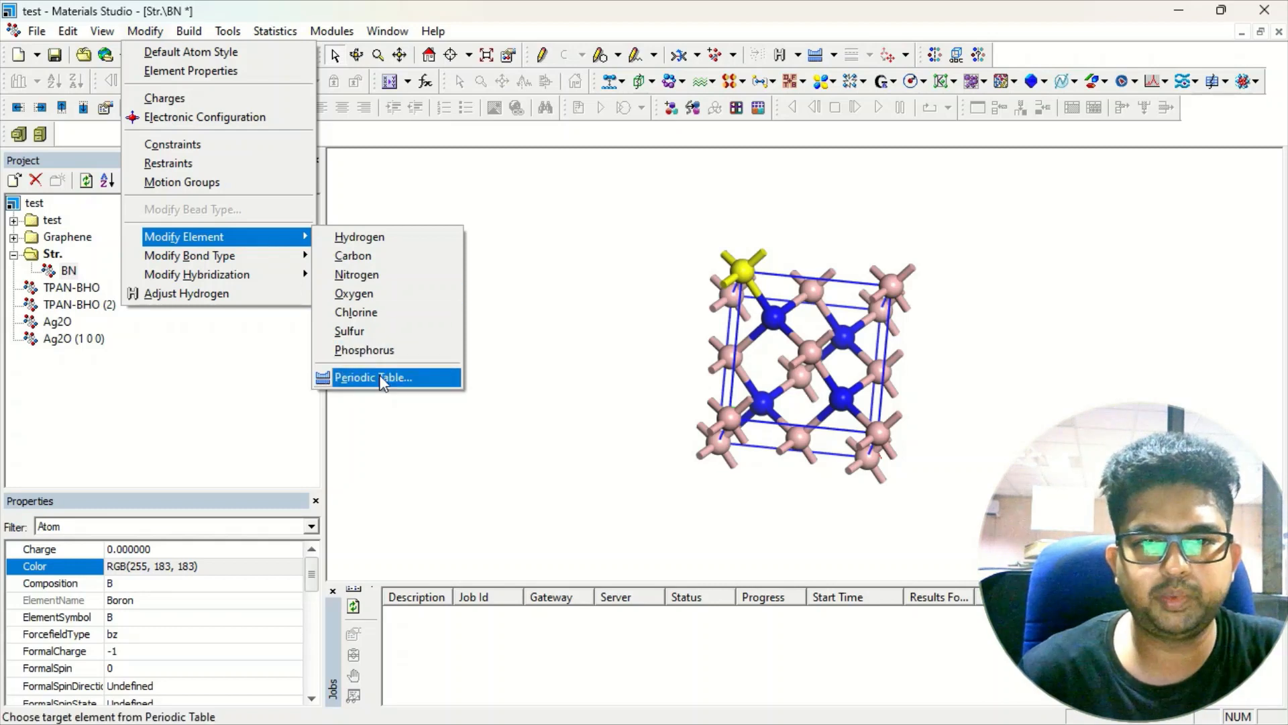
click(374, 377)
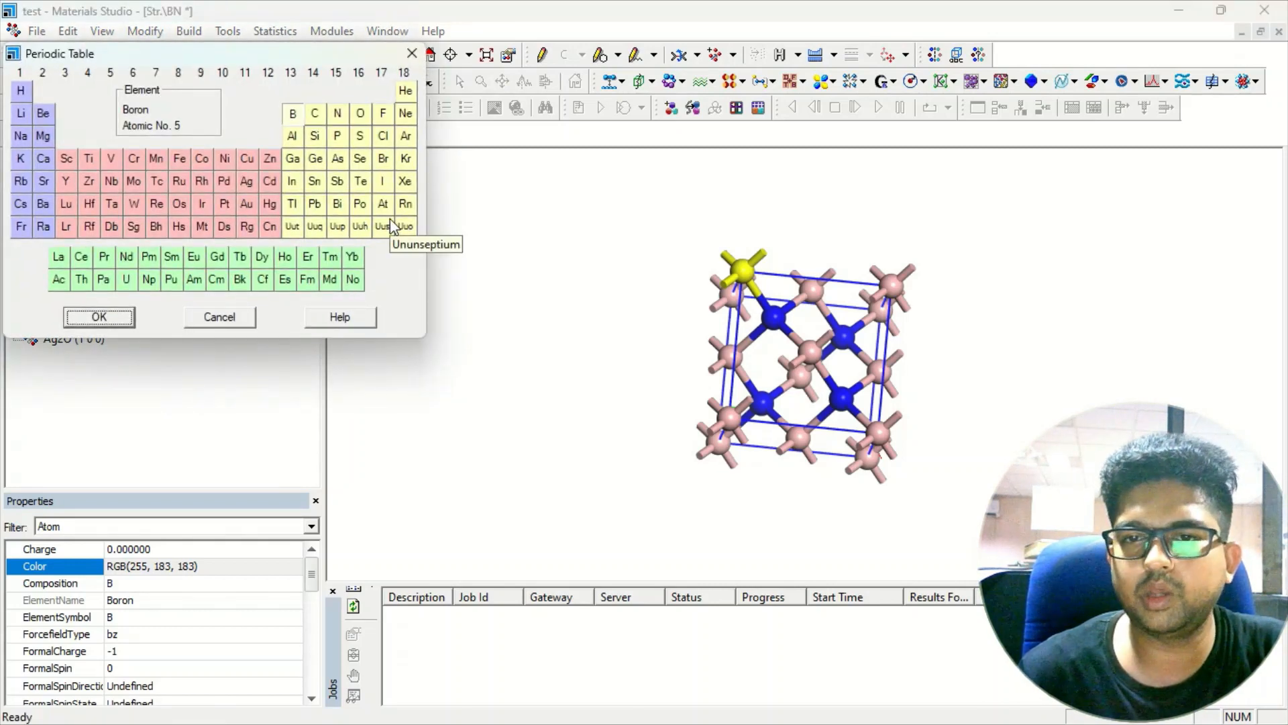
mouse_move(411, 55)
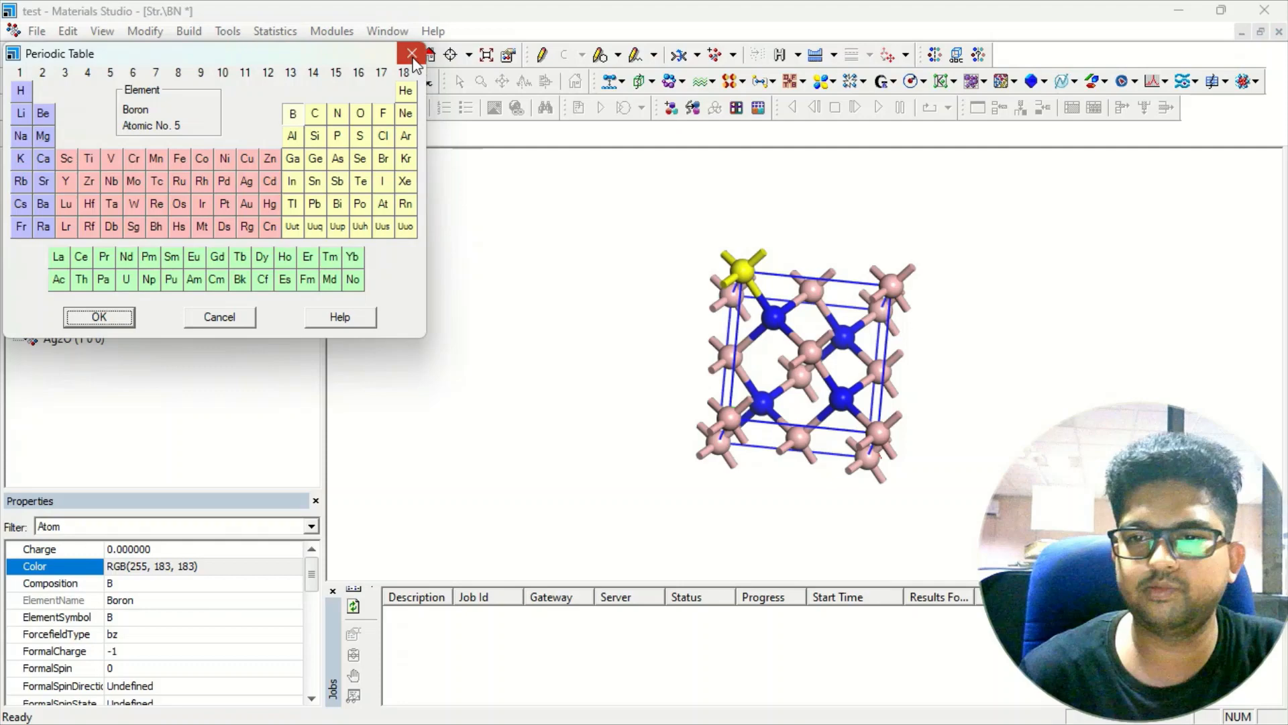
click(412, 54)
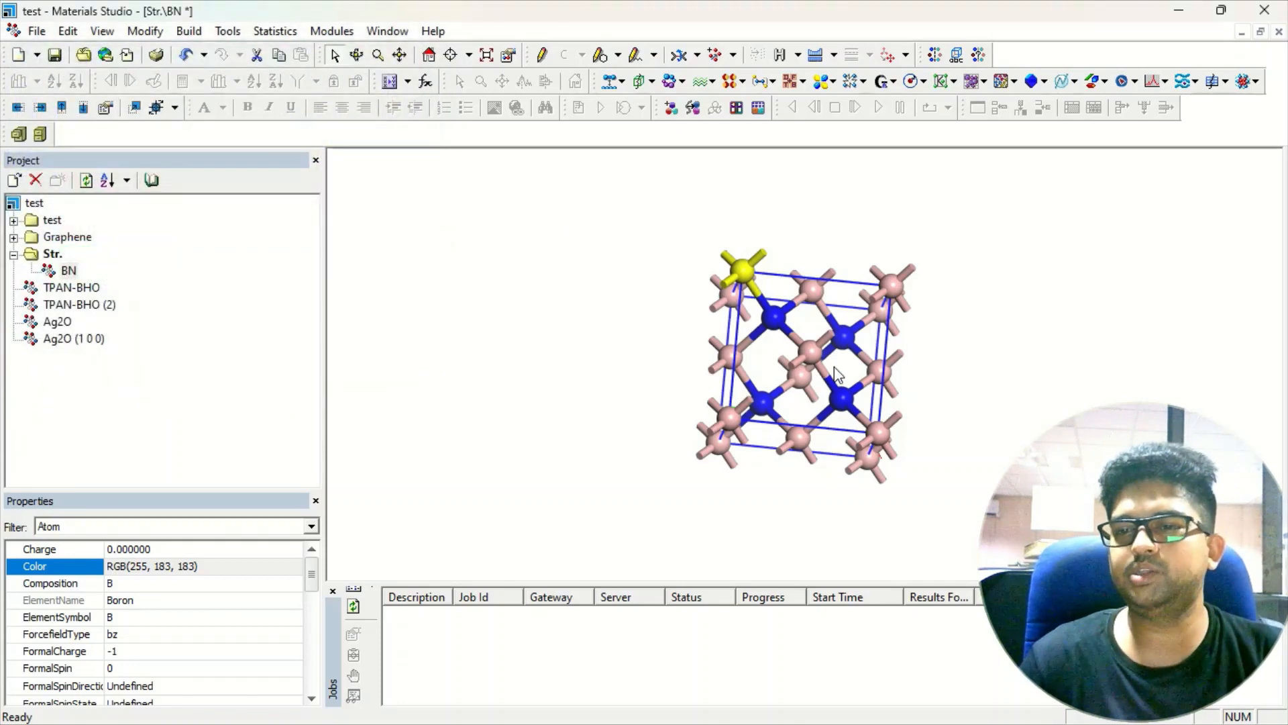
mouse_move(515, 309)
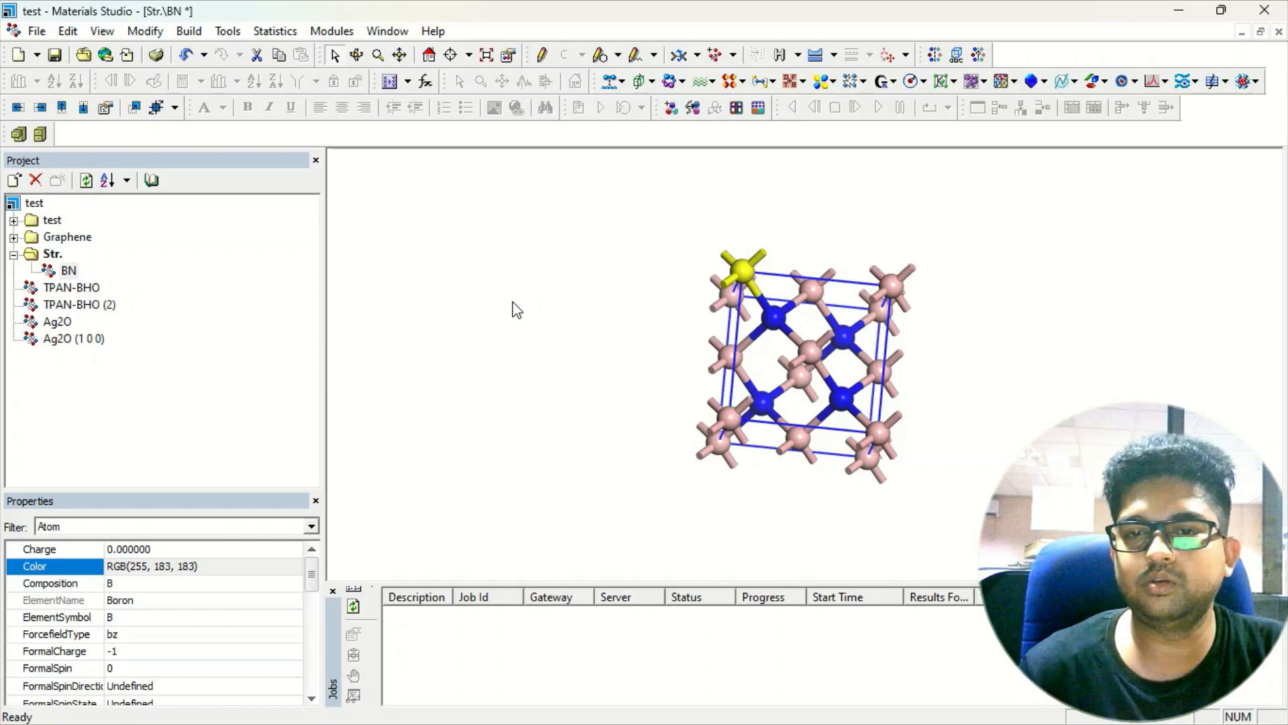
mouse_move(56, 261)
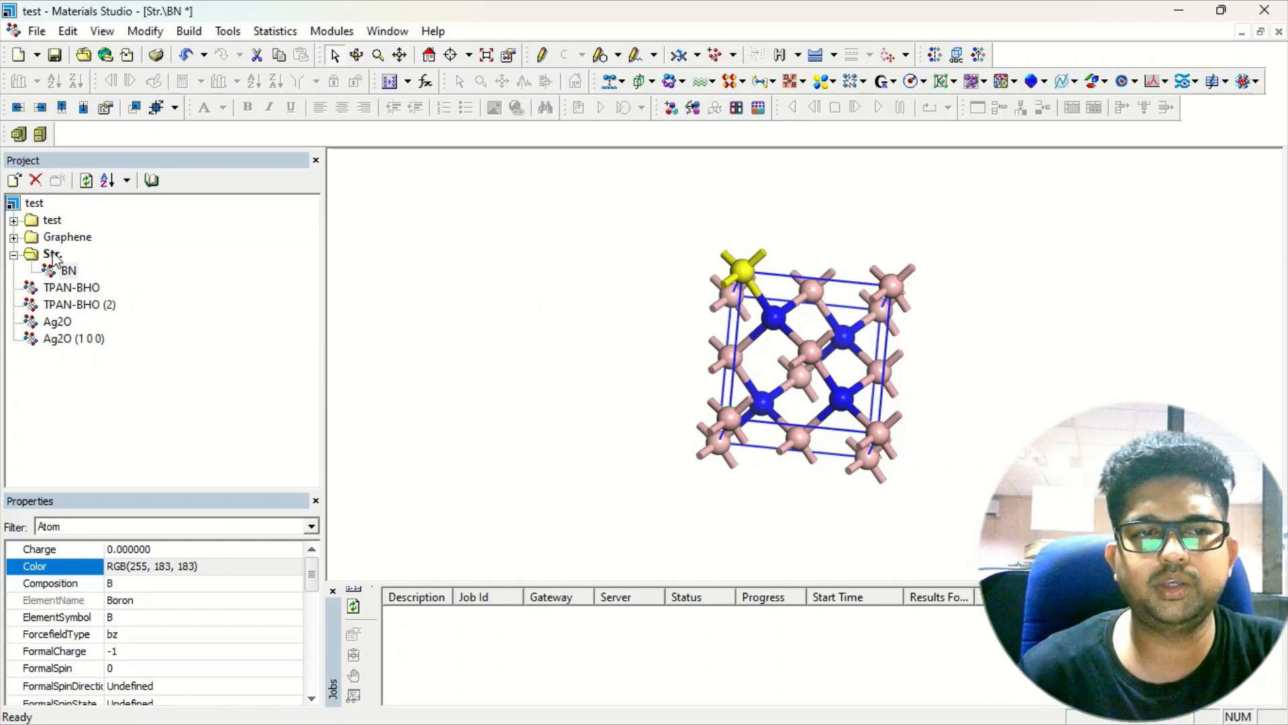
- Import TiO2_rutile from the metal-oxides sample structures into the Str folder
right_click(51, 253)
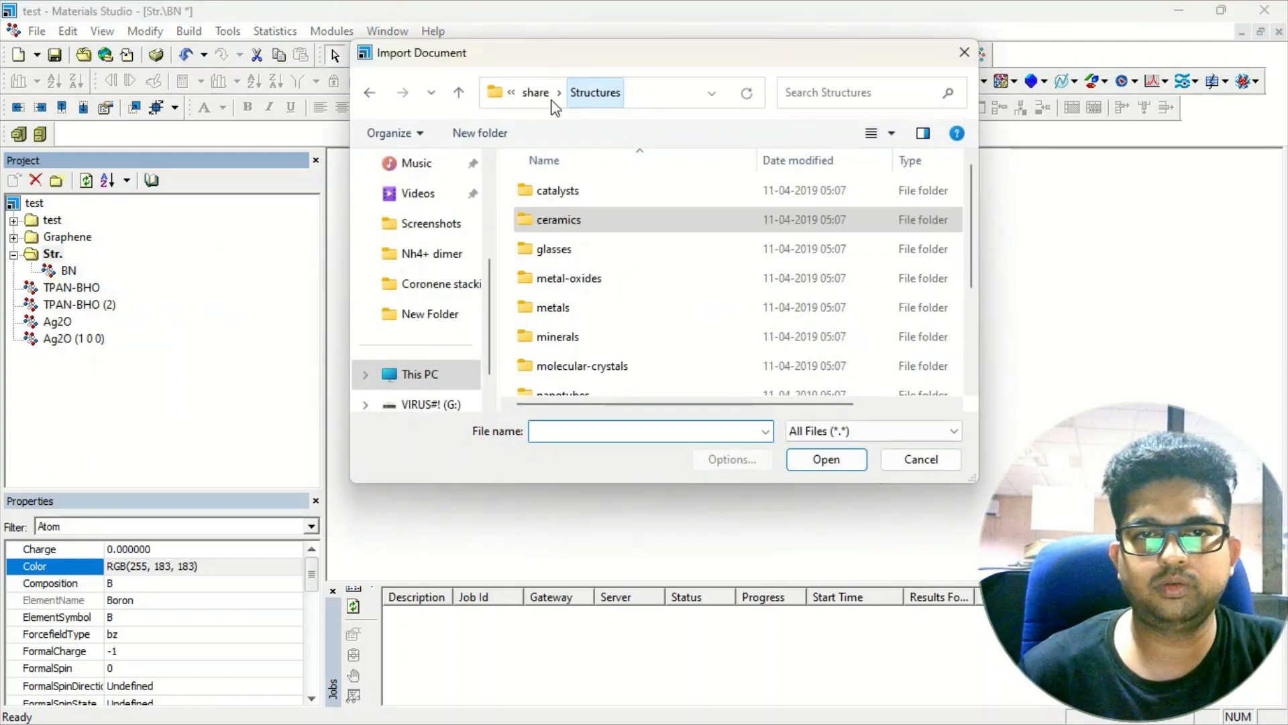
double_click(556, 248)
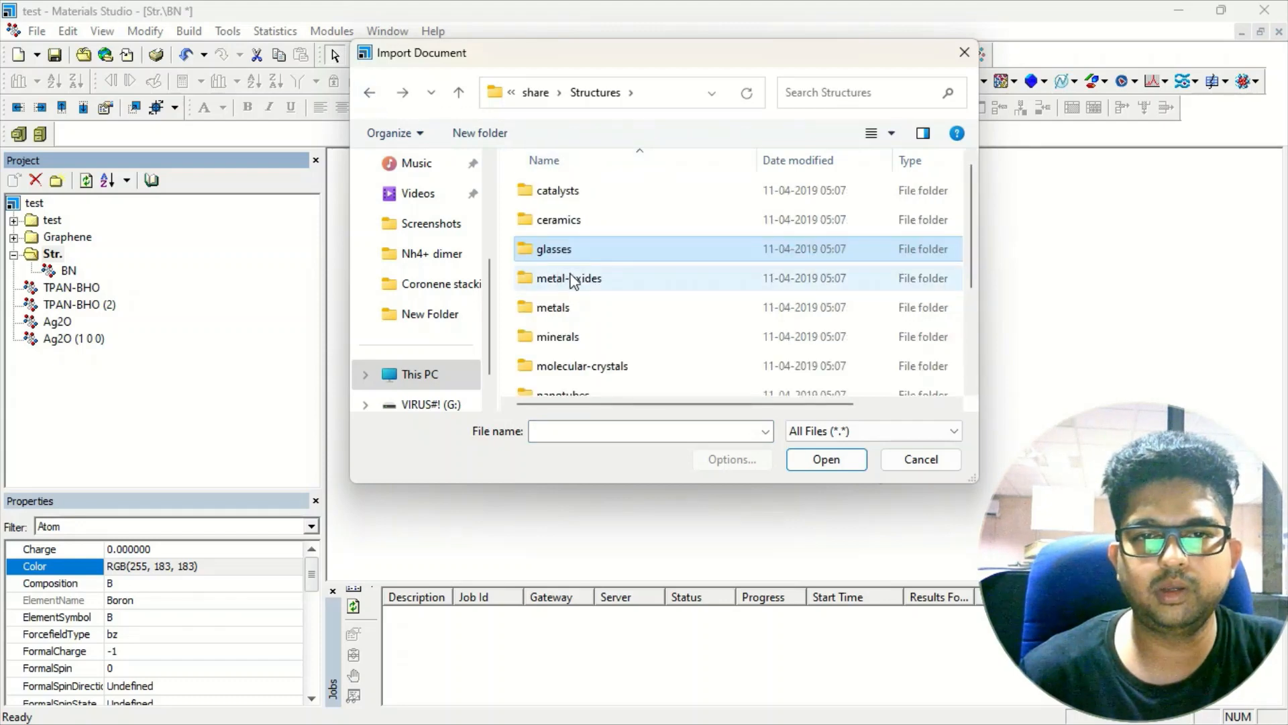
double_click(569, 278)
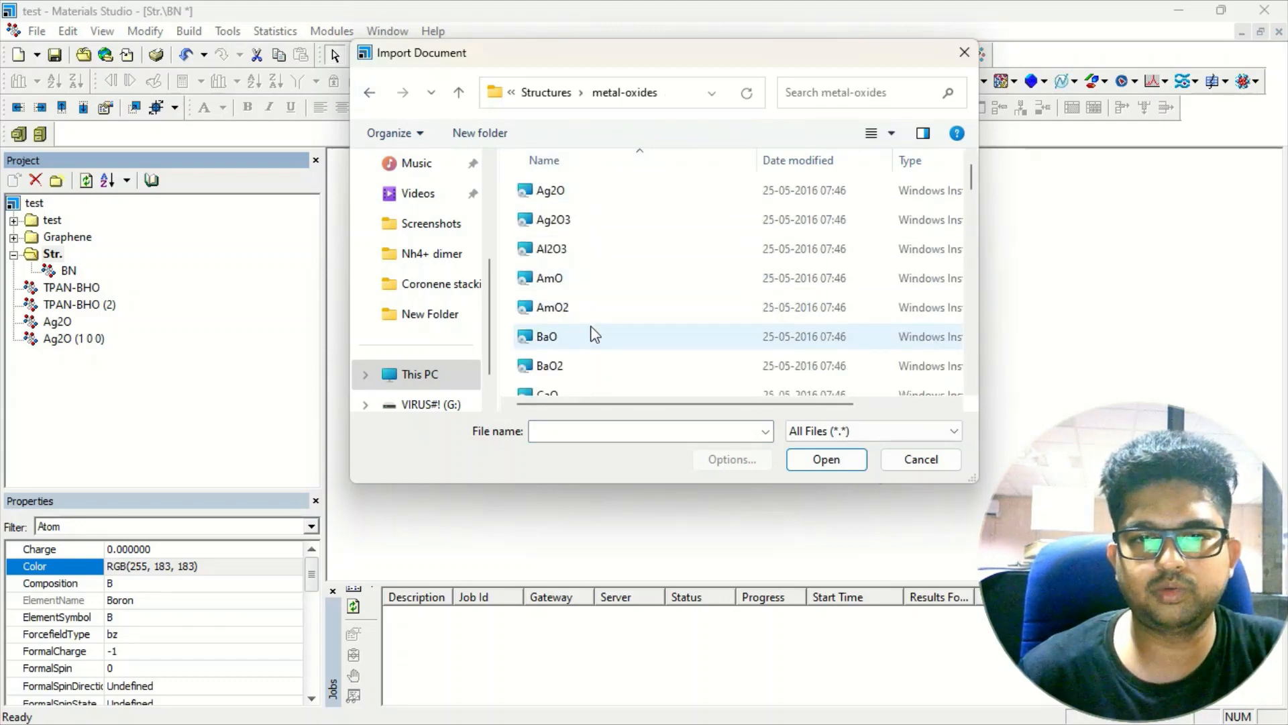
scroll(down, 3)
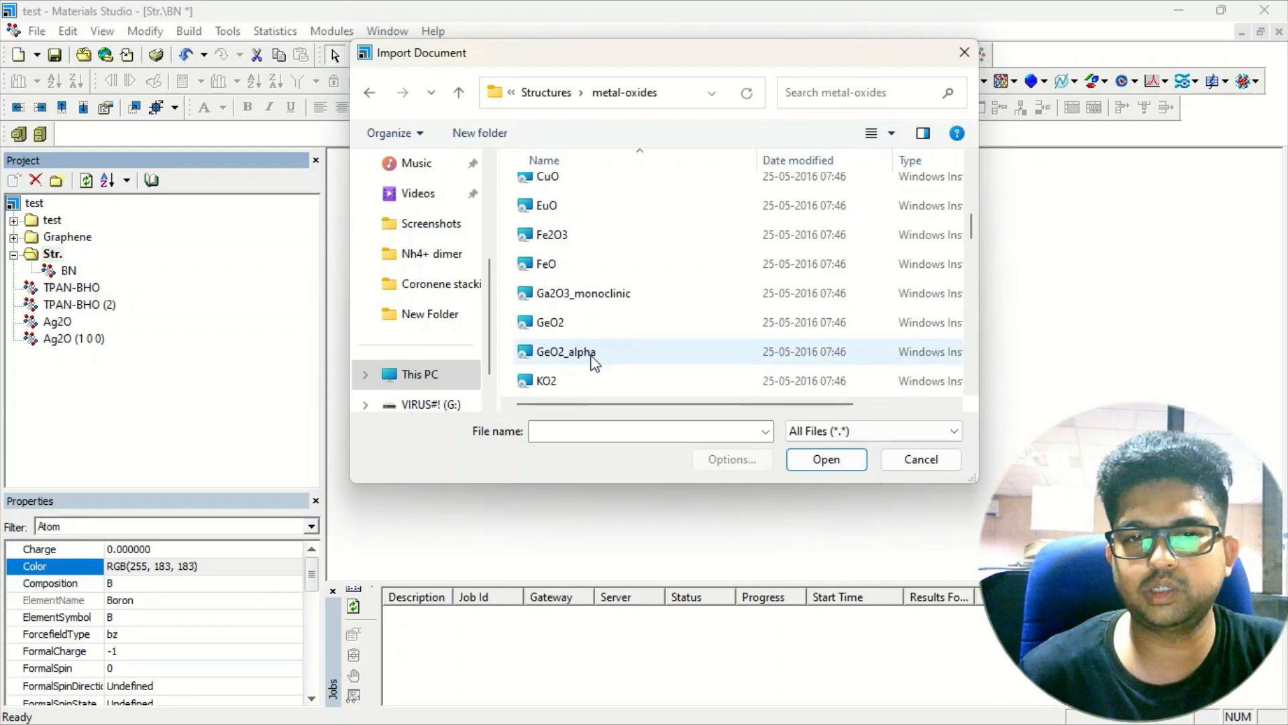
scroll(down, 3)
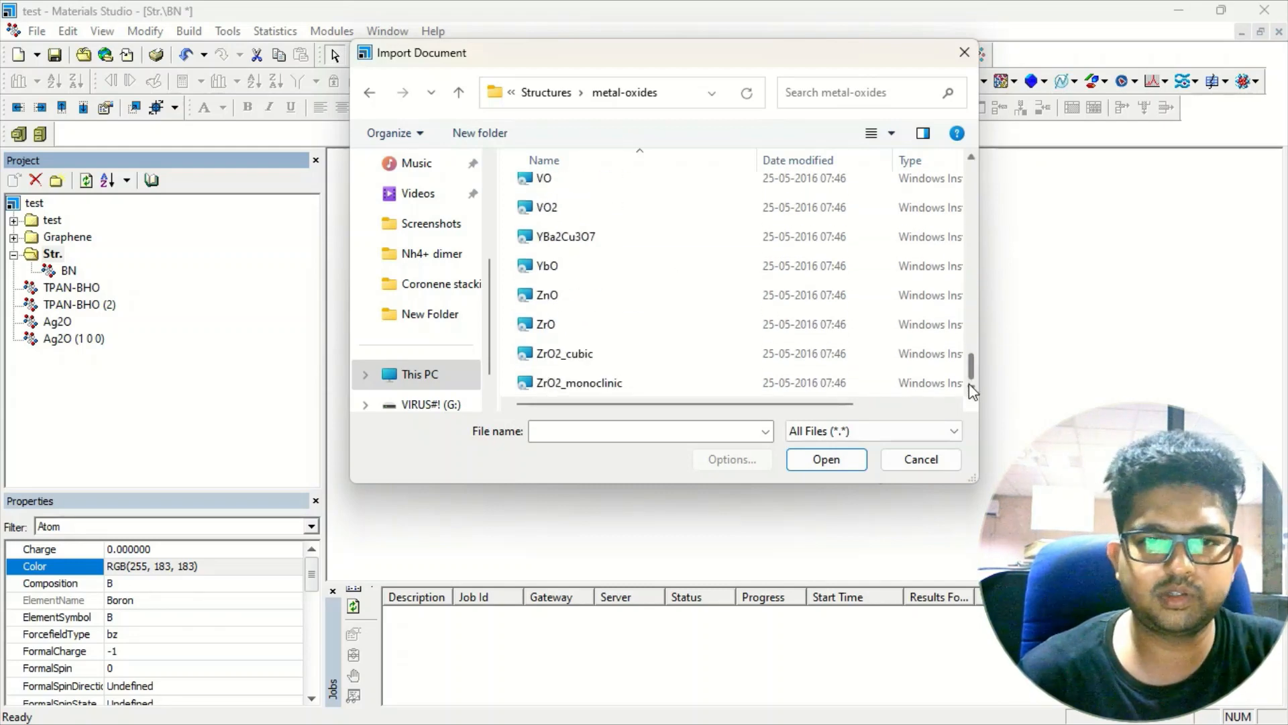
scroll(up, 3)
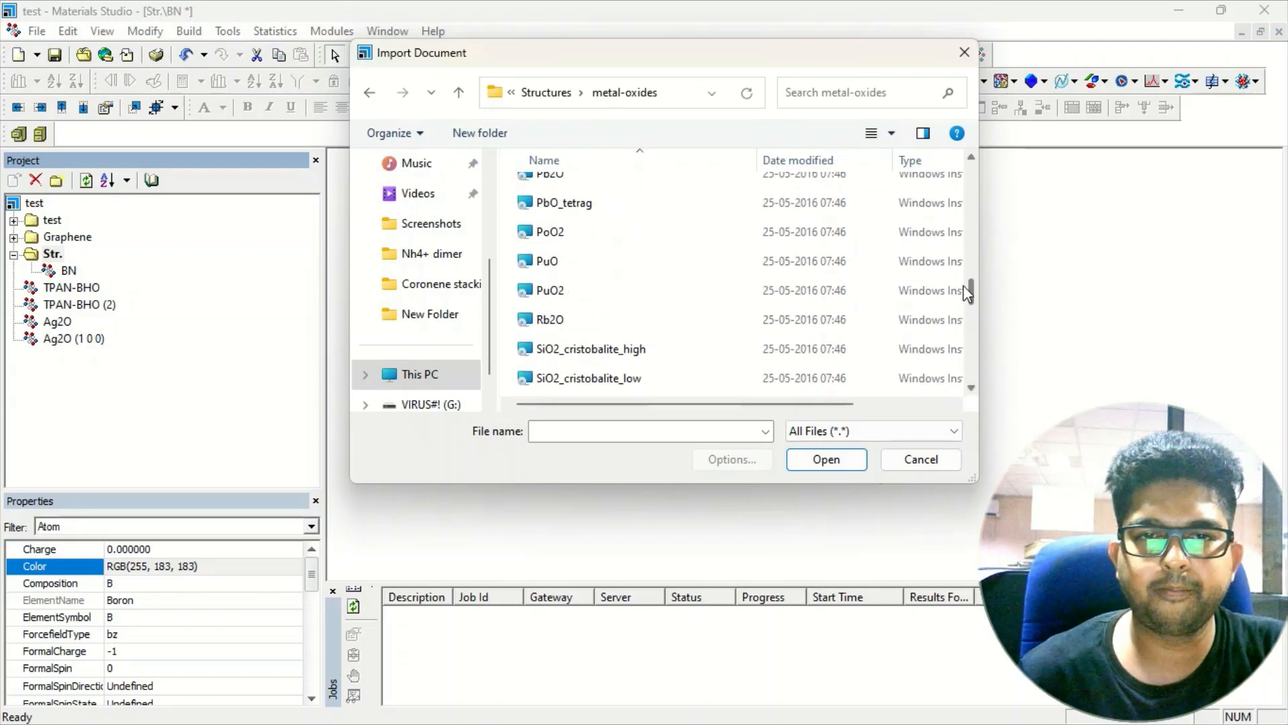
scroll(up, 3)
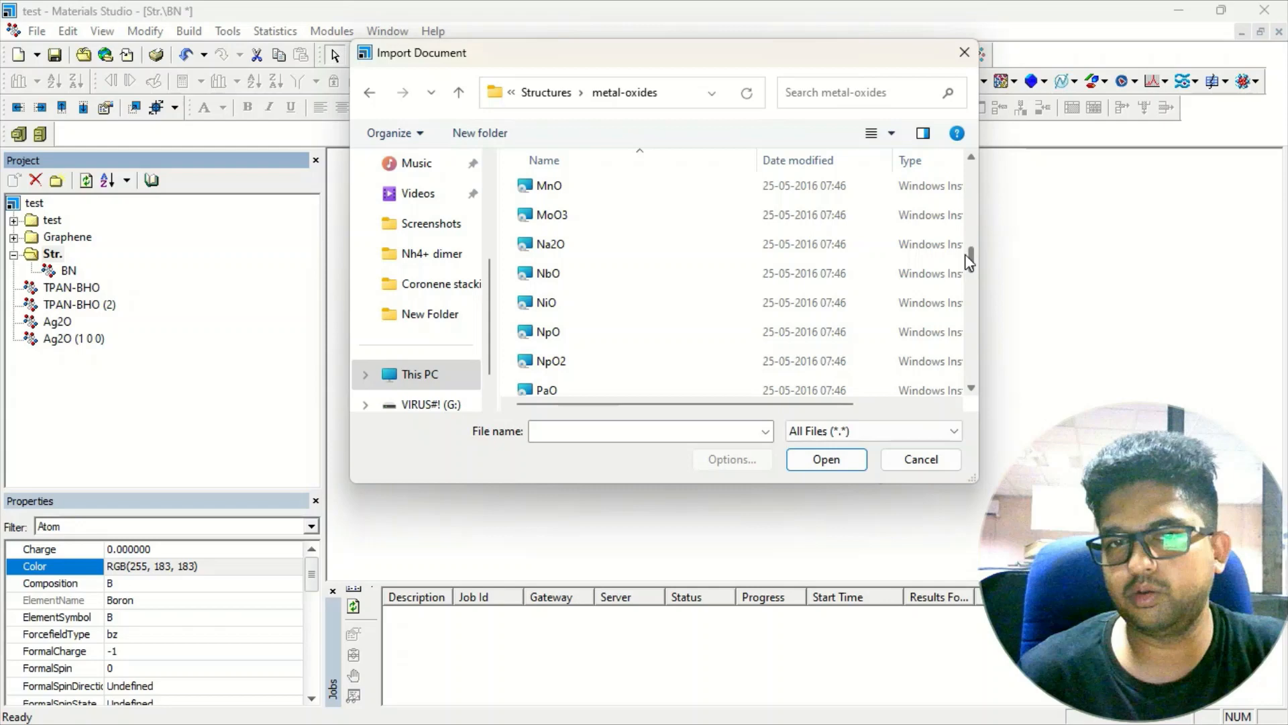
scroll(up, 3)
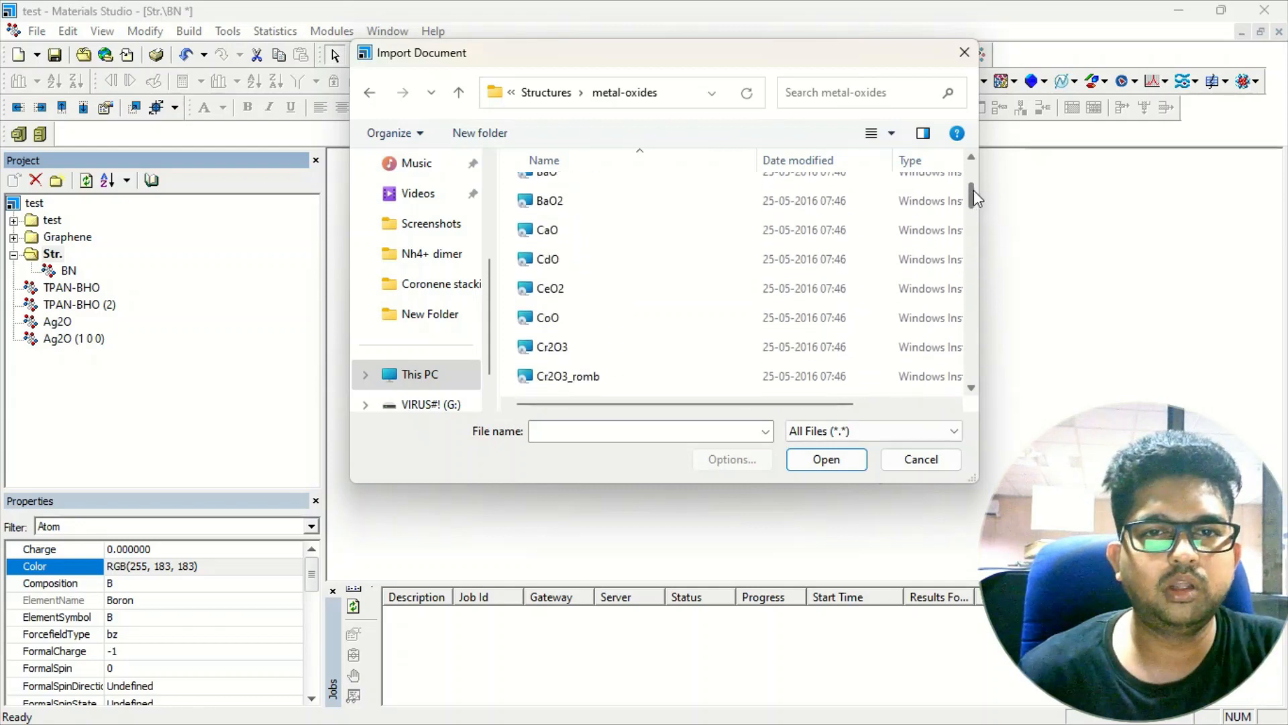
scroll(down, 3)
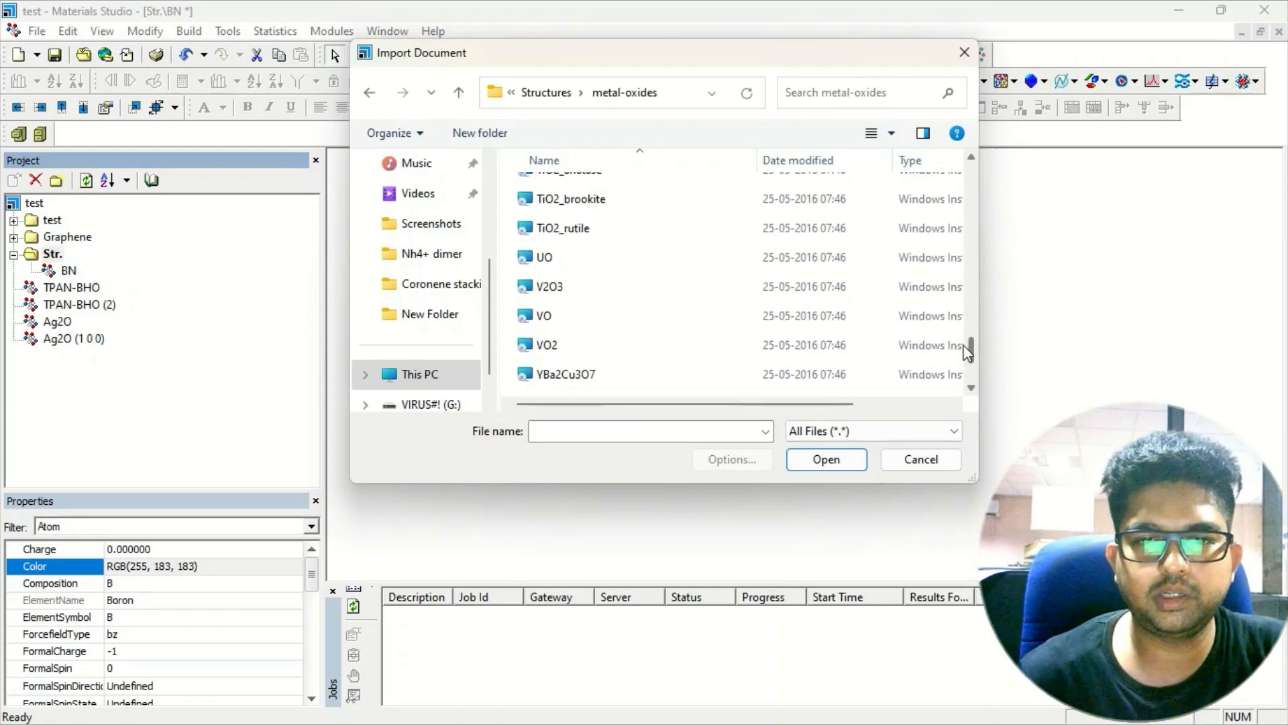
click(561, 325)
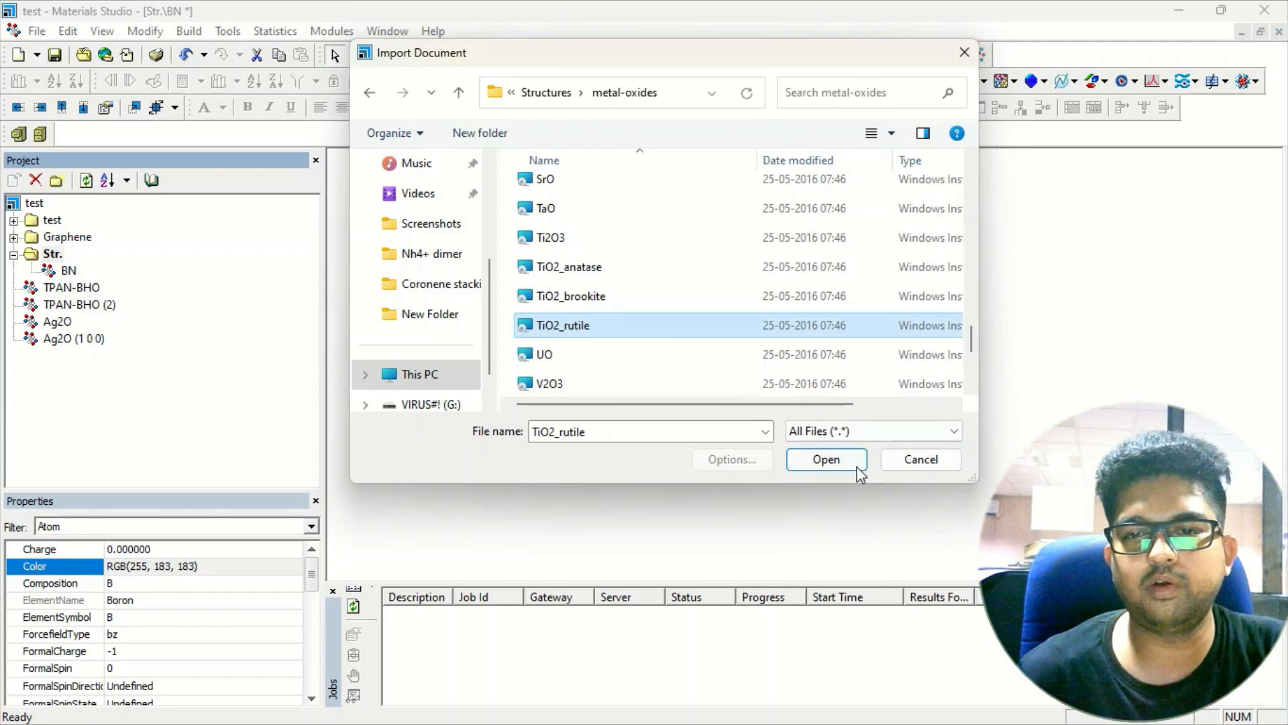
click(825, 459)
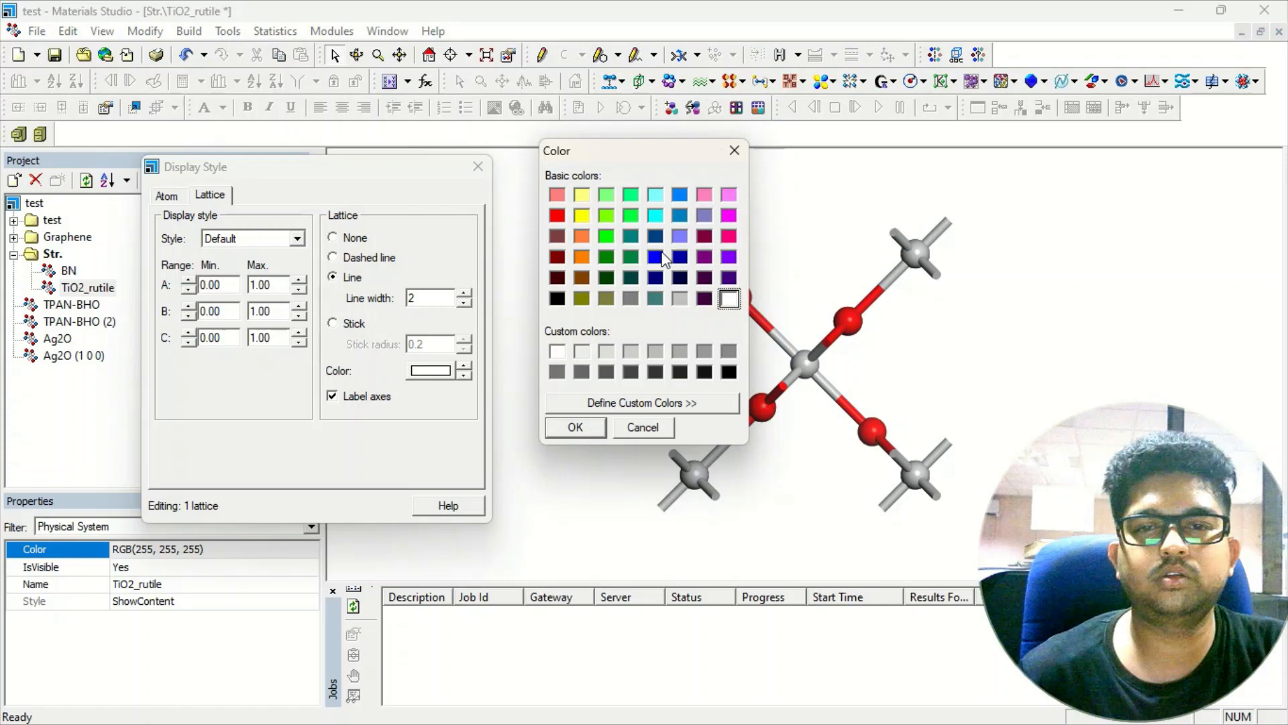
- Make the rutile lattice blue and set Max A, B and C to 2.00
click(575, 427)
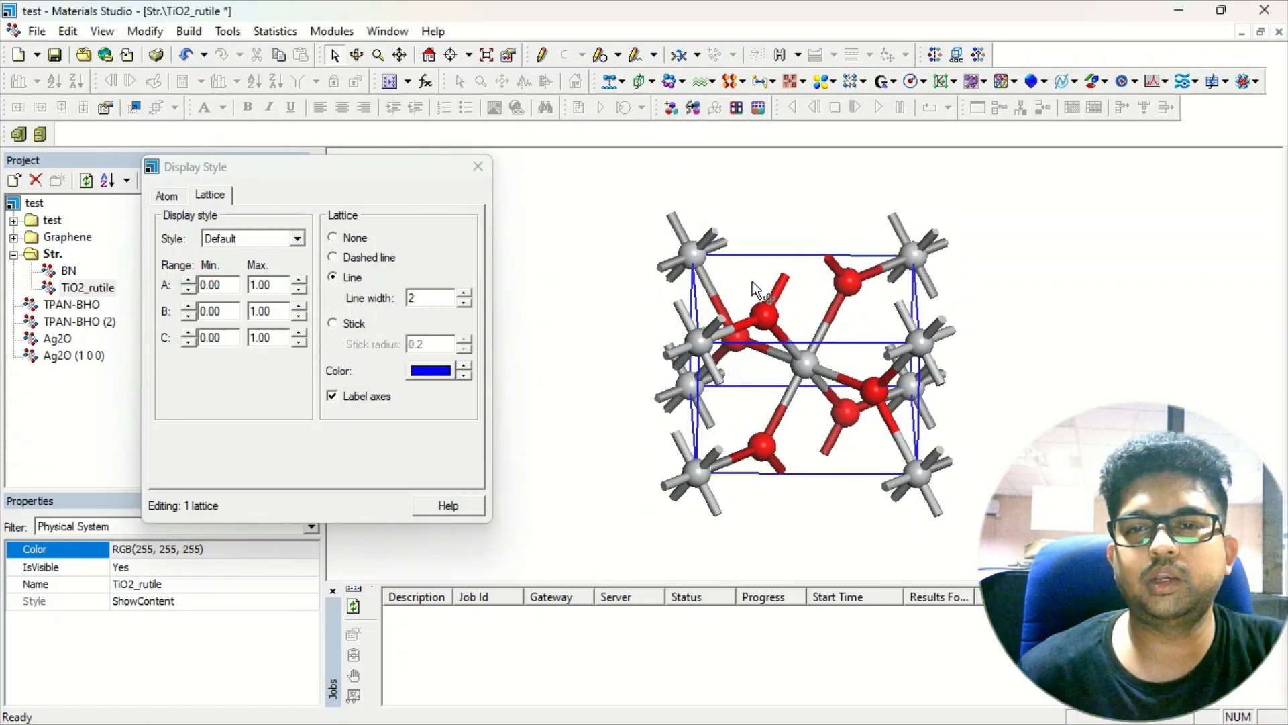
click(301, 280)
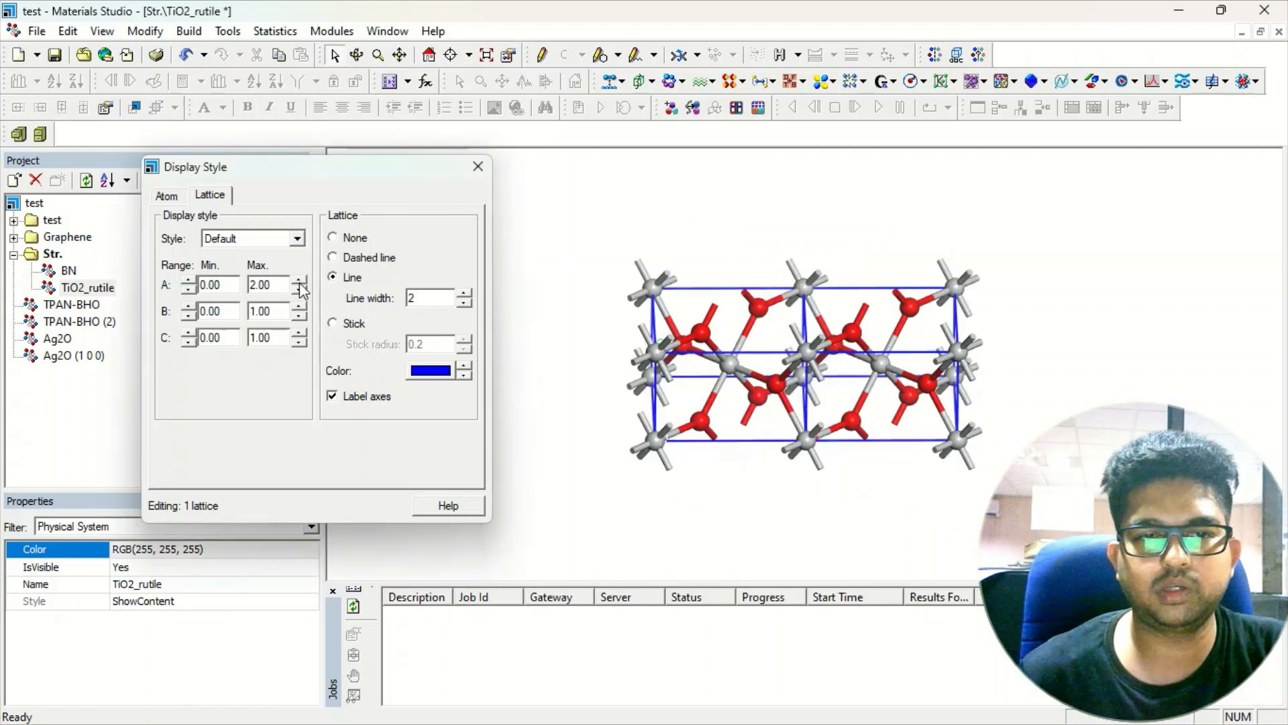
click(300, 310)
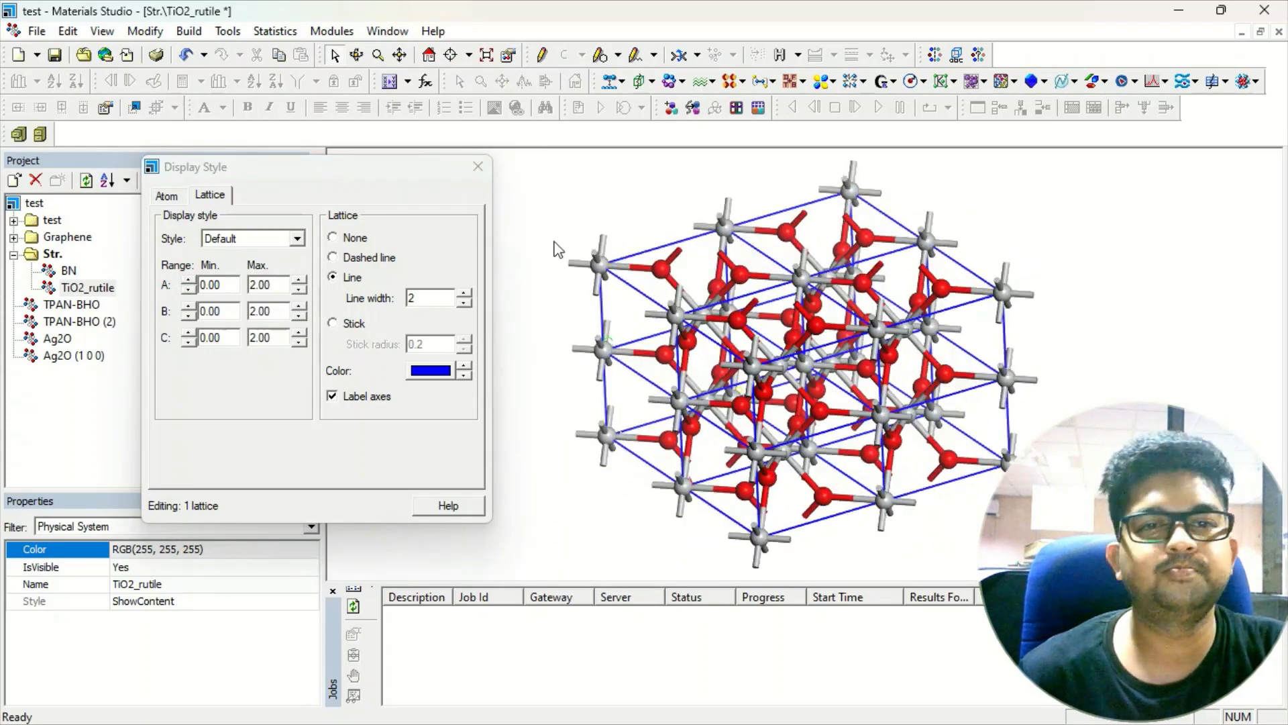
- Import the Ag_particle cluster from metals > clusters into the Str folder
right_click(52, 253)
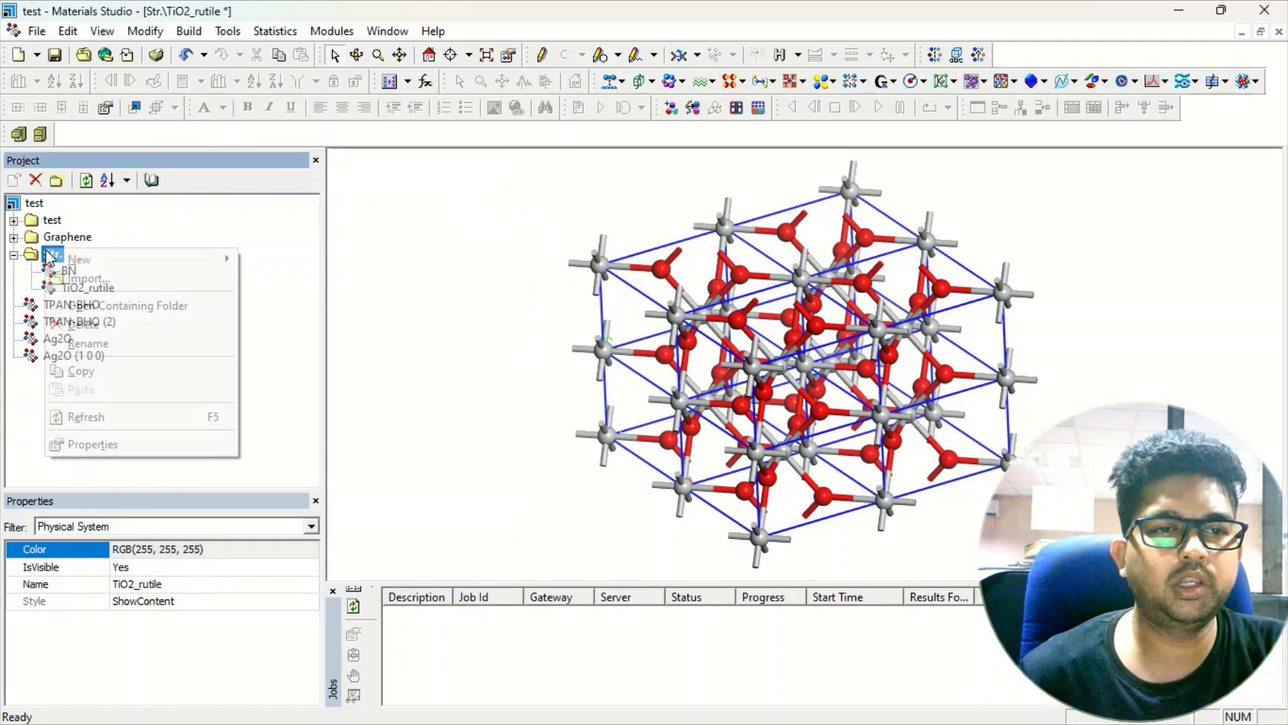
click(85, 278)
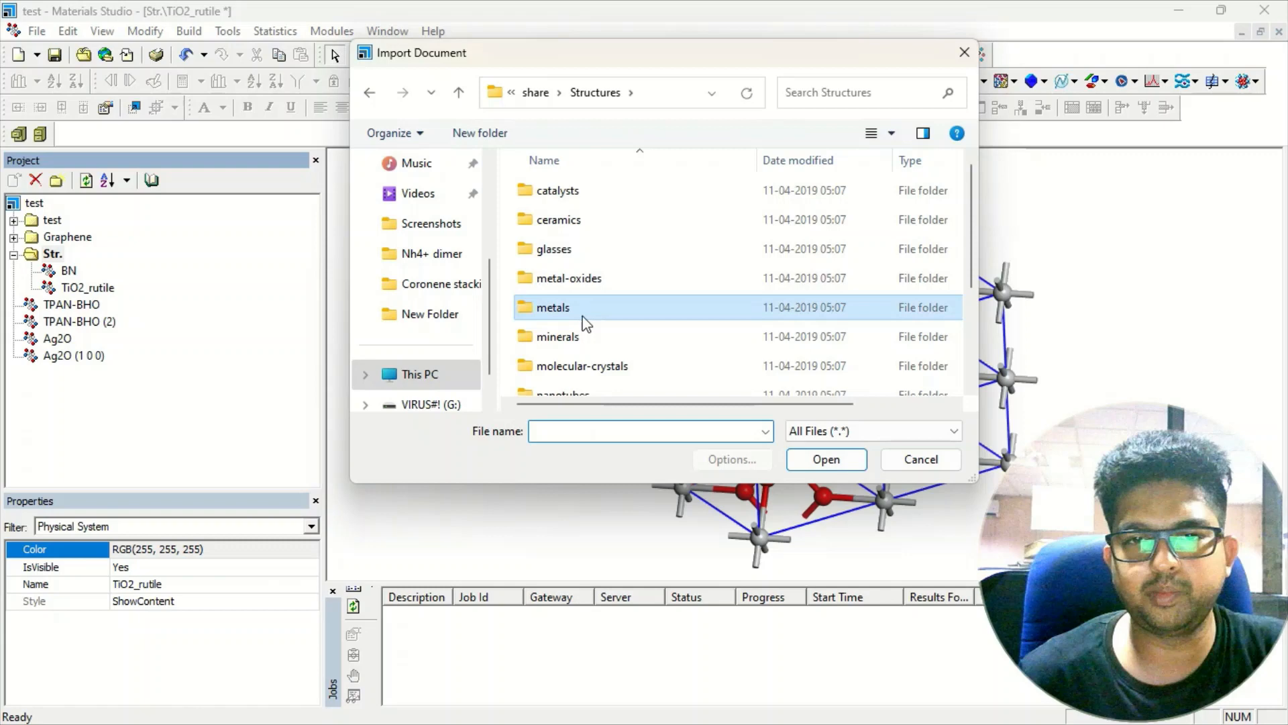
double_click(552, 307)
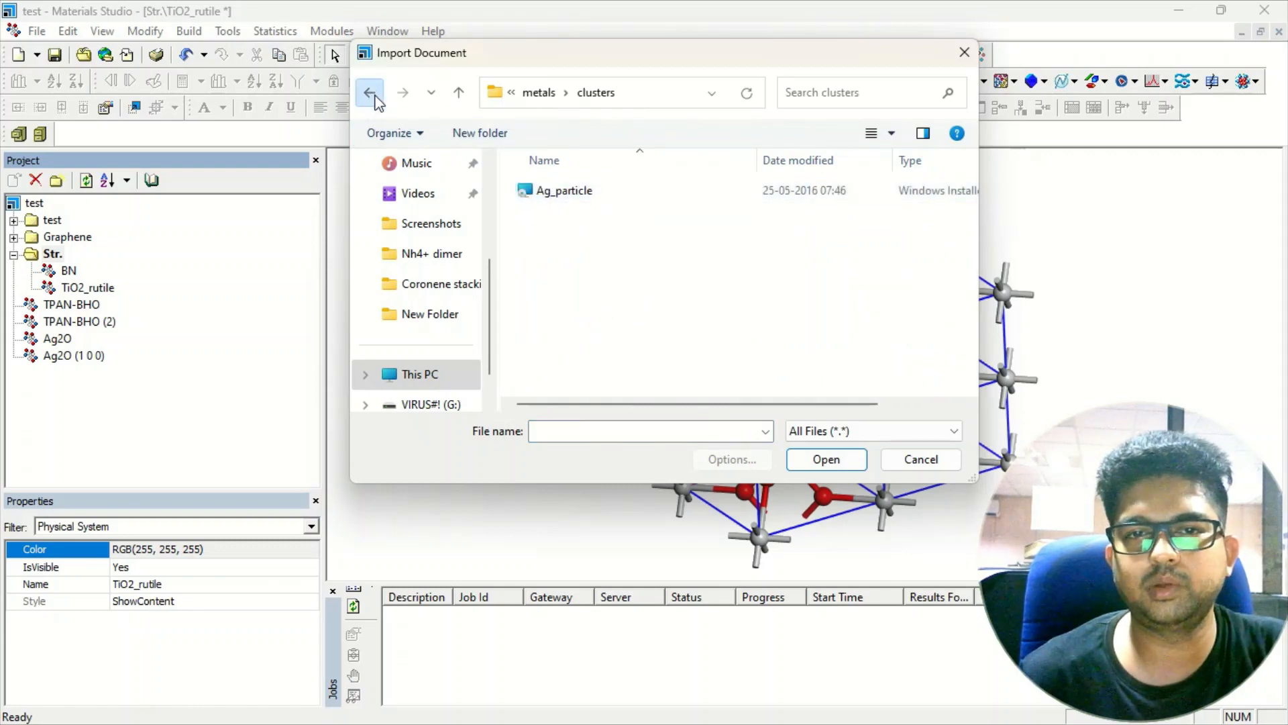
click(563, 190)
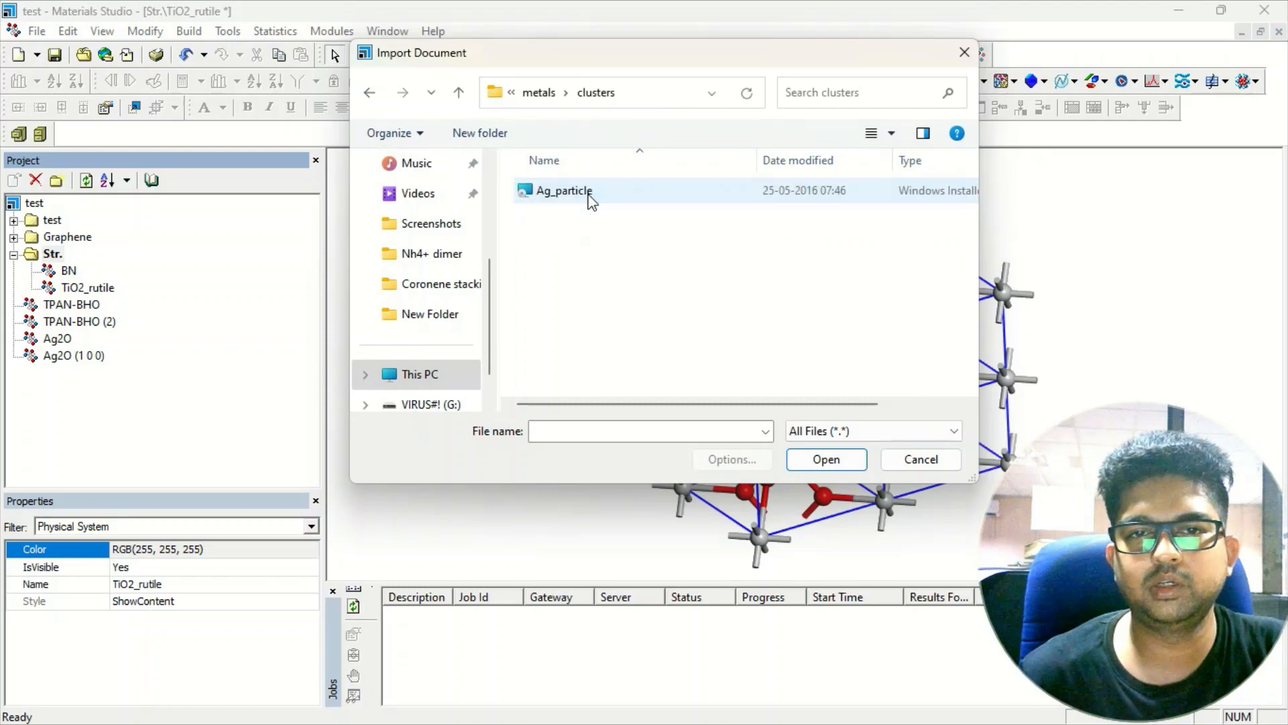
double_click(564, 189)
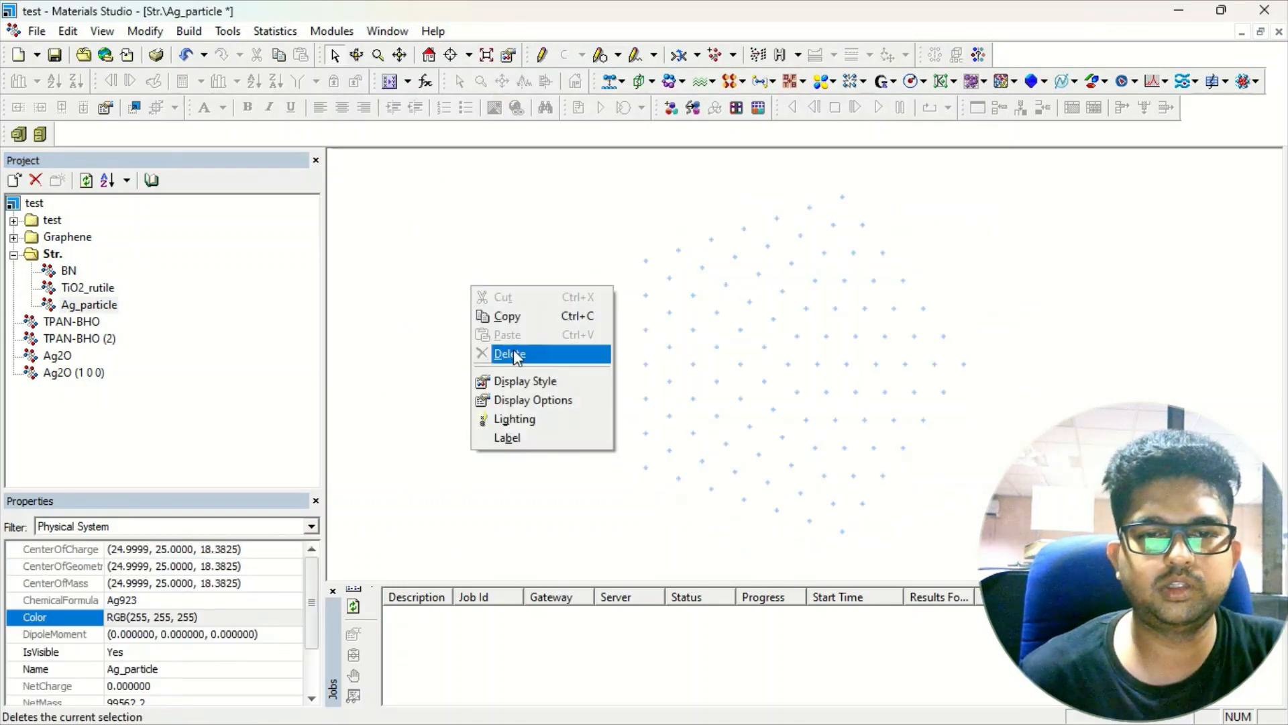
- Render the Ag_particle cluster as ball-and-stick with ball radius 0.3
click(525, 380)
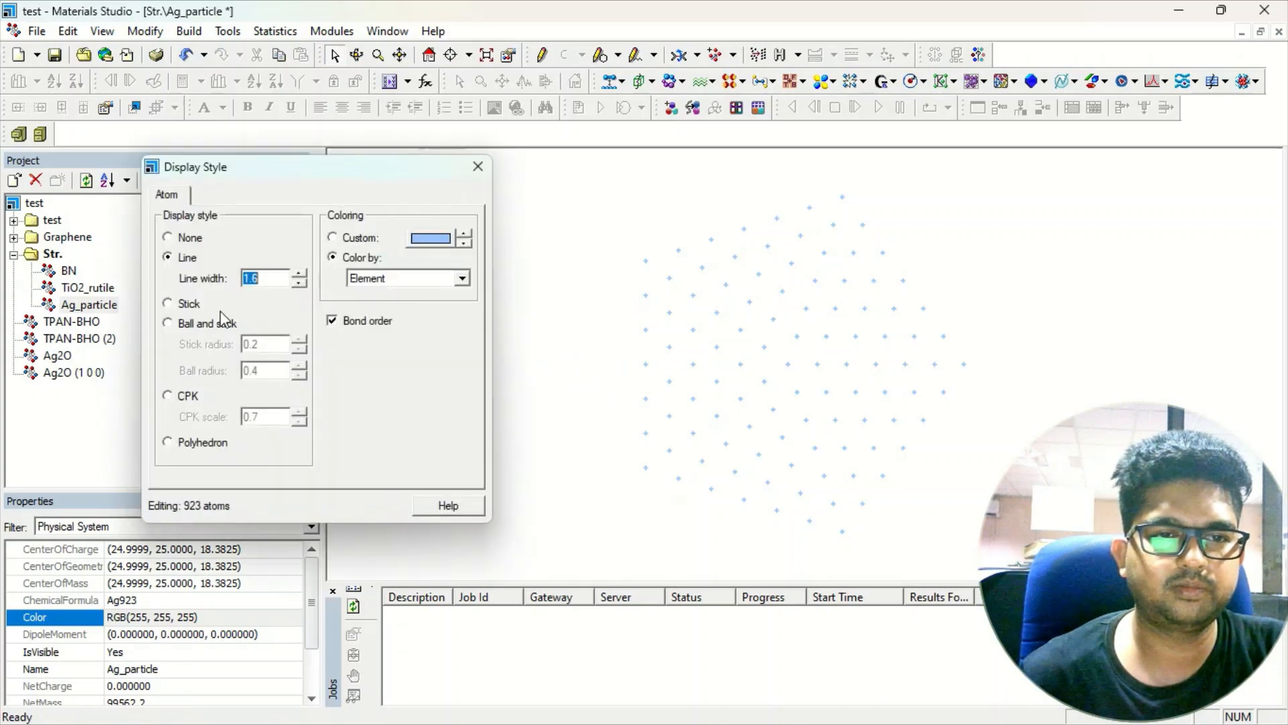
click(168, 322)
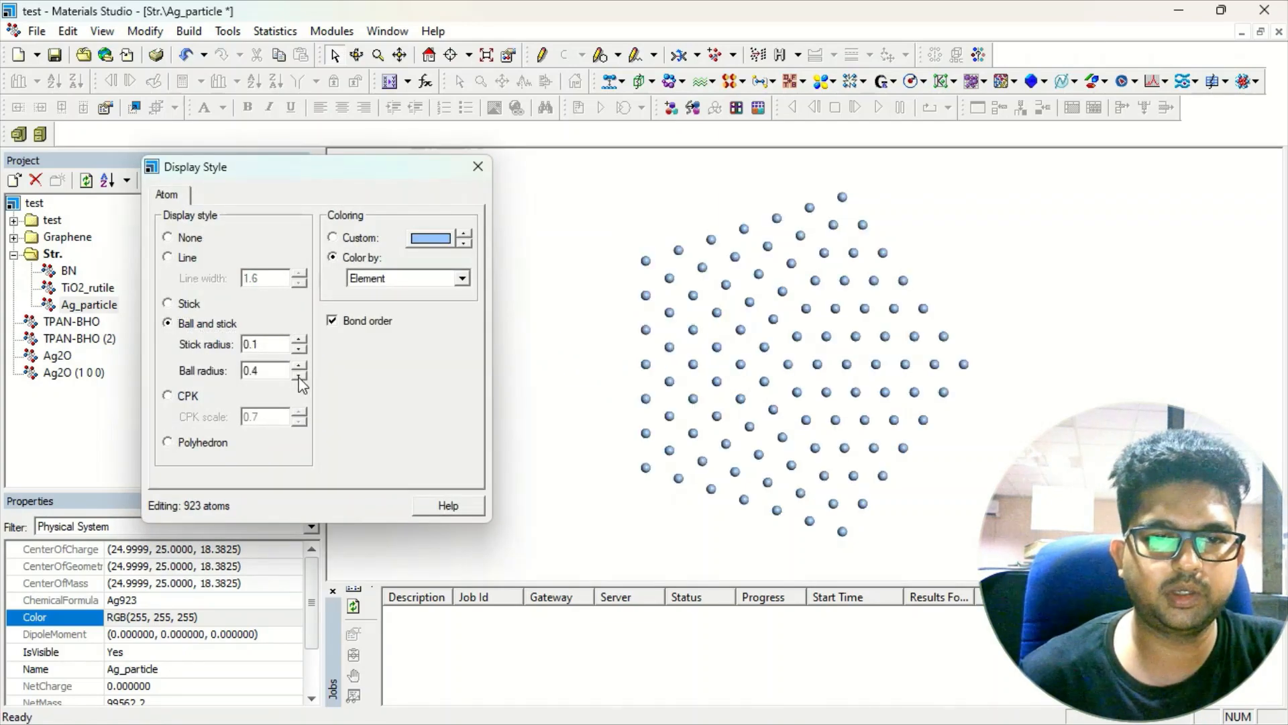
click(301, 375)
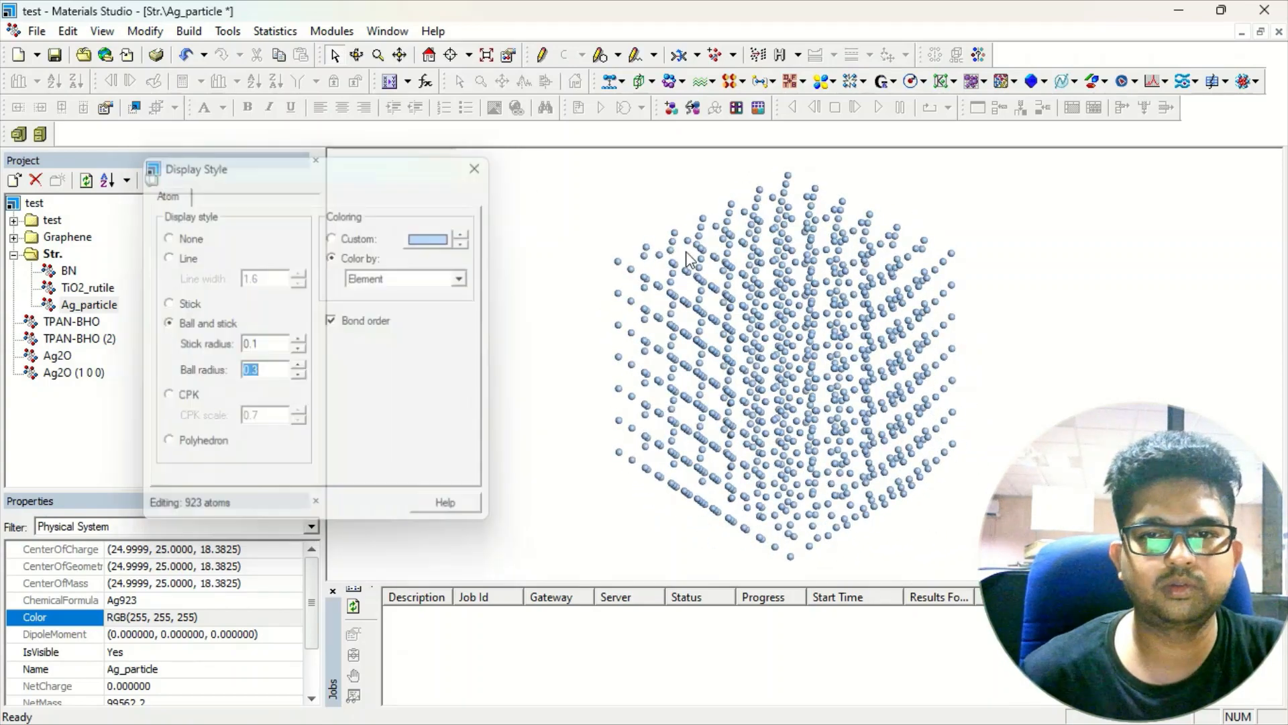
click(474, 169)
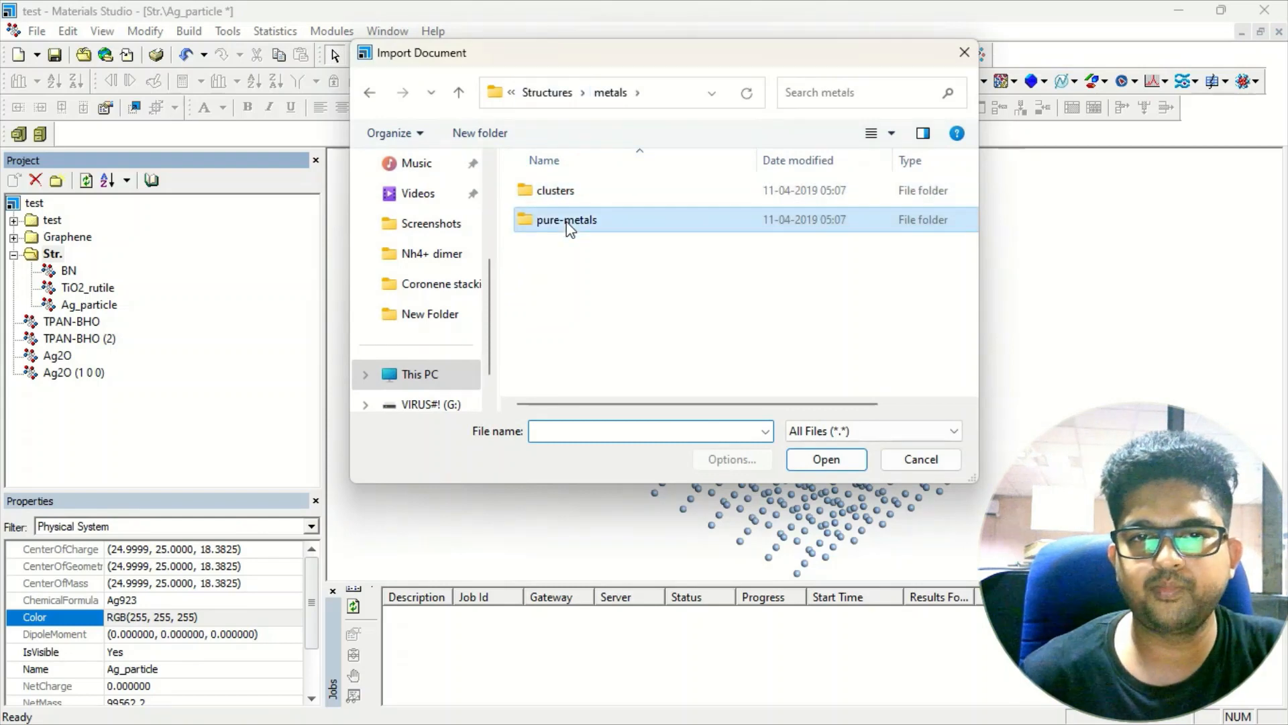
- Import Au from the pure-metals structure folder into the Str folder
double_click(565, 219)
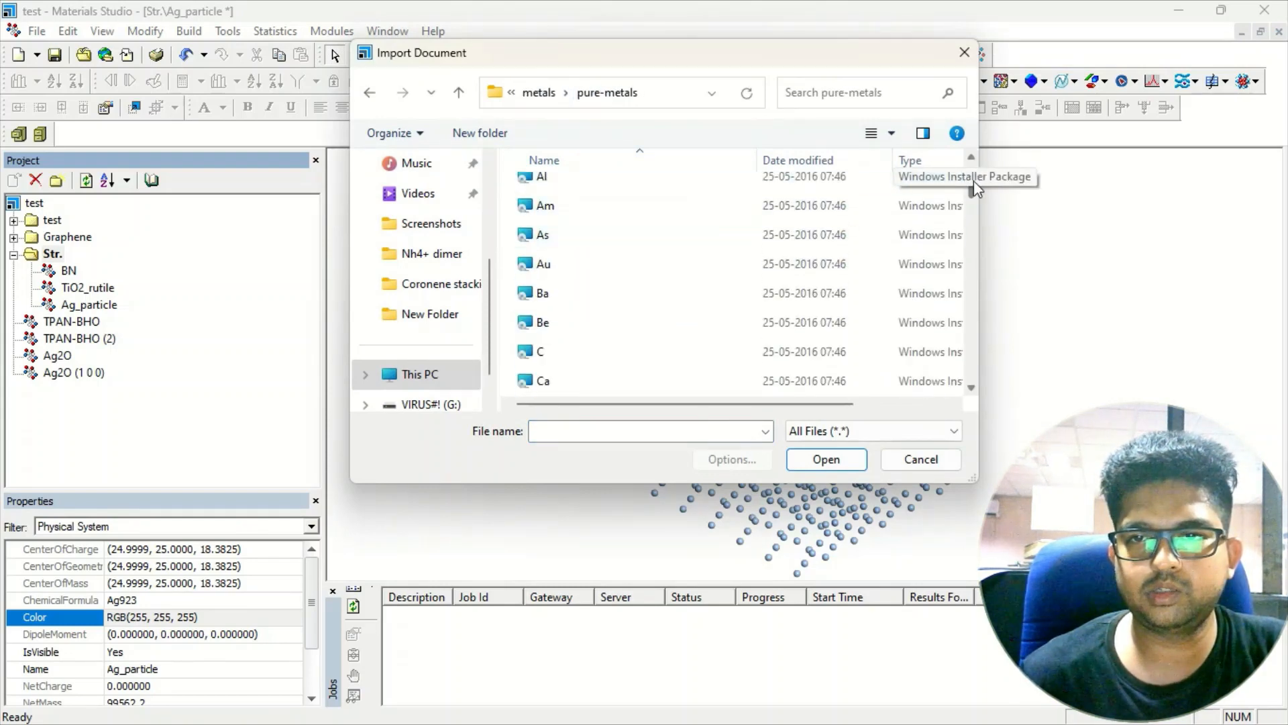
scroll(down, 3)
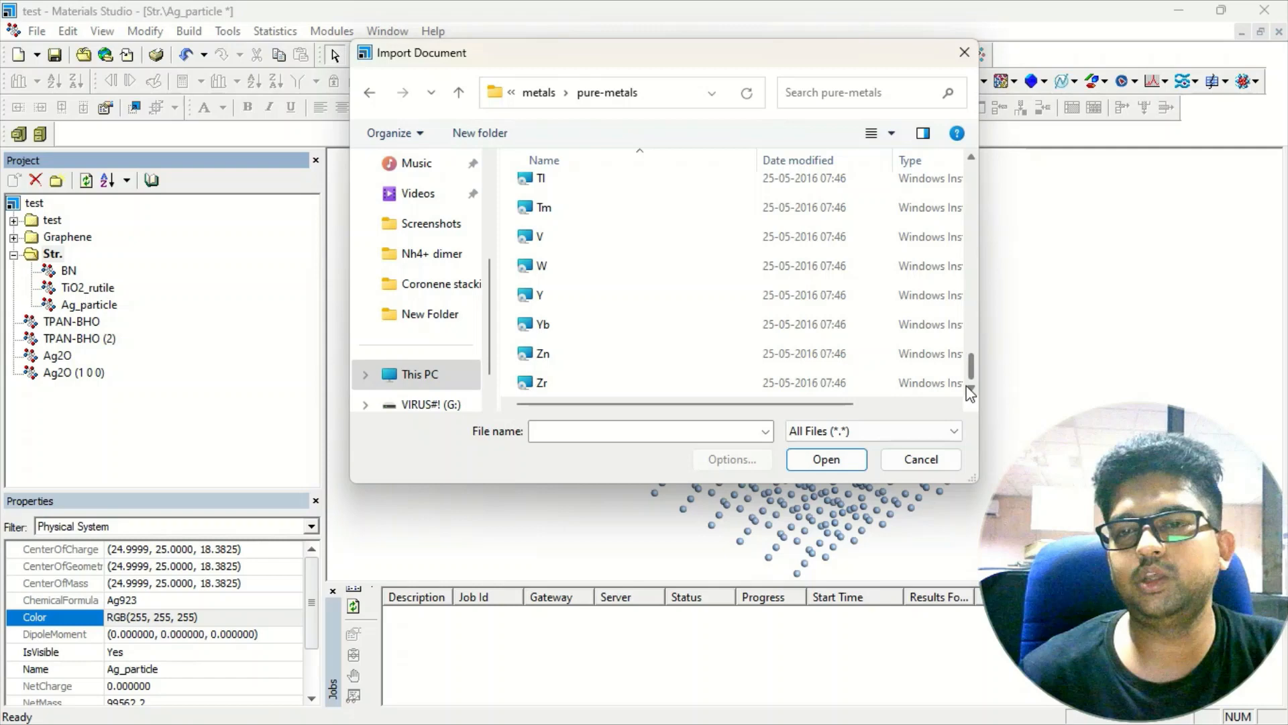
scroll(up, 3)
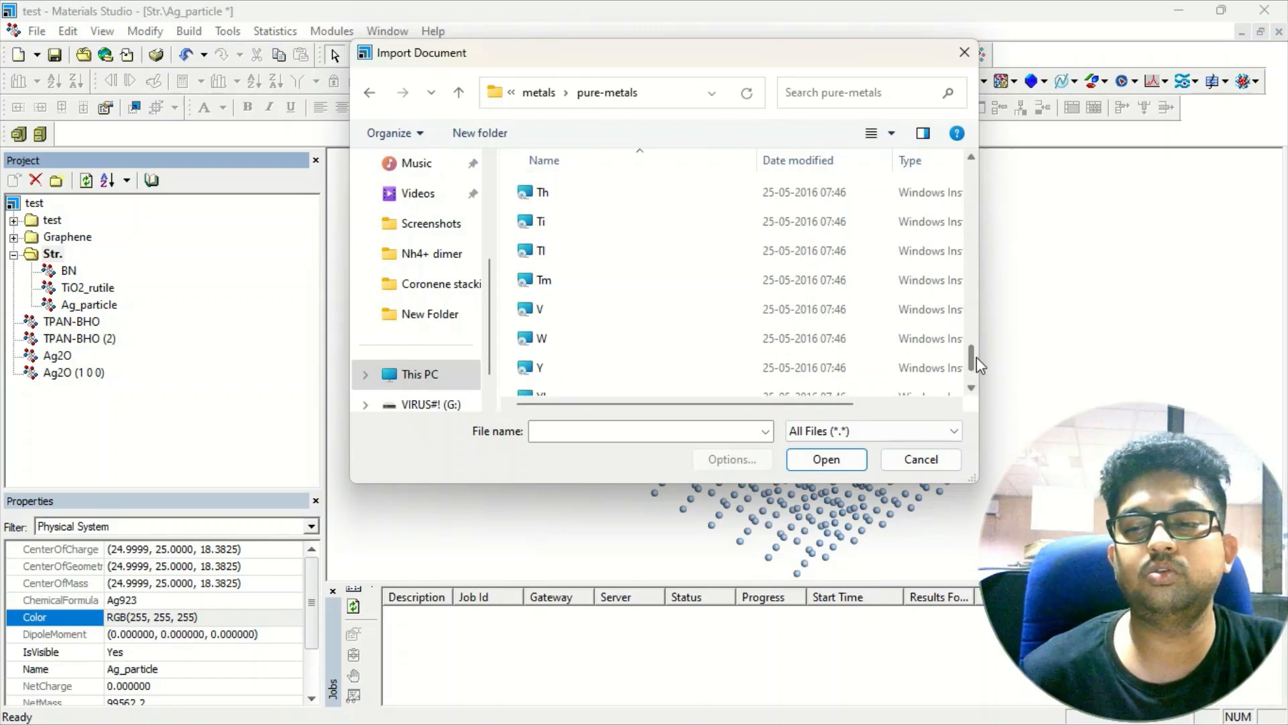
scroll(up, 3)
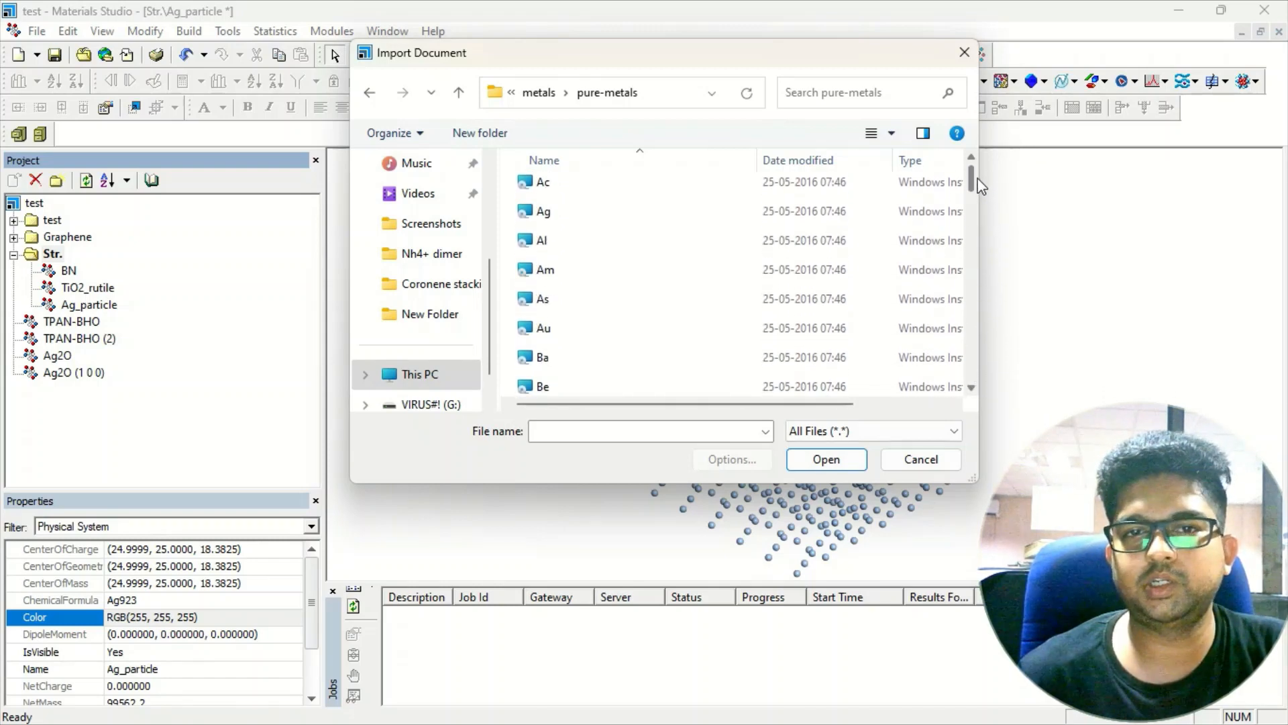
scroll(up, 3)
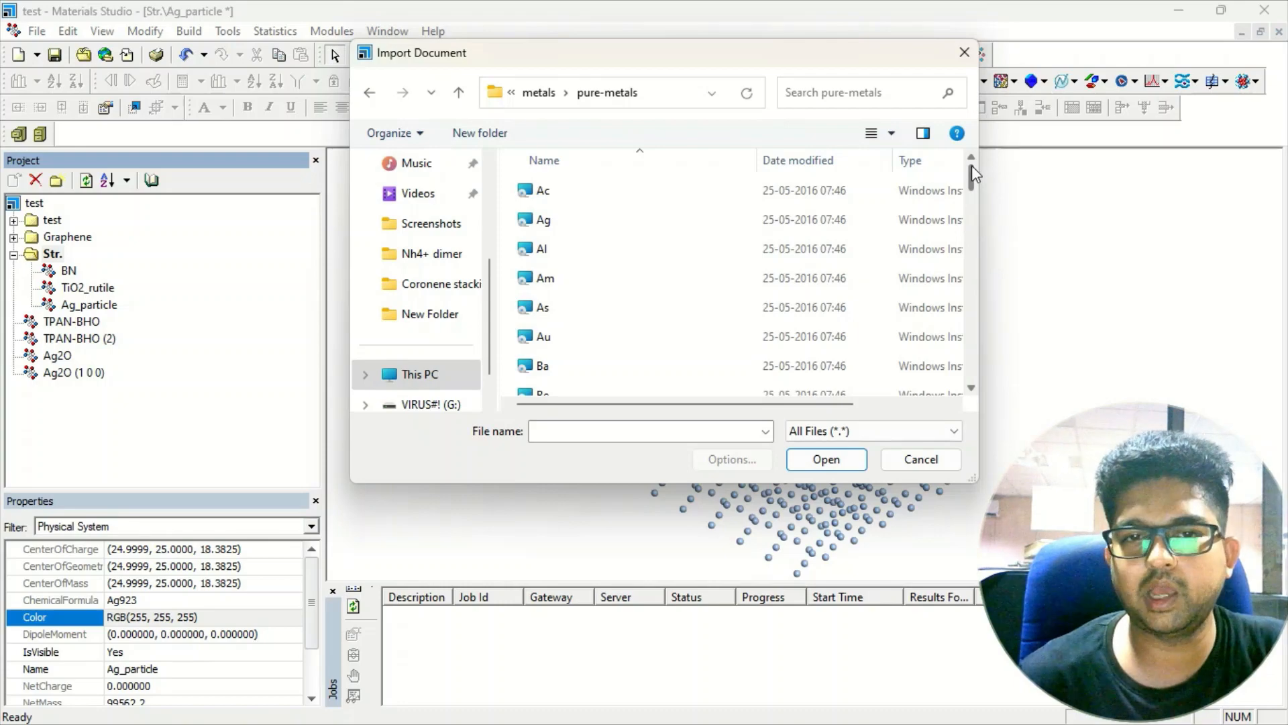
click(543, 337)
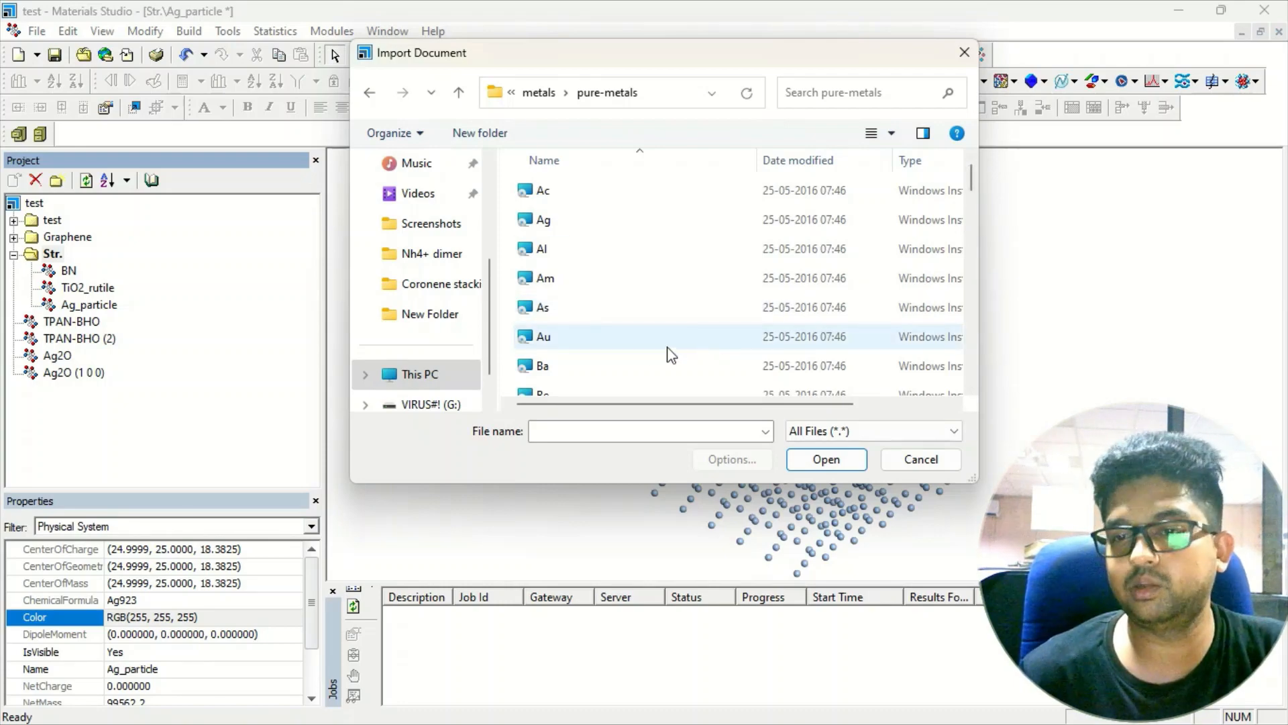
click(542, 336)
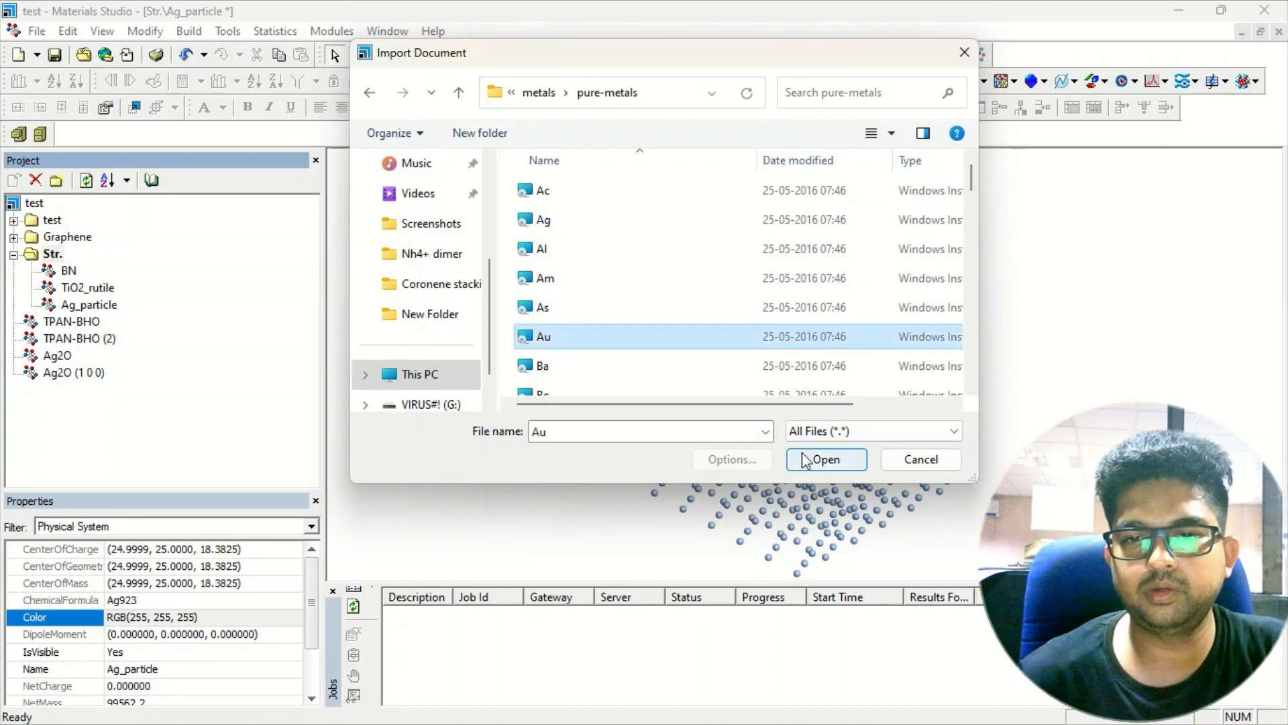
click(825, 458)
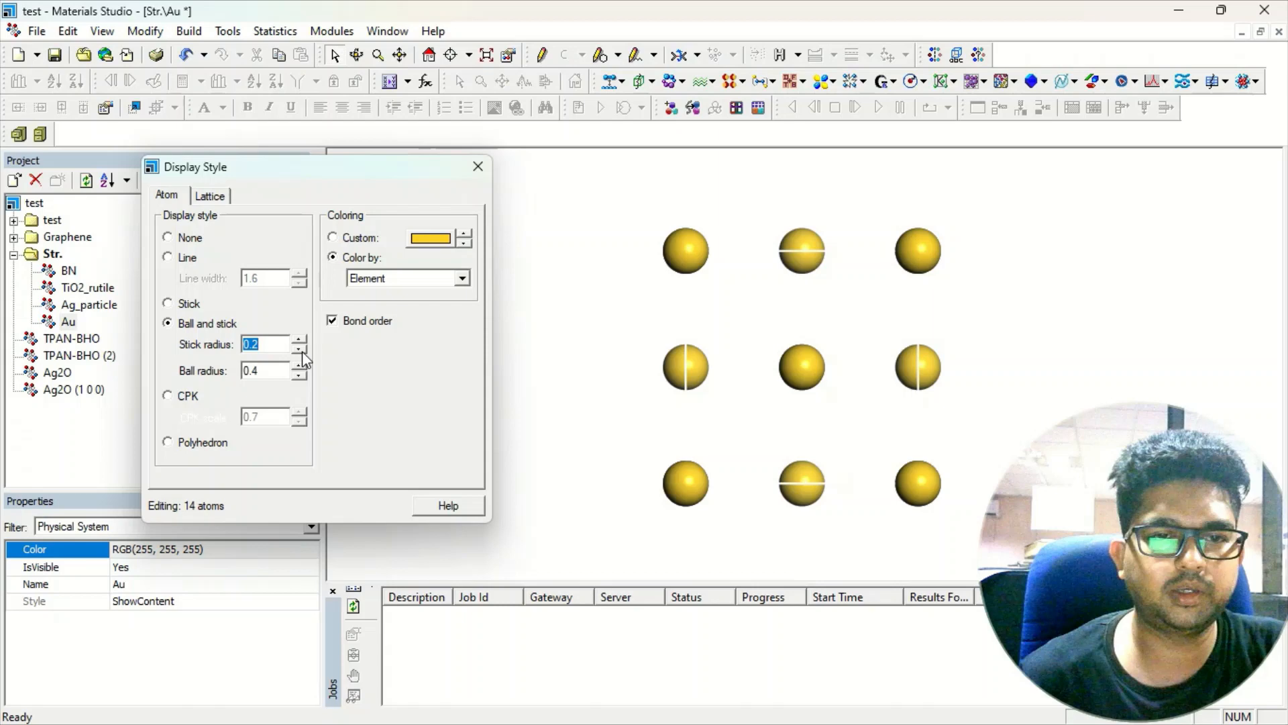
- Colour the Au unit-cell lattice lines blue in Display Style, keeping ball-and-stick atoms
click(209, 195)
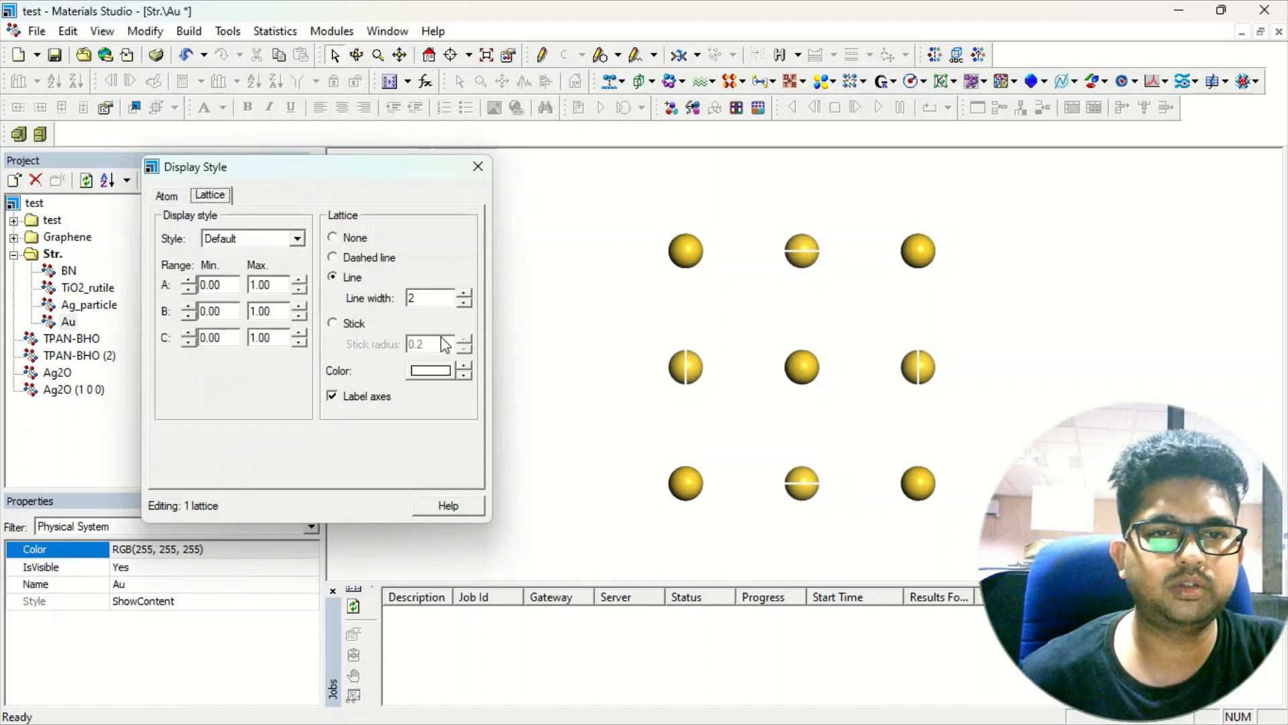
click(429, 370)
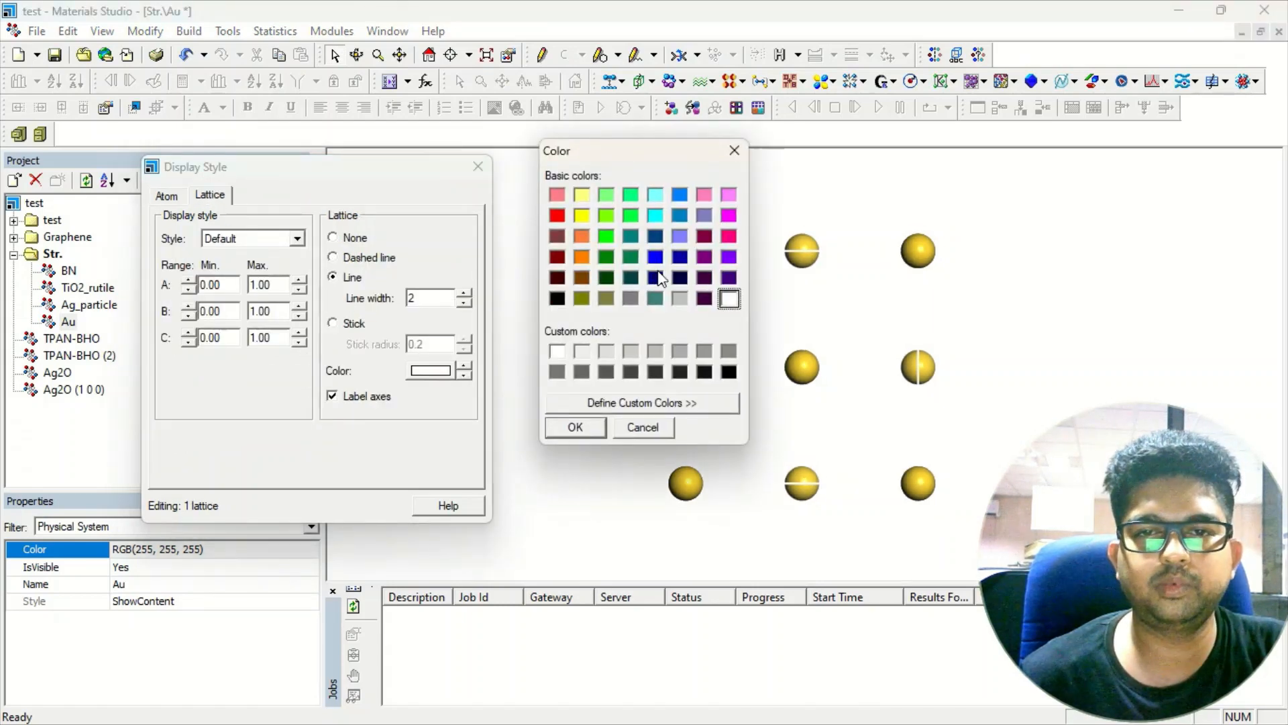
click(575, 428)
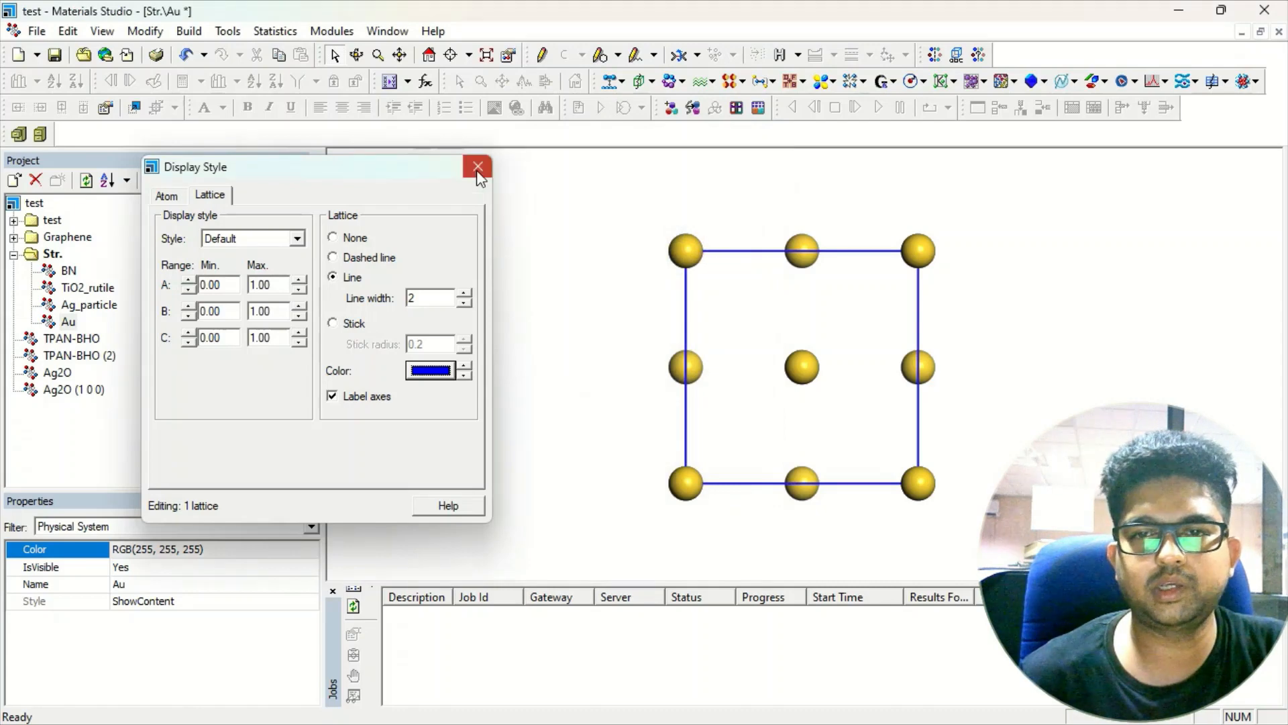
click(477, 167)
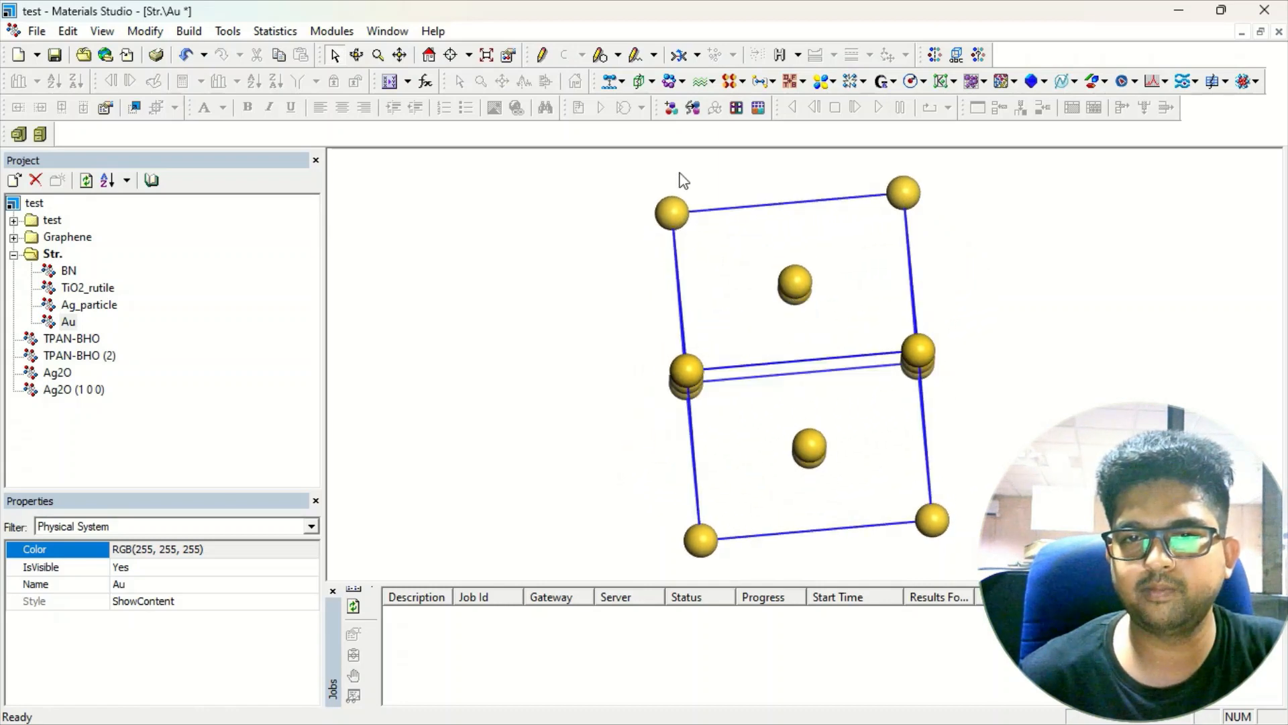
mouse_move(837, 403)
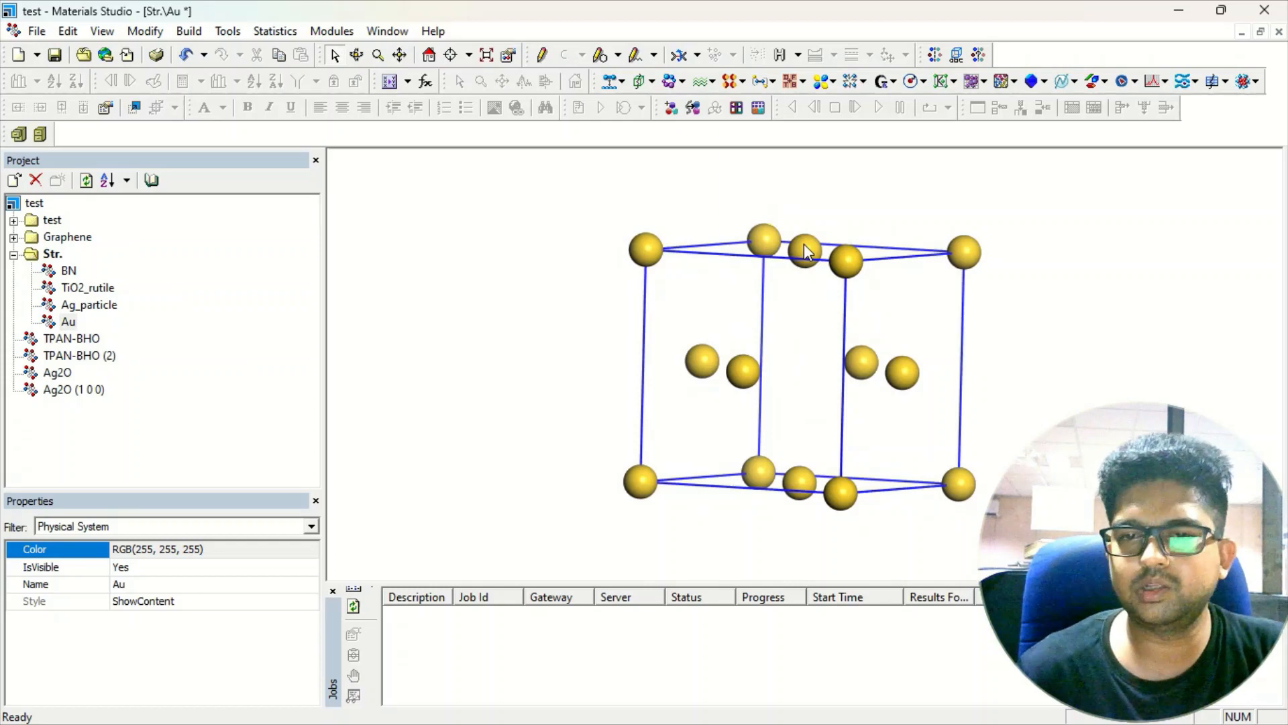
mouse_move(98, 235)
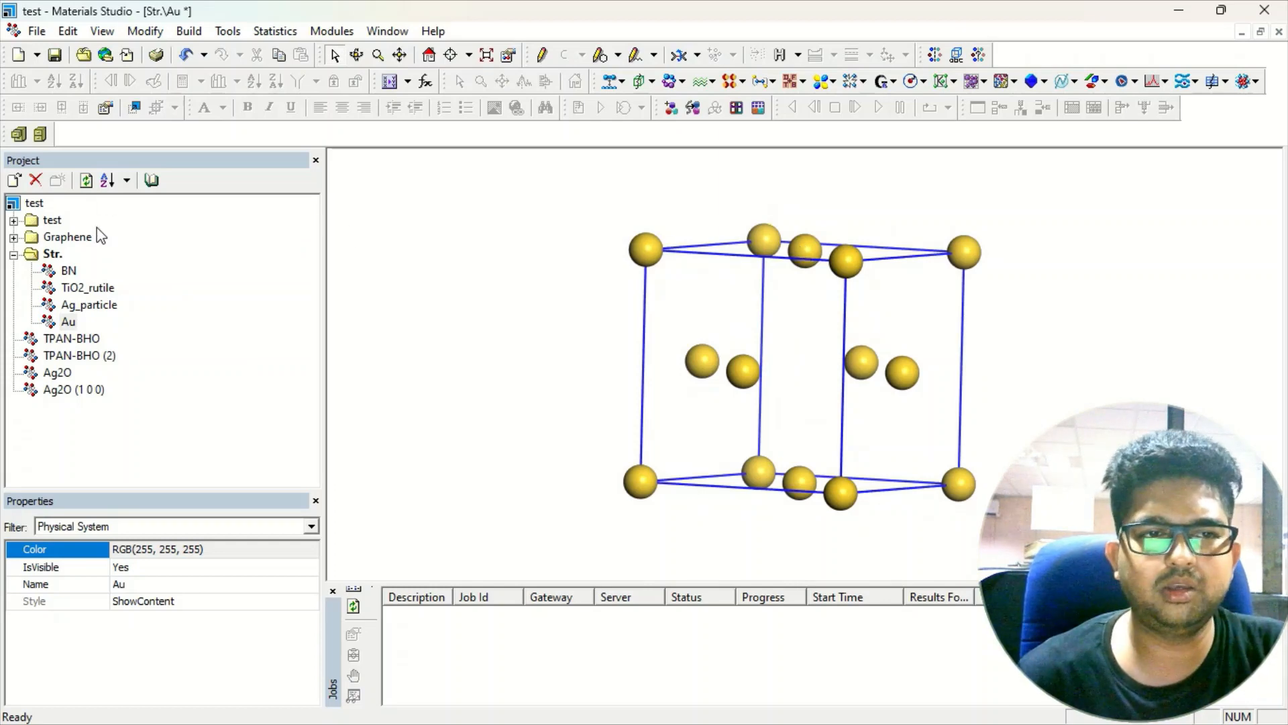
- Bring up the Project explorer context menu to import another structure
right_click(53, 252)
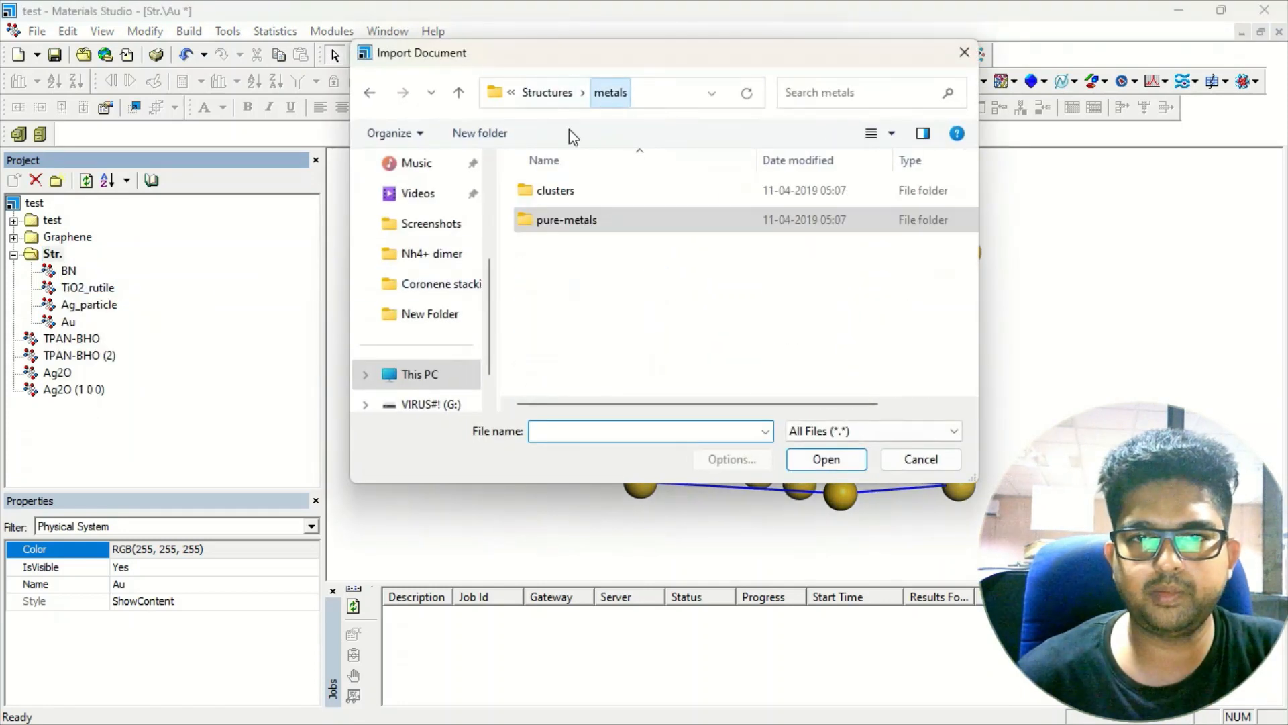
- Go up to Structures, open semiconductors, and scroll through its compound files
click(546, 92)
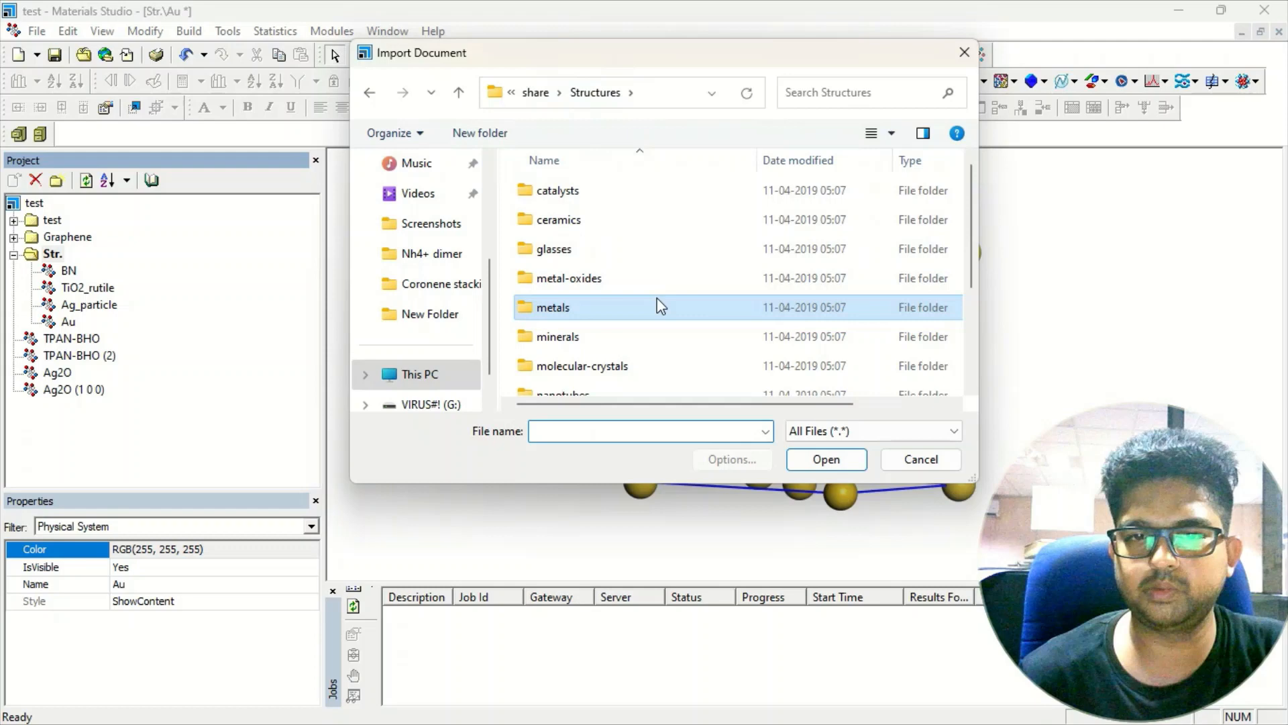
scroll(down, 3)
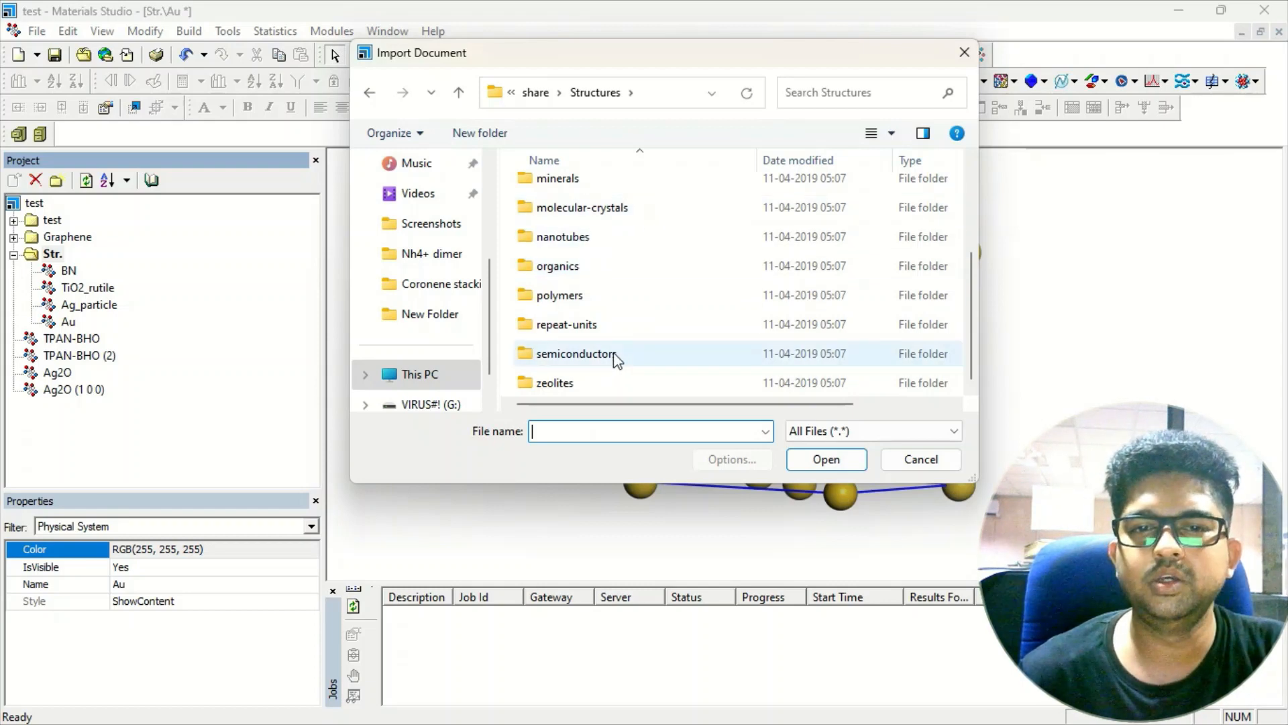
double_click(575, 354)
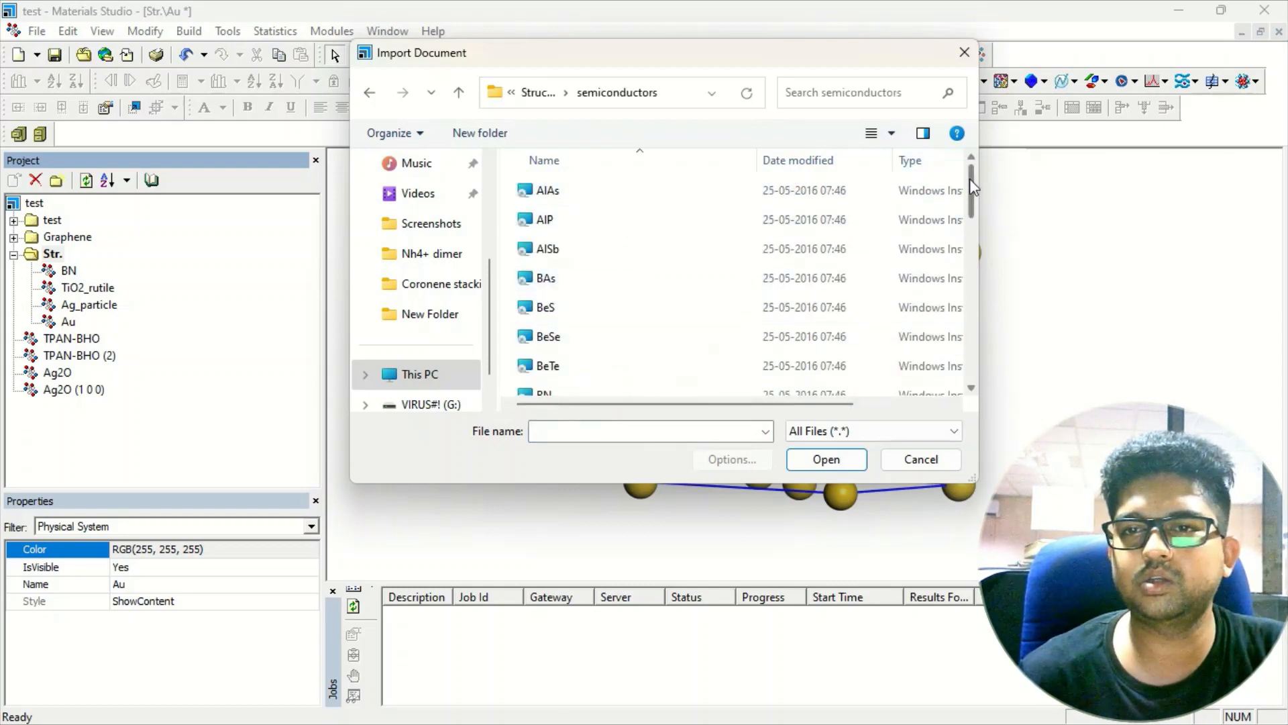
scroll(down, 3)
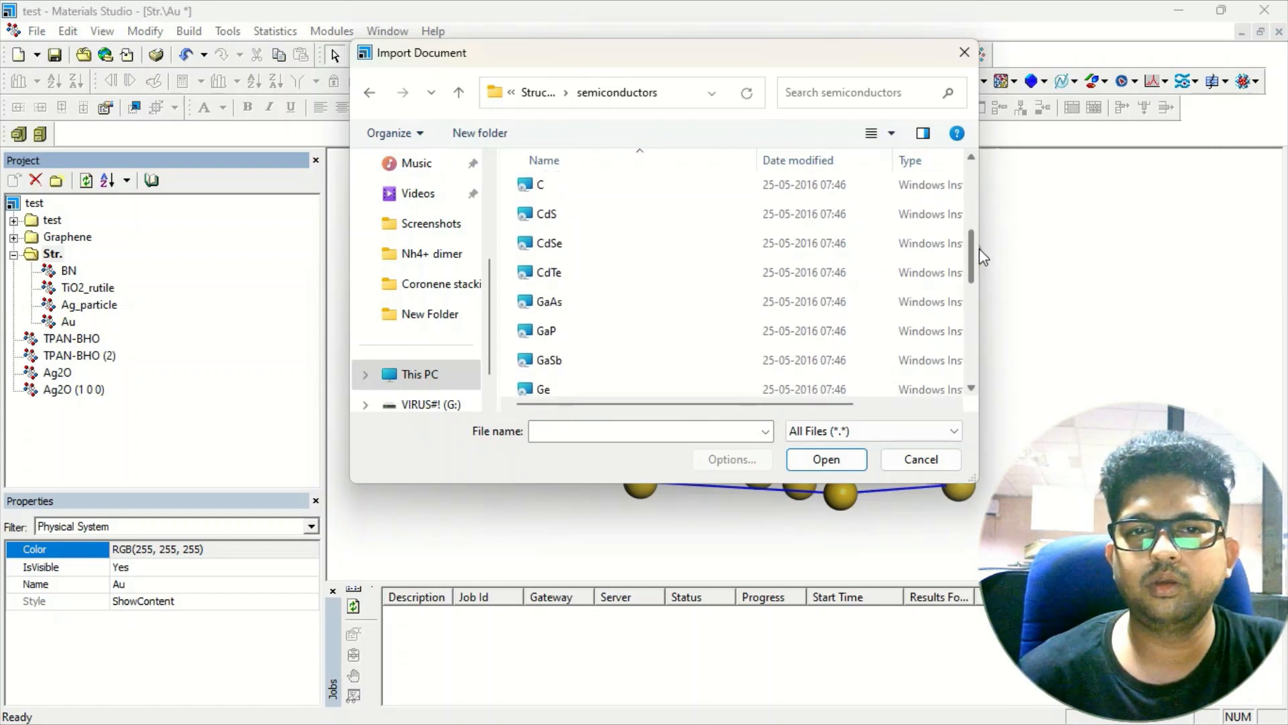
scroll(down, 3)
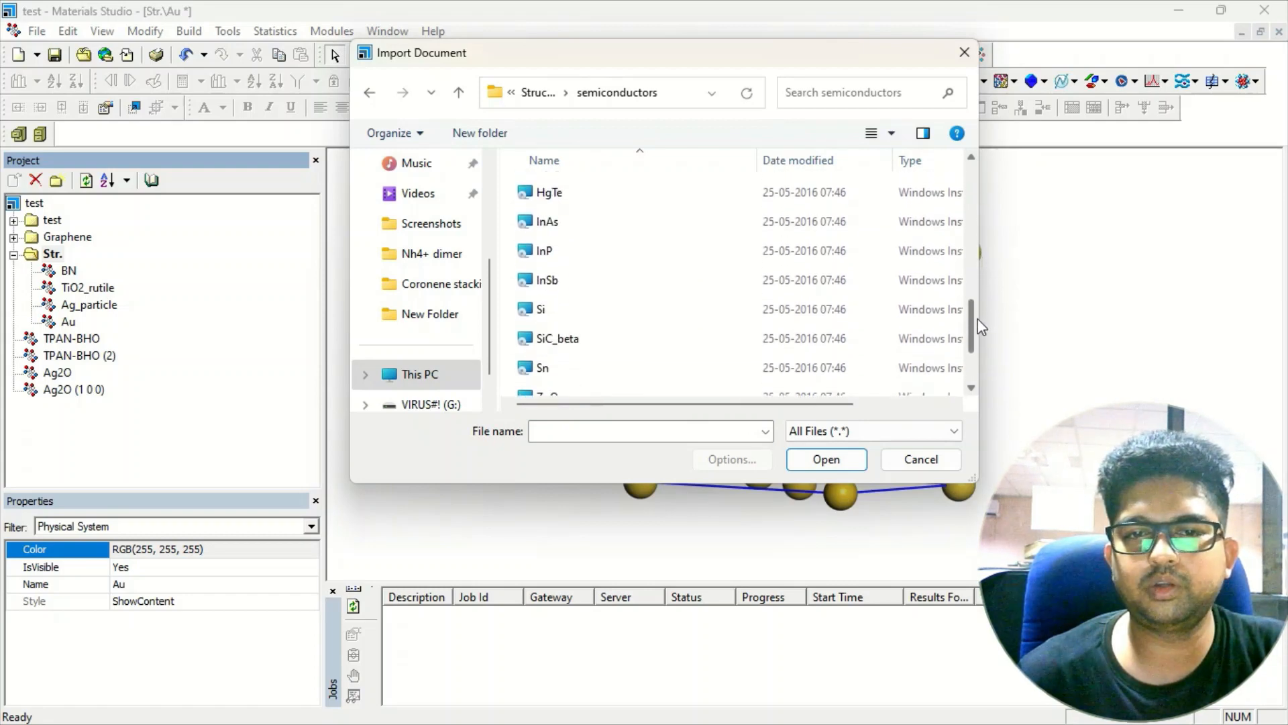
scroll(down, 3)
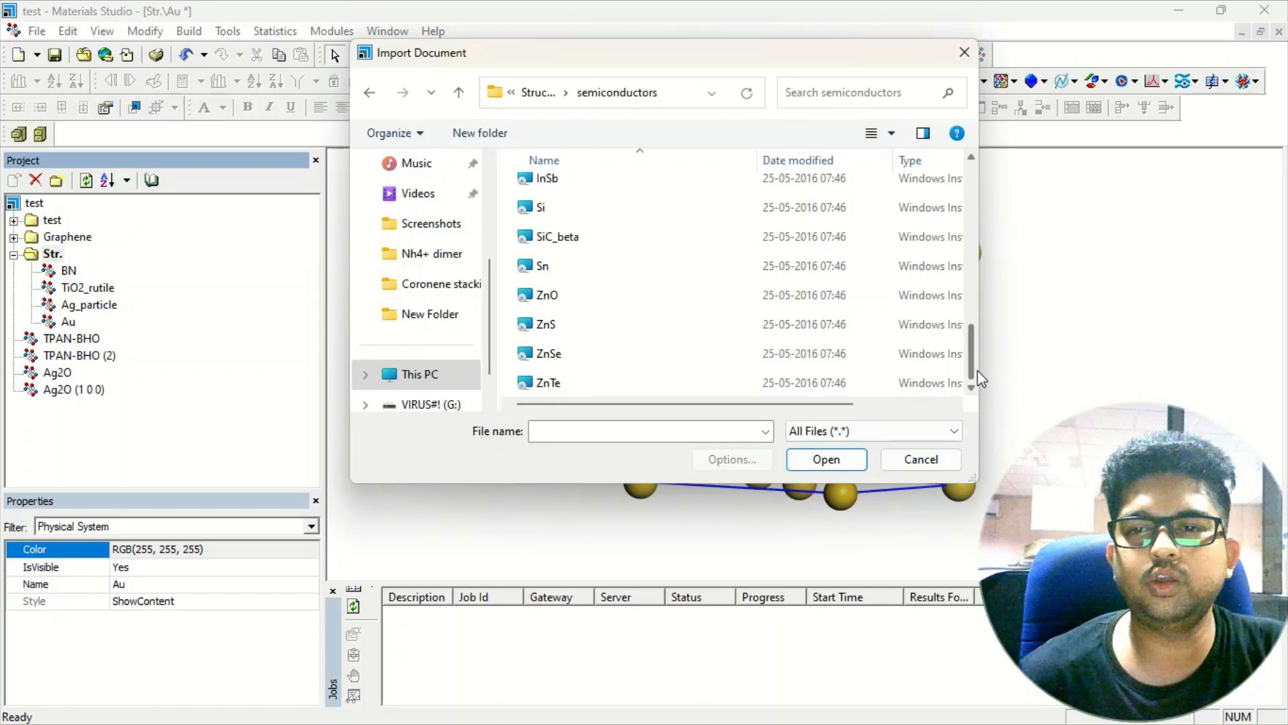
scroll(up, 3)
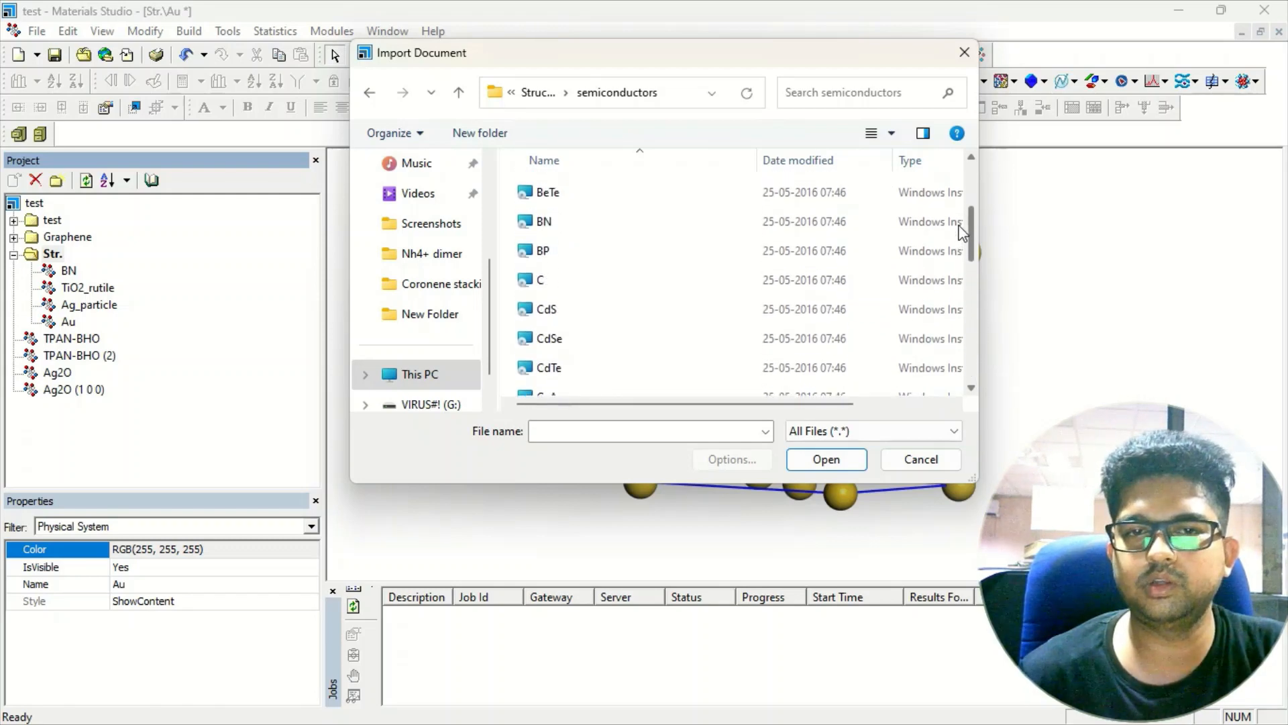
scroll(up, 3)
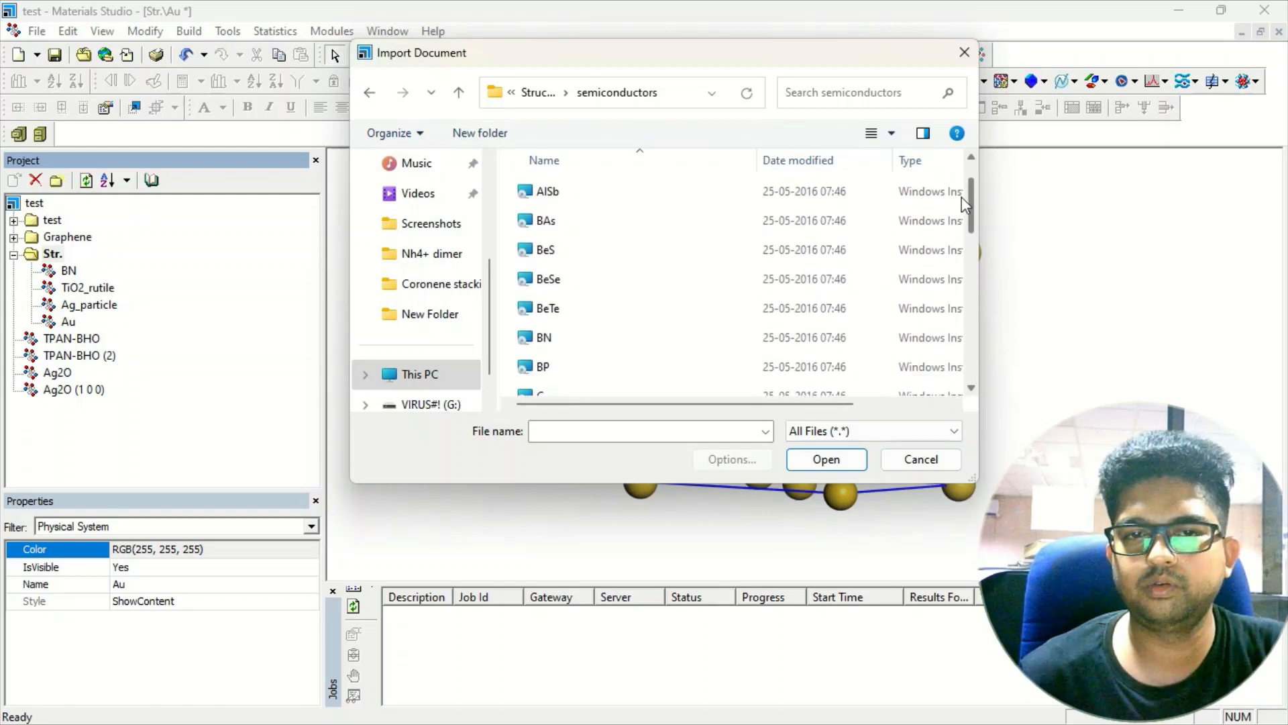
scroll(up, 3)
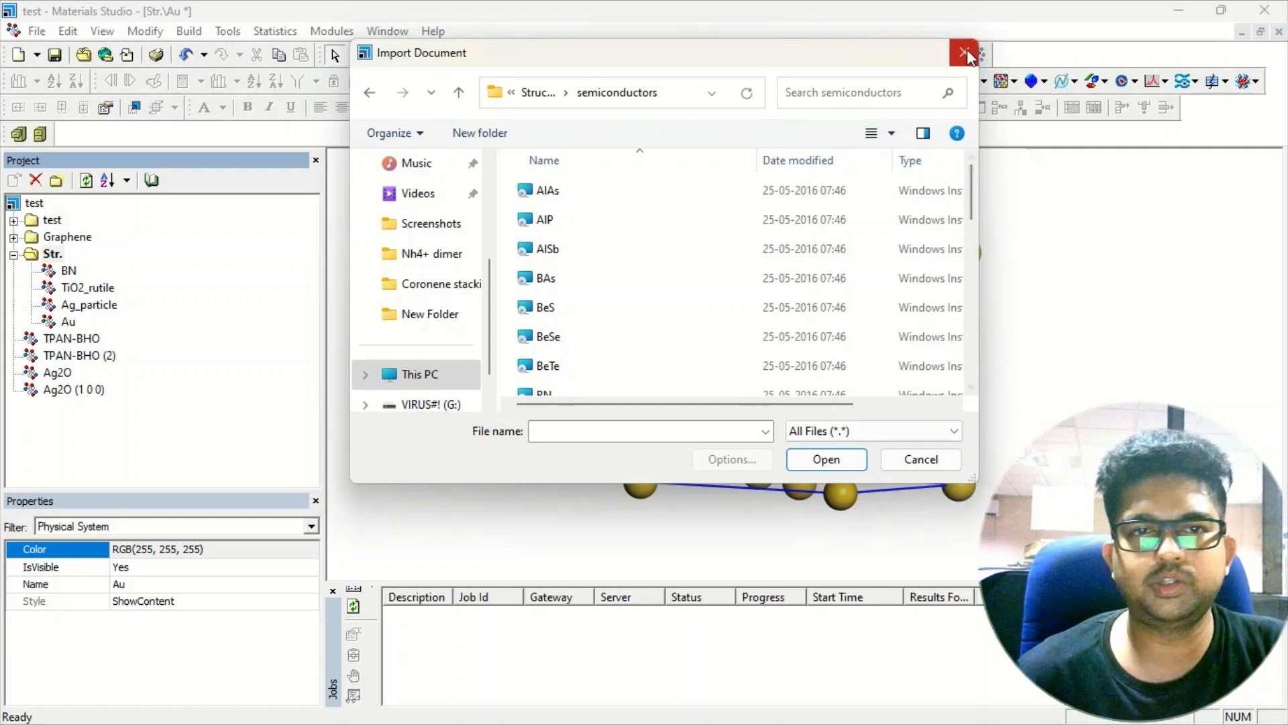
mouse_move(965, 53)
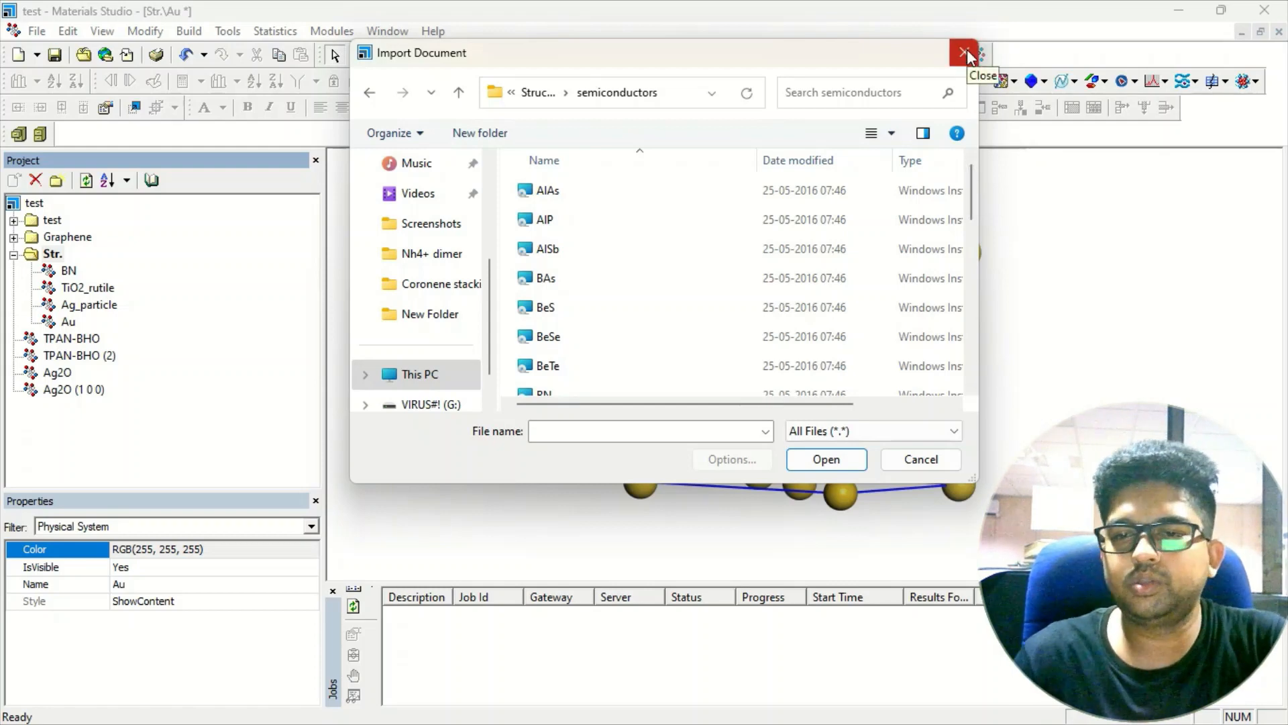